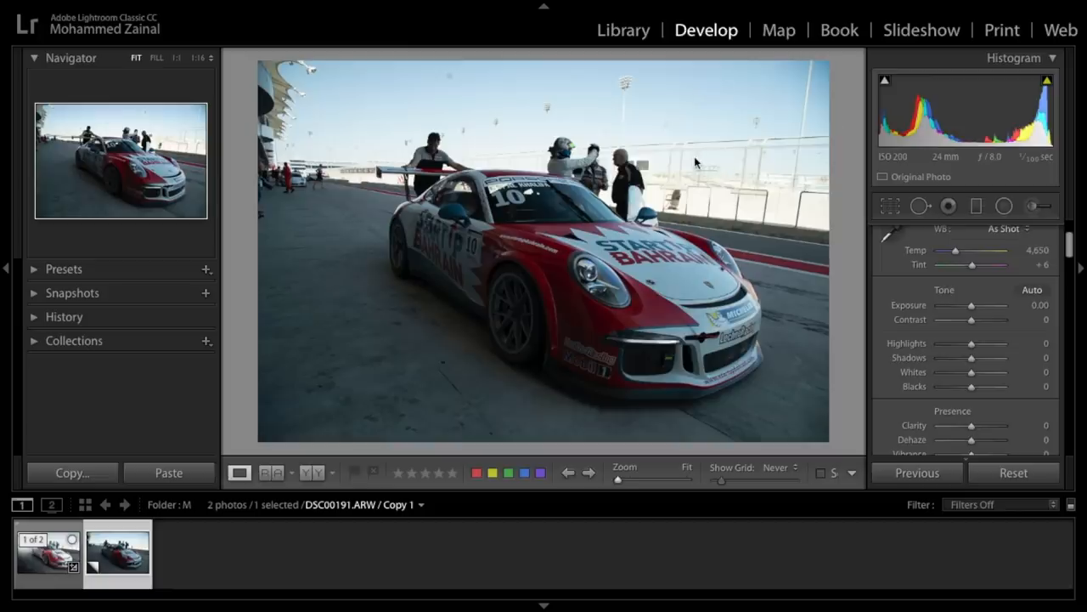
pyautogui.moveTo(675, 290)
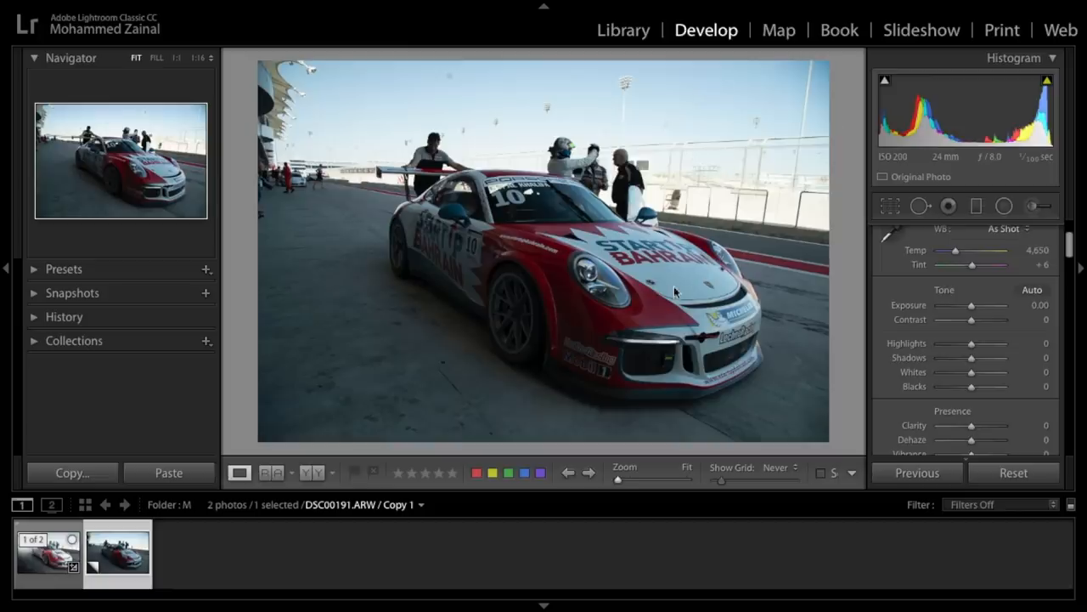
pyautogui.moveTo(677, 283)
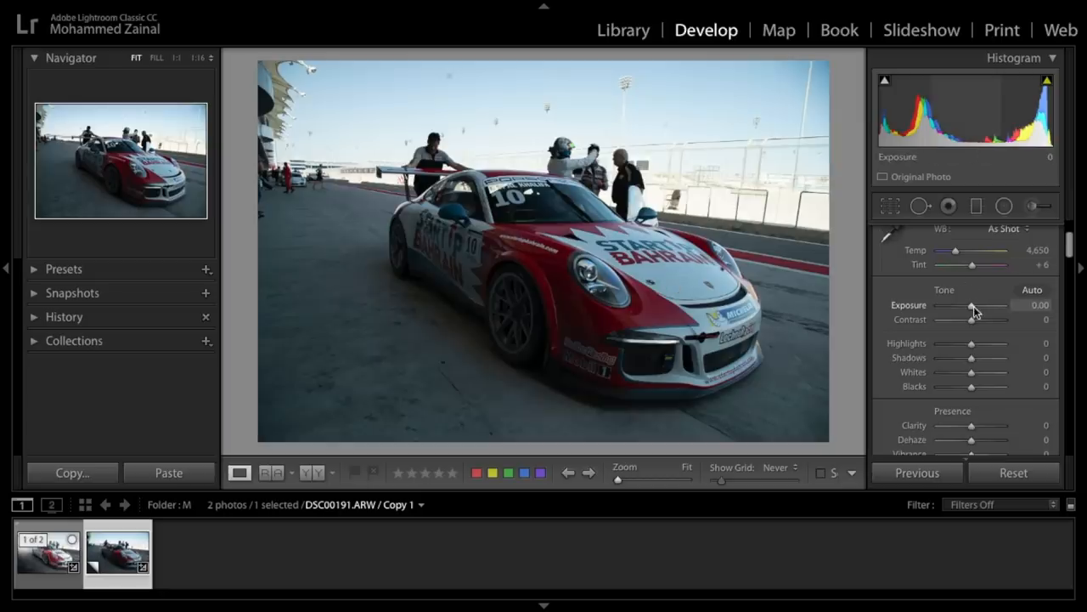
# - Raise the race car photo's Exposure to +0.40 in the Basic panel
pyautogui.moveTo(955, 305); pyautogui.dragTo(975, 305)
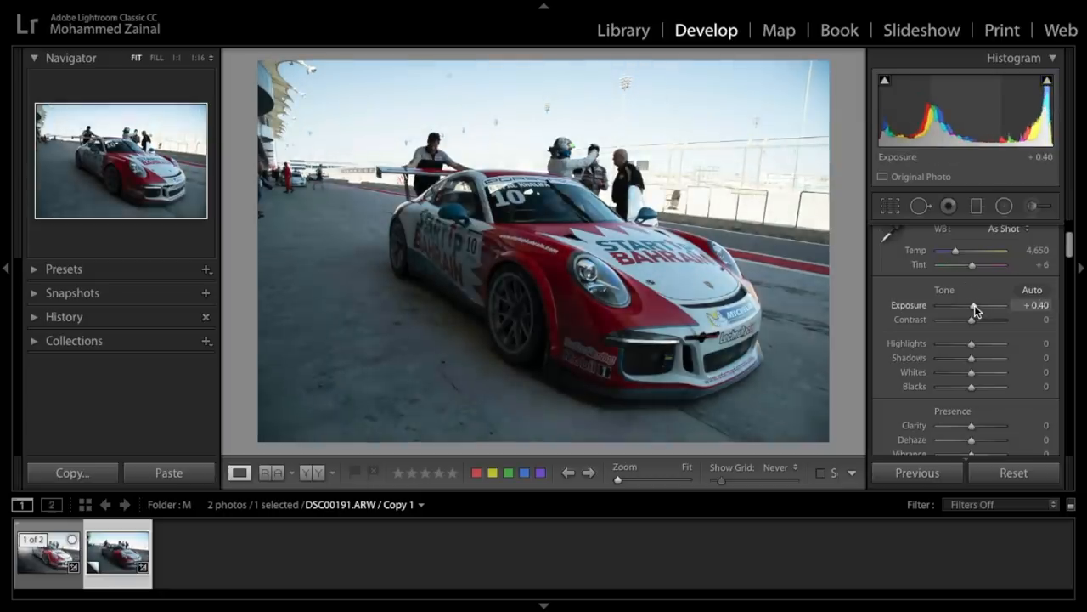
pyautogui.moveTo(975, 306); pyautogui.dragTo(971, 306)
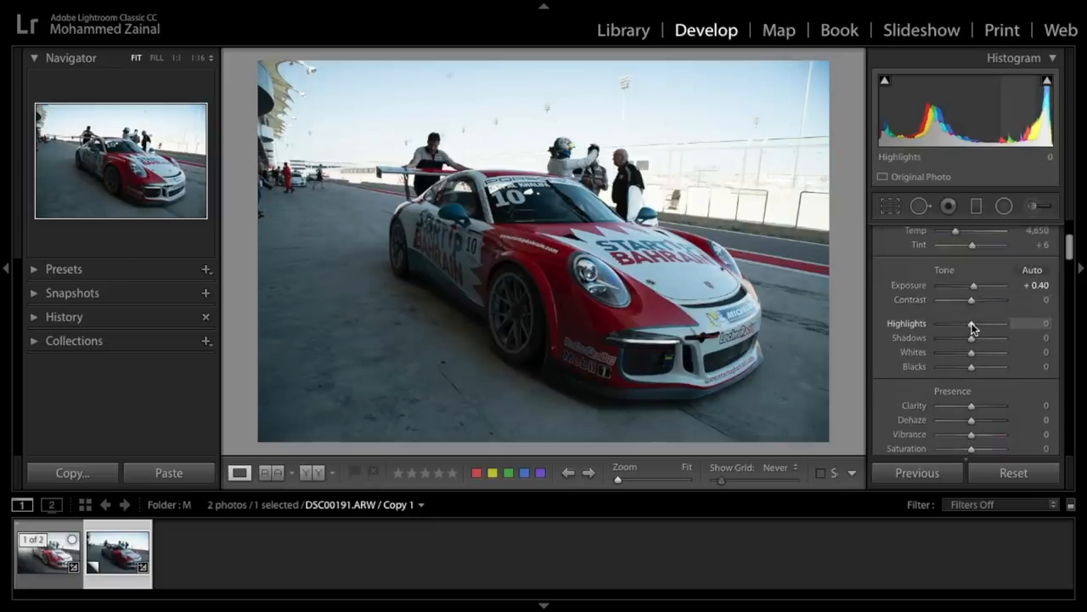
# - Pull Highlights down to −100, then ease them back to −65
pyautogui.moveTo(975, 323); pyautogui.dragTo(959, 323)
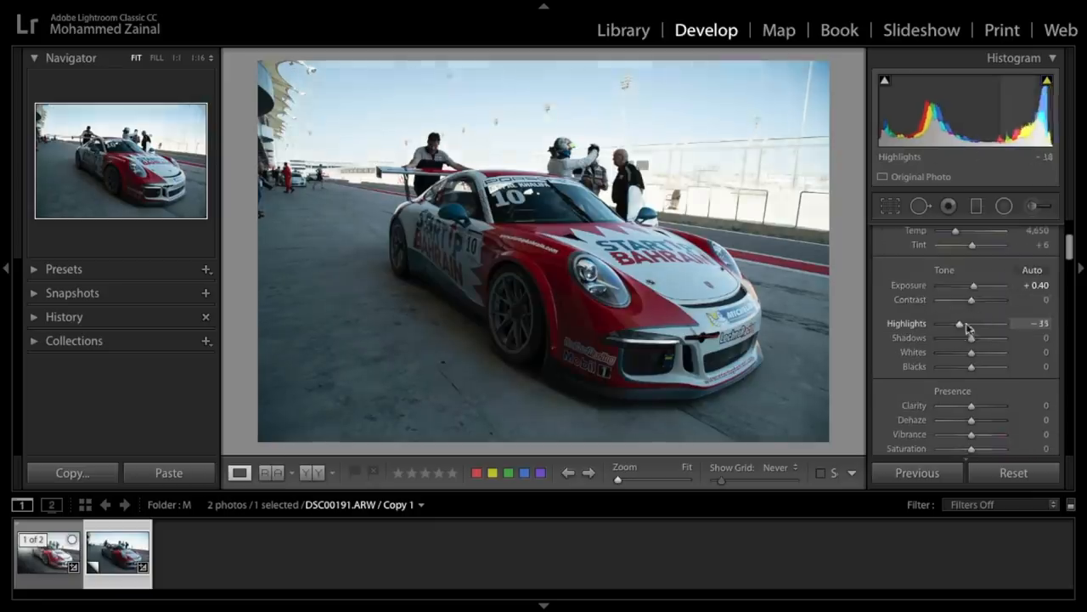
pyautogui.moveTo(960, 323); pyautogui.dragTo(949, 324)
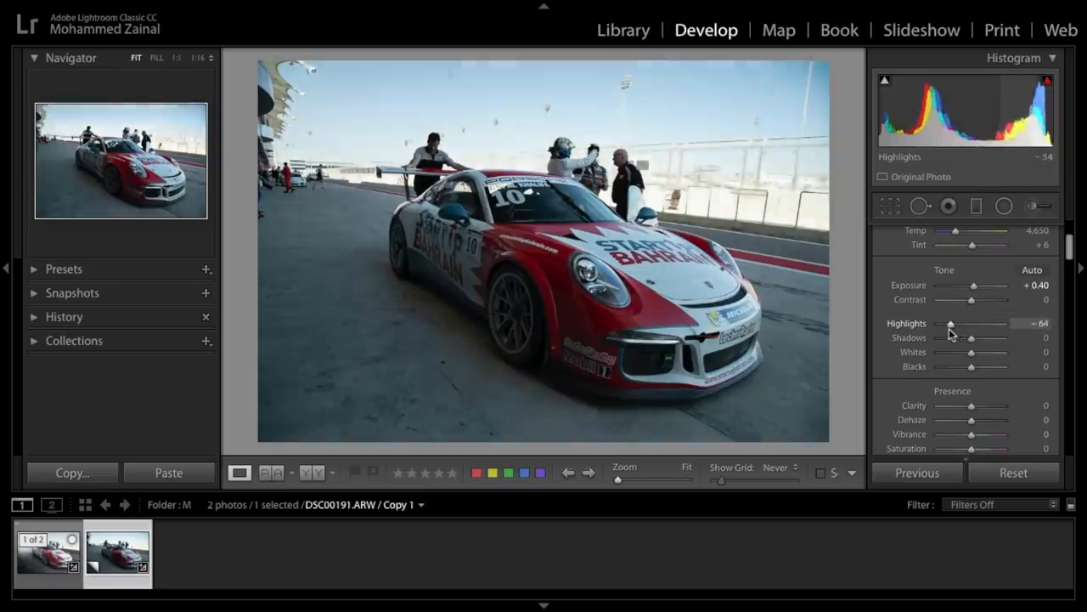
pyautogui.moveTo(950, 324); pyautogui.dragTo(939, 324)
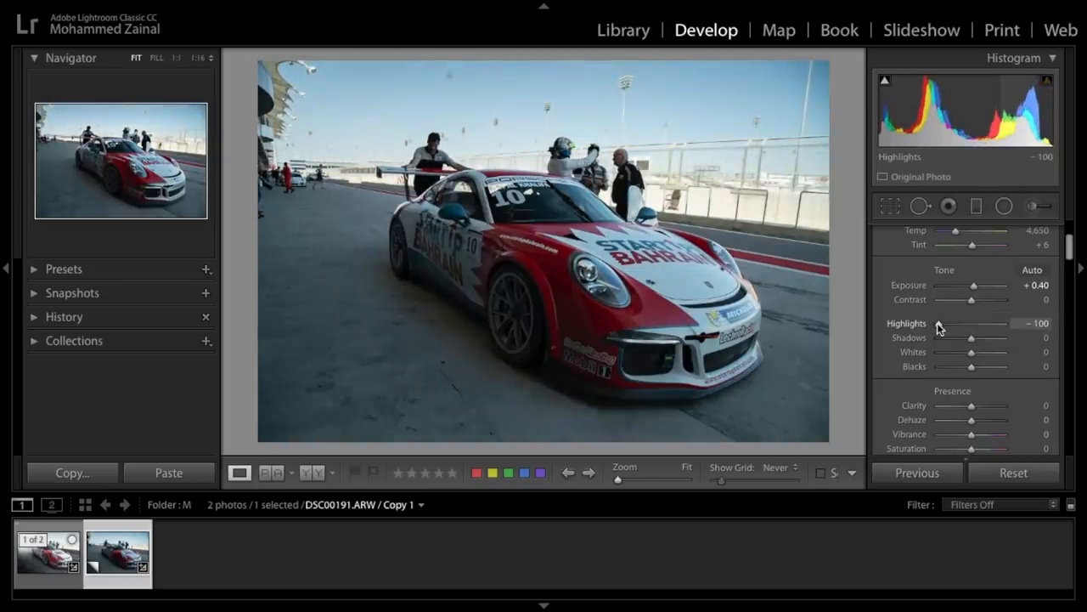
pyautogui.moveTo(935, 323); pyautogui.dragTo(951, 323)
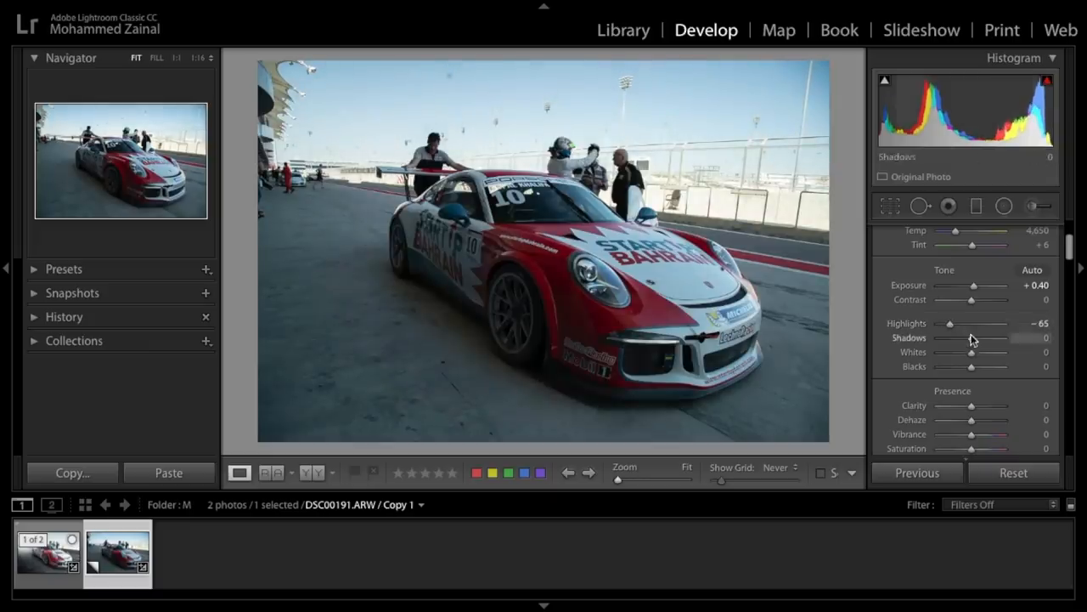
# - Lift Shadows in stages from about +40 to +93
pyautogui.moveTo(971, 338); pyautogui.dragTo(987, 338)
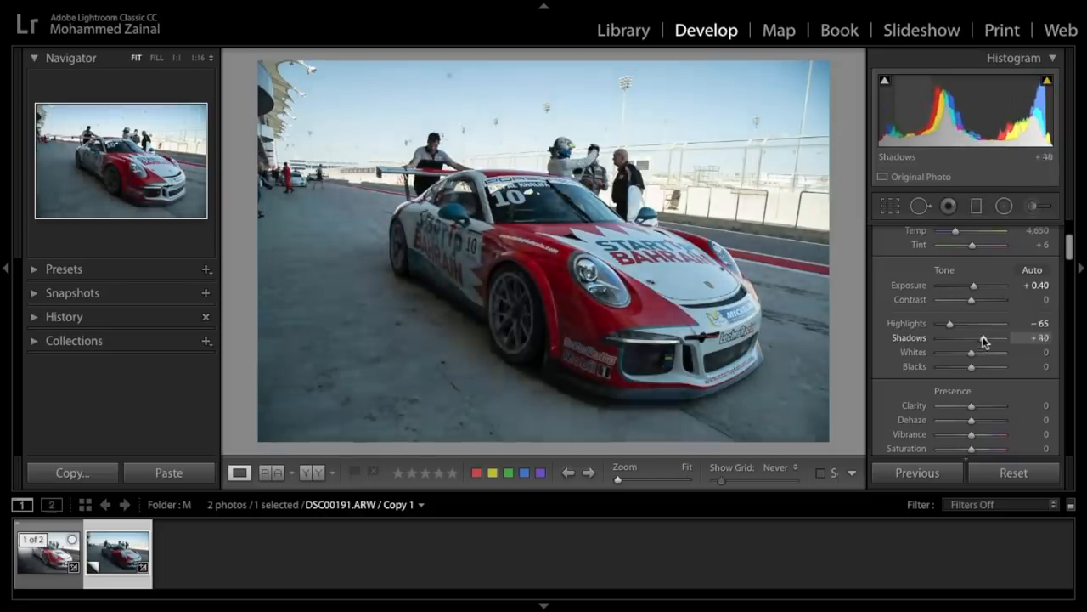
pyautogui.moveTo(981, 337); pyautogui.dragTo(983, 337)
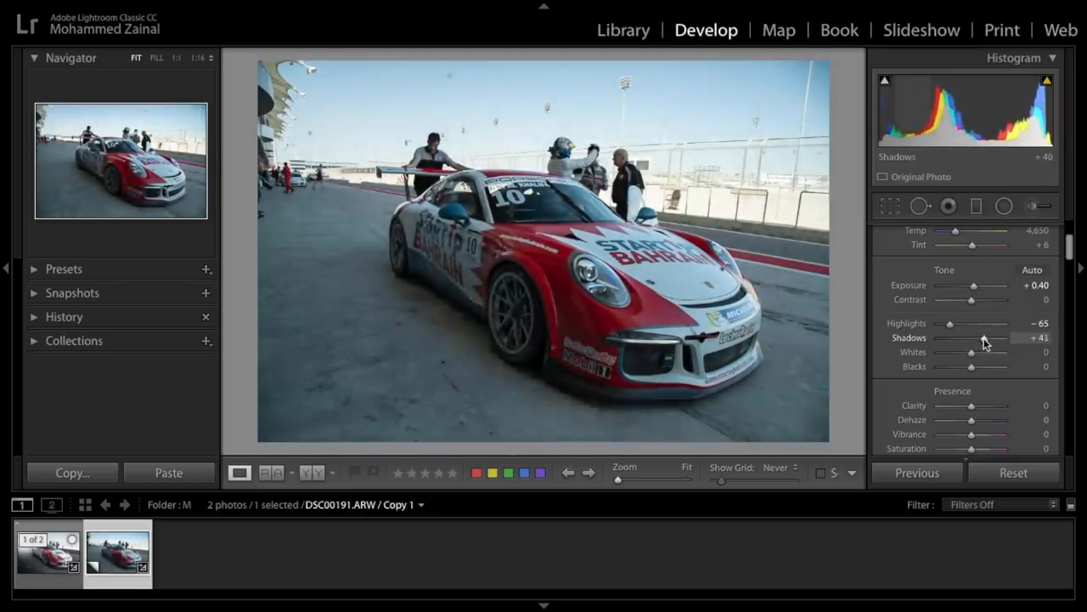
pyautogui.moveTo(972, 338); pyautogui.dragTo(995, 338)
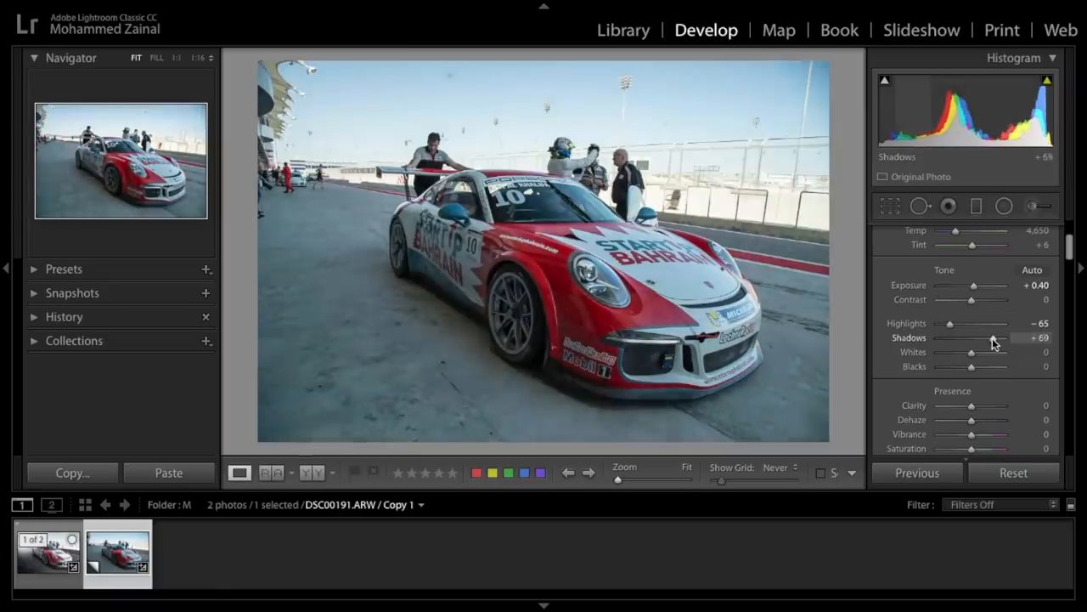
pyautogui.moveTo(971, 337); pyautogui.dragTo(1000, 337)
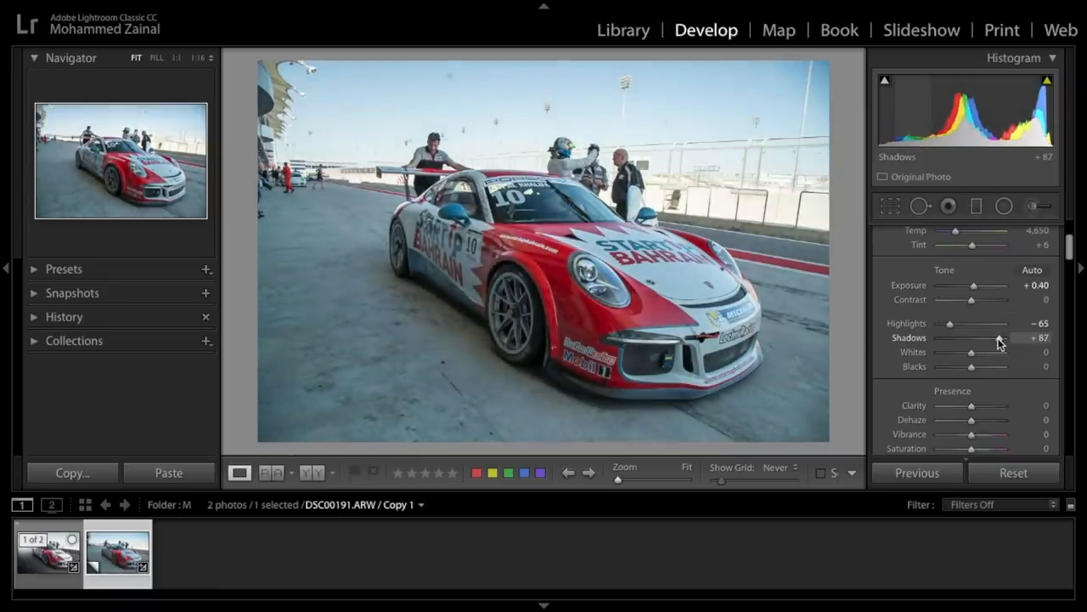
pyautogui.moveTo(990, 338); pyautogui.dragTo(995, 337)
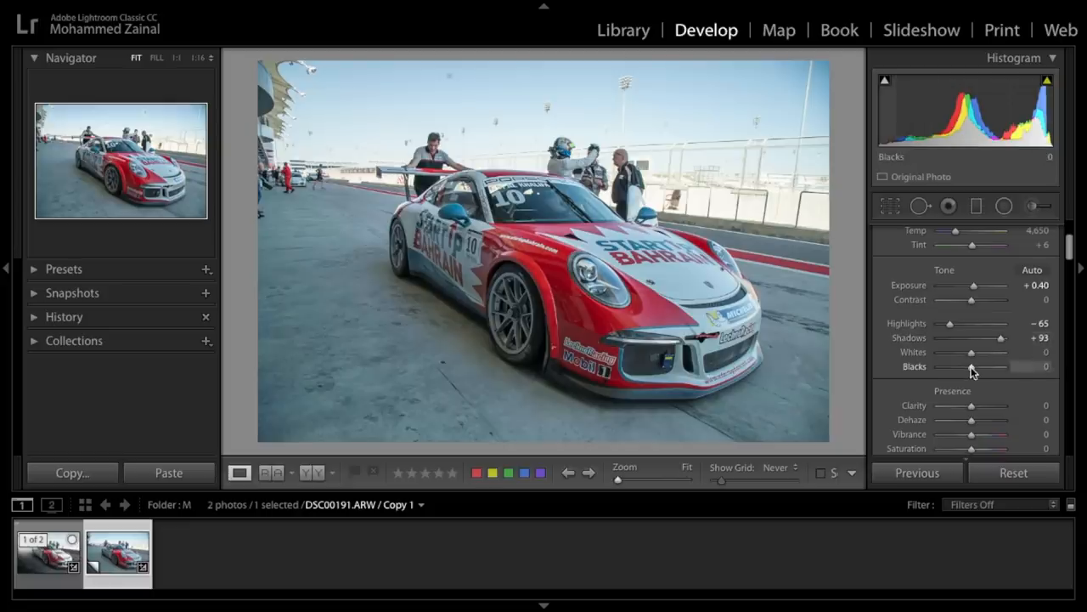
# - Deepen Blacks while previewing clipping, settling them at −40
pyautogui.moveTo(977, 366); pyautogui.dragTo(964, 366)
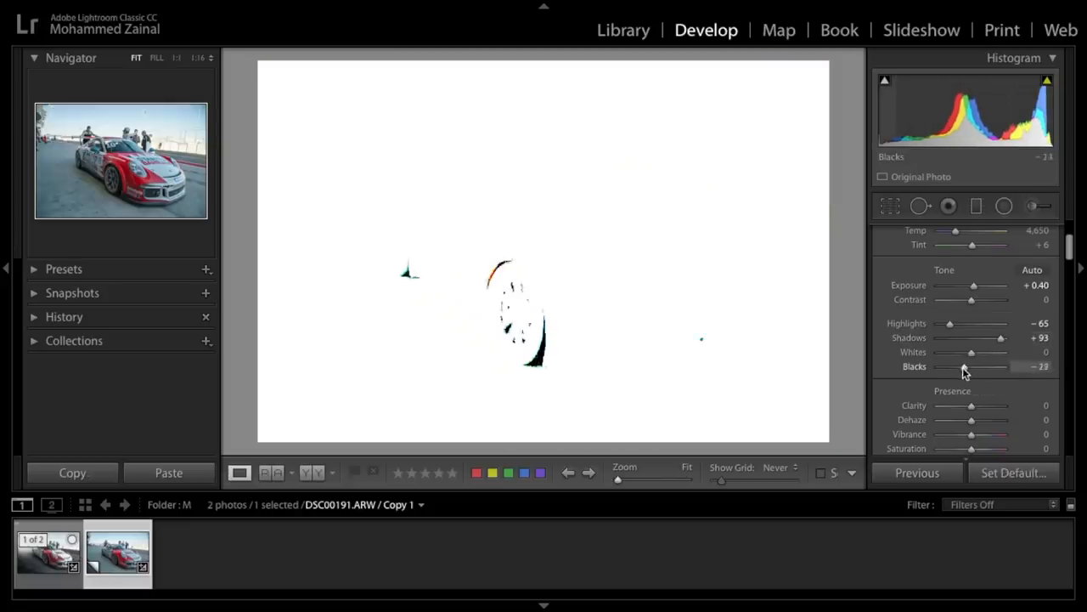
pyautogui.moveTo(967, 366); pyautogui.dragTo(958, 366)
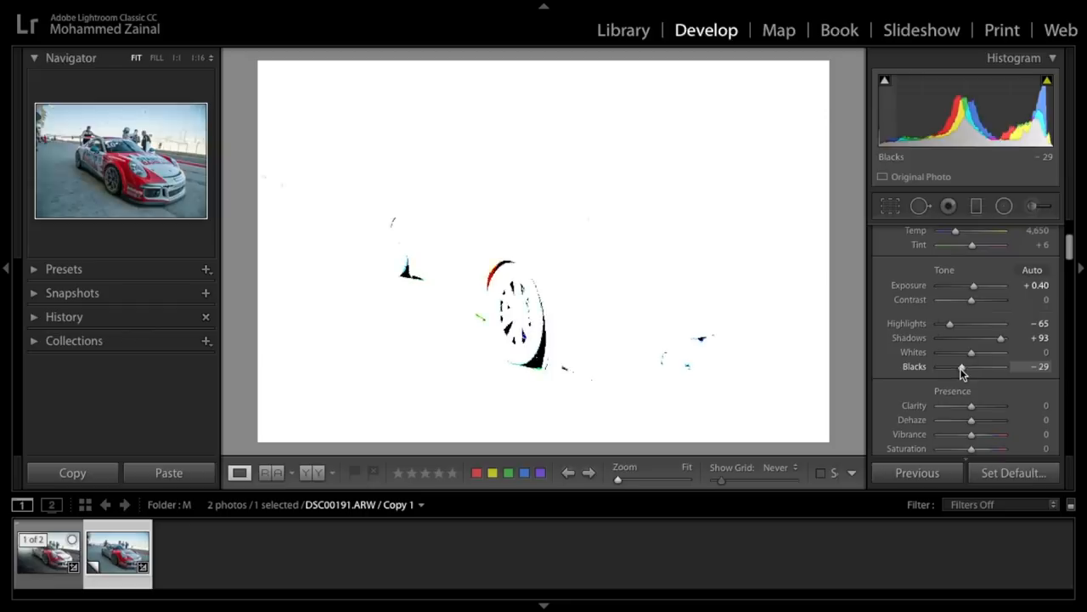
pyautogui.moveTo(964, 366); pyautogui.dragTo(950, 366)
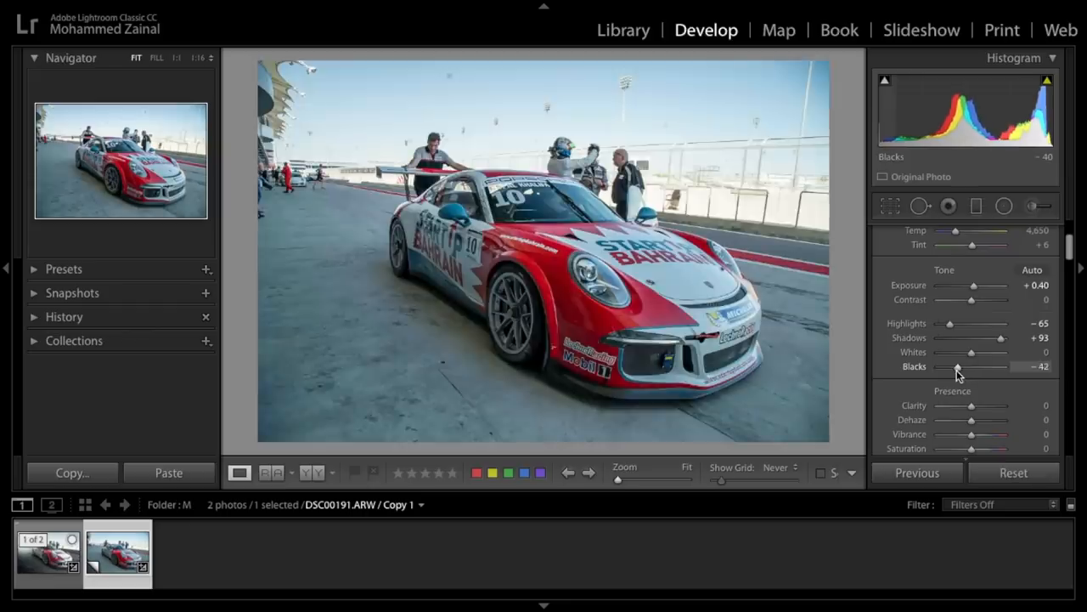
pyautogui.moveTo(959, 366); pyautogui.dragTo(954, 367)
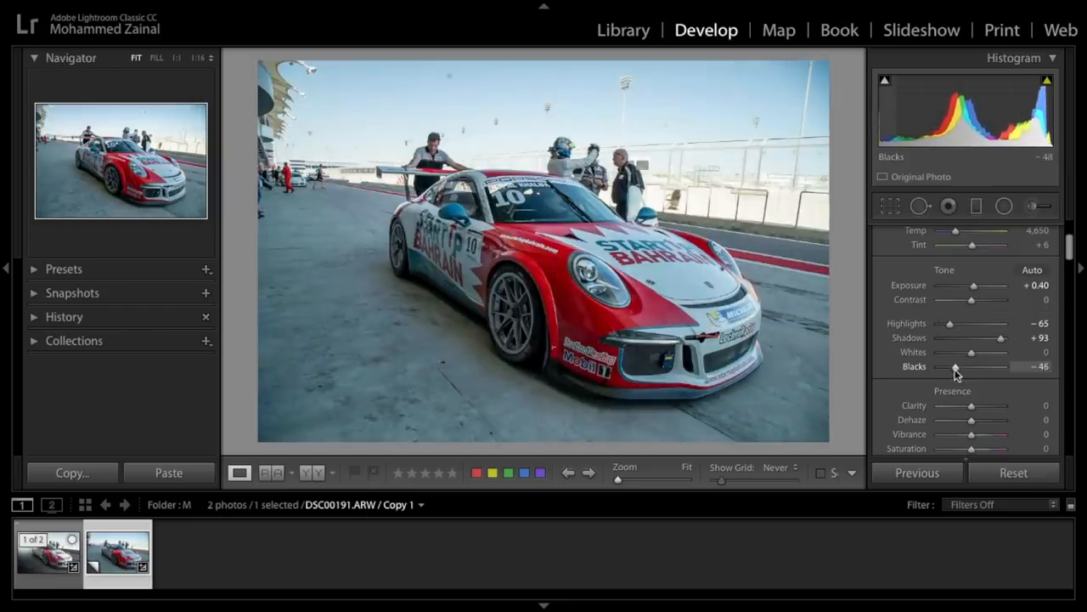
pyautogui.moveTo(956, 366); pyautogui.dragTo(962, 366)
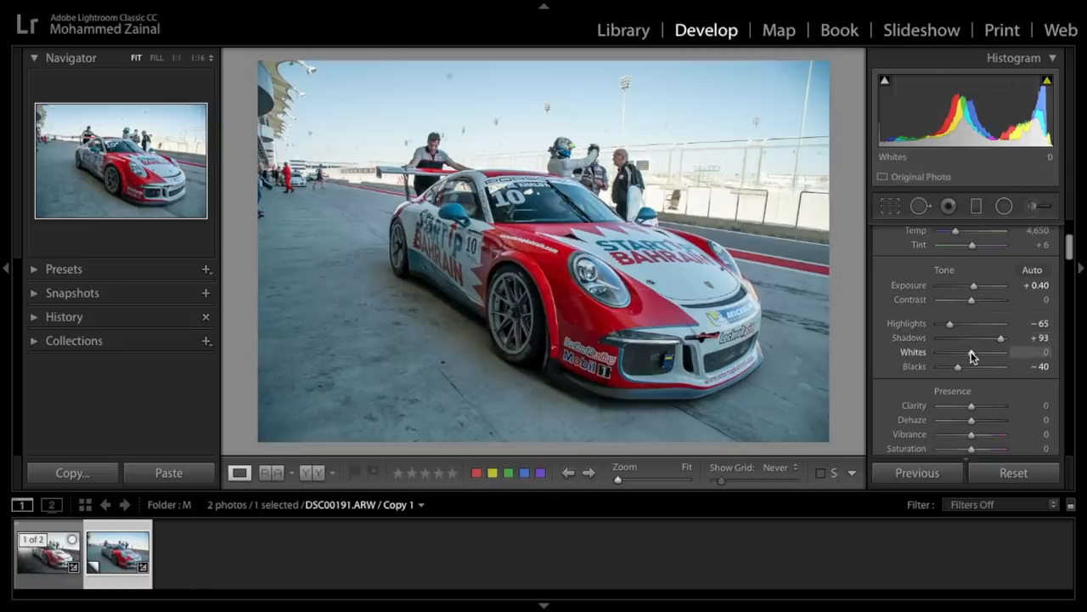
# - Move Whites back and forth and settle them at +10
pyautogui.moveTo(981, 352); pyautogui.dragTo(971, 352)
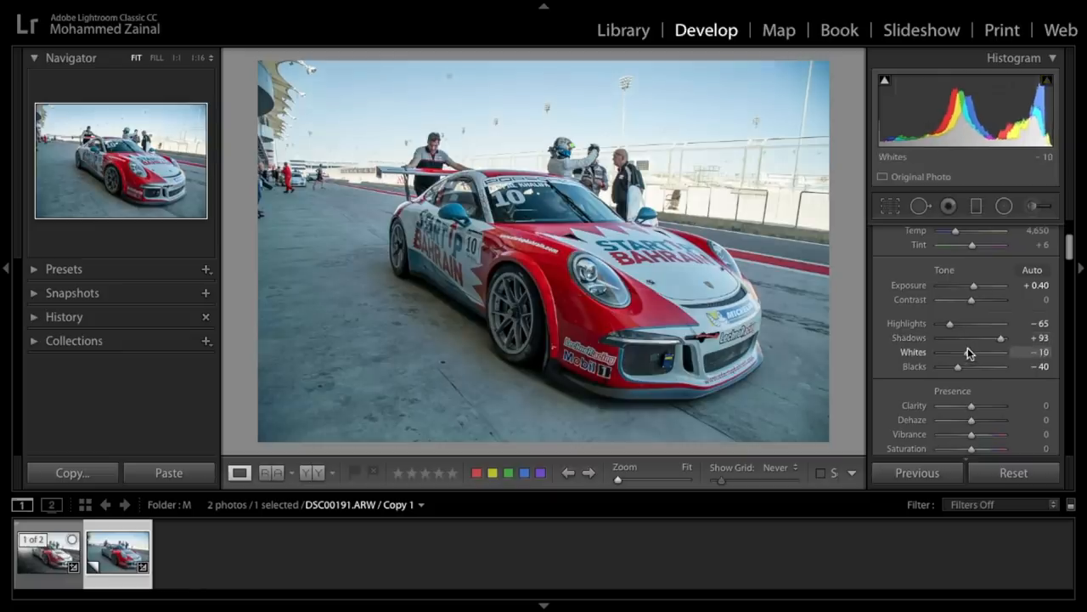
pyautogui.moveTo(965, 352); pyautogui.dragTo(957, 352)
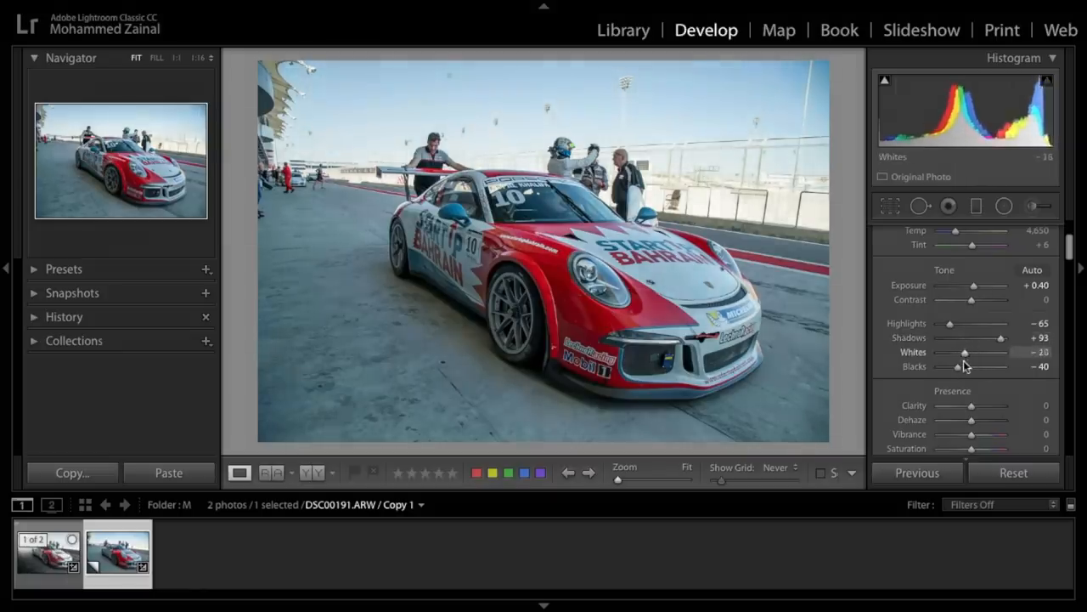
pyautogui.moveTo(964, 352); pyautogui.dragTo(976, 352)
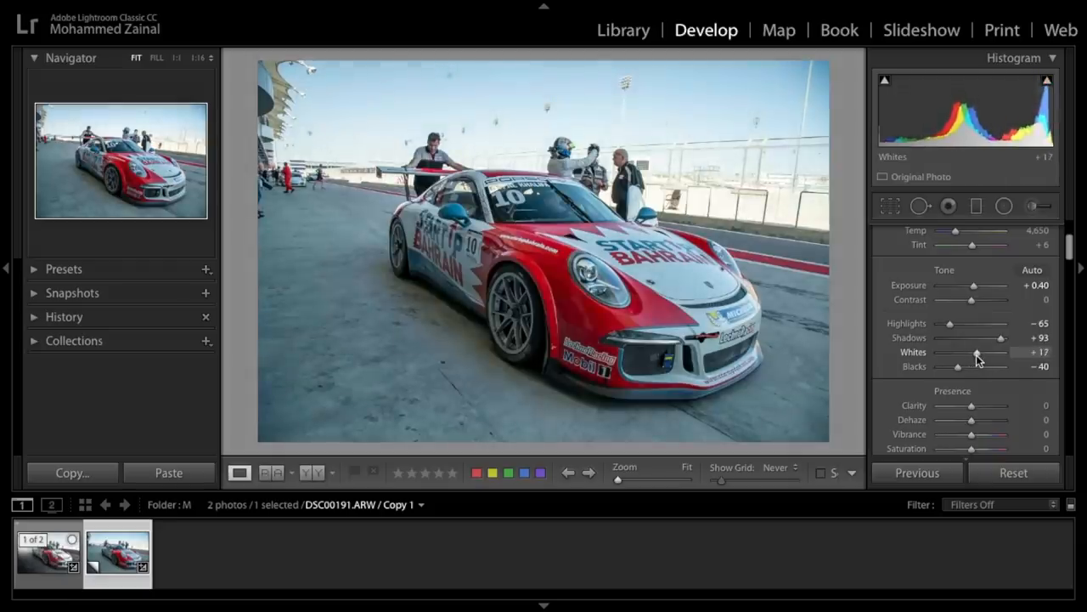
pyautogui.moveTo(977, 351); pyautogui.dragTo(974, 352)
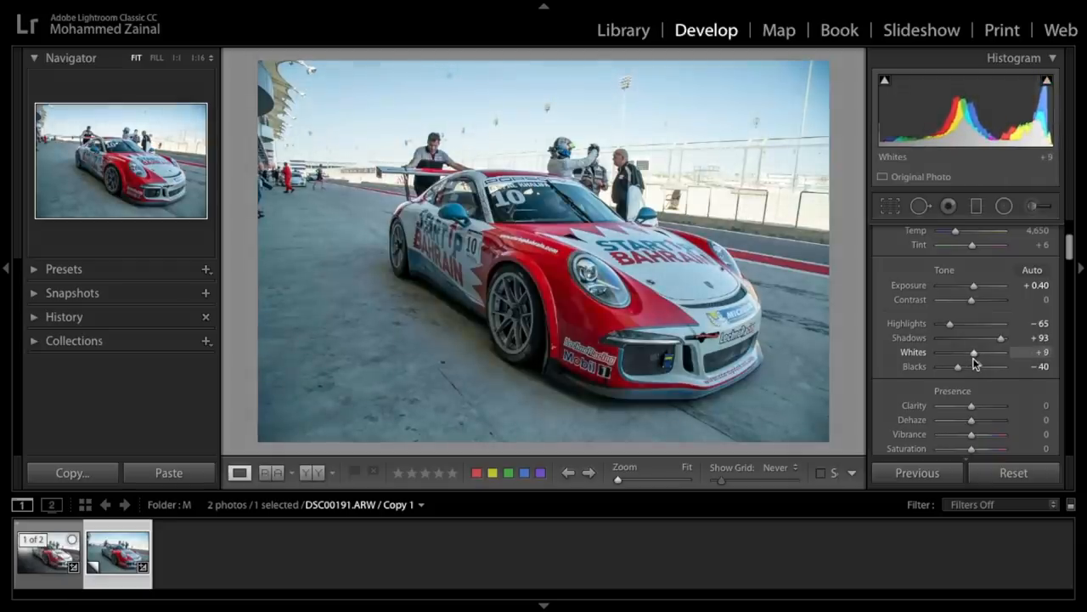
pyautogui.moveTo(974, 352); pyautogui.dragTo(977, 353)
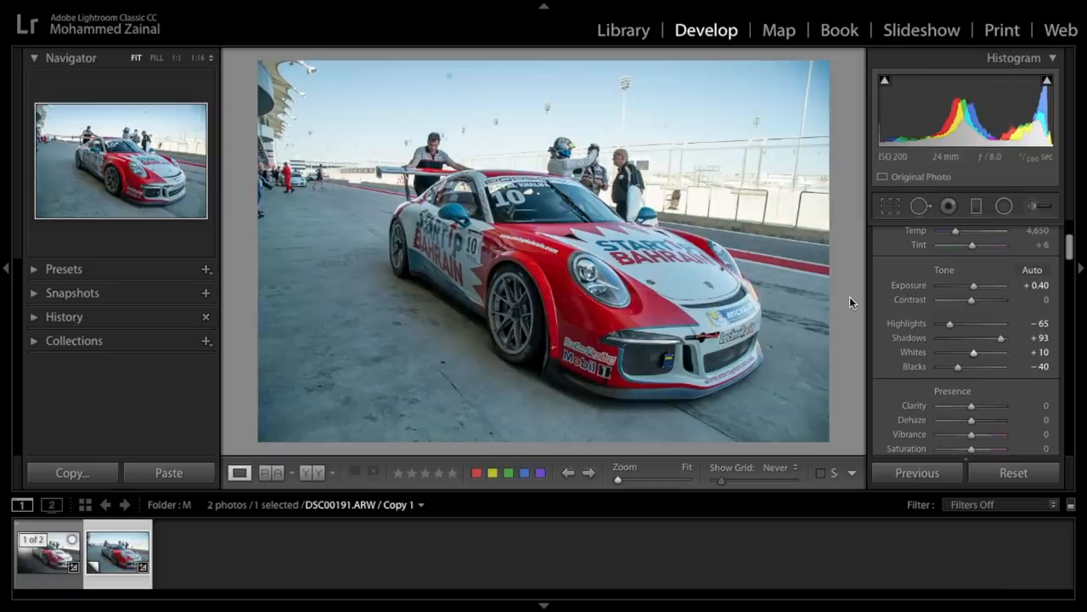
# - Boost Clarity to about +63, then bring it back to +35
pyautogui.scroll(-3)
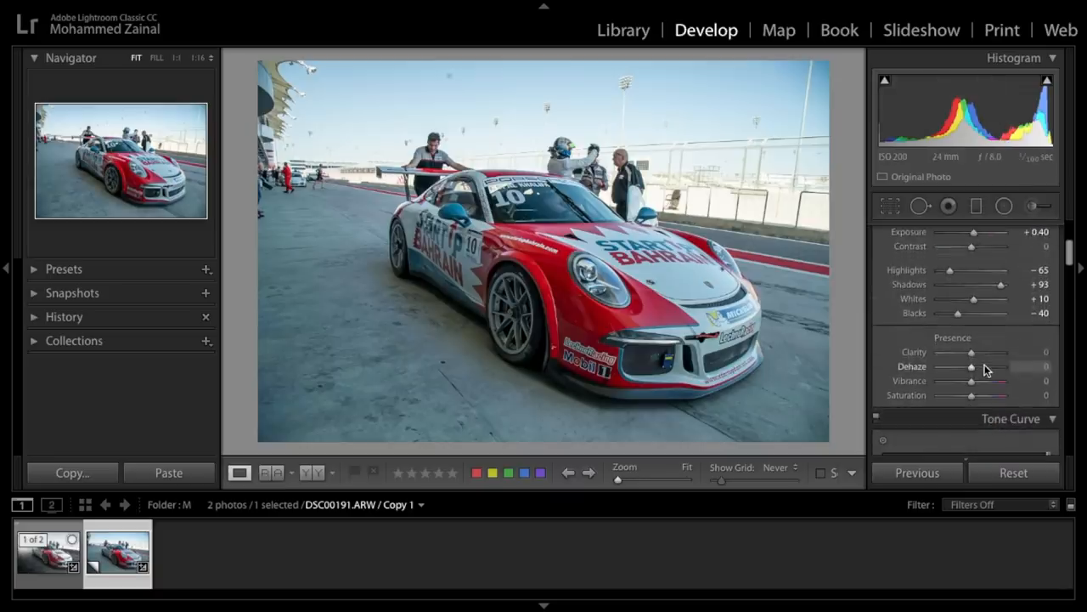
pyautogui.moveTo(973, 355)
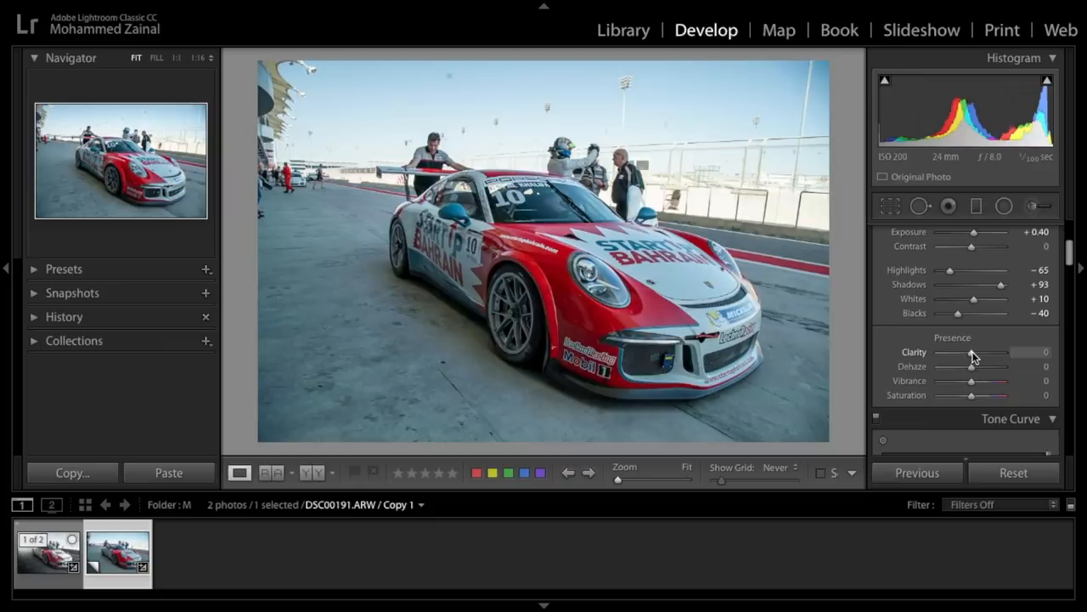
pyautogui.moveTo(971, 352); pyautogui.dragTo(978, 352)
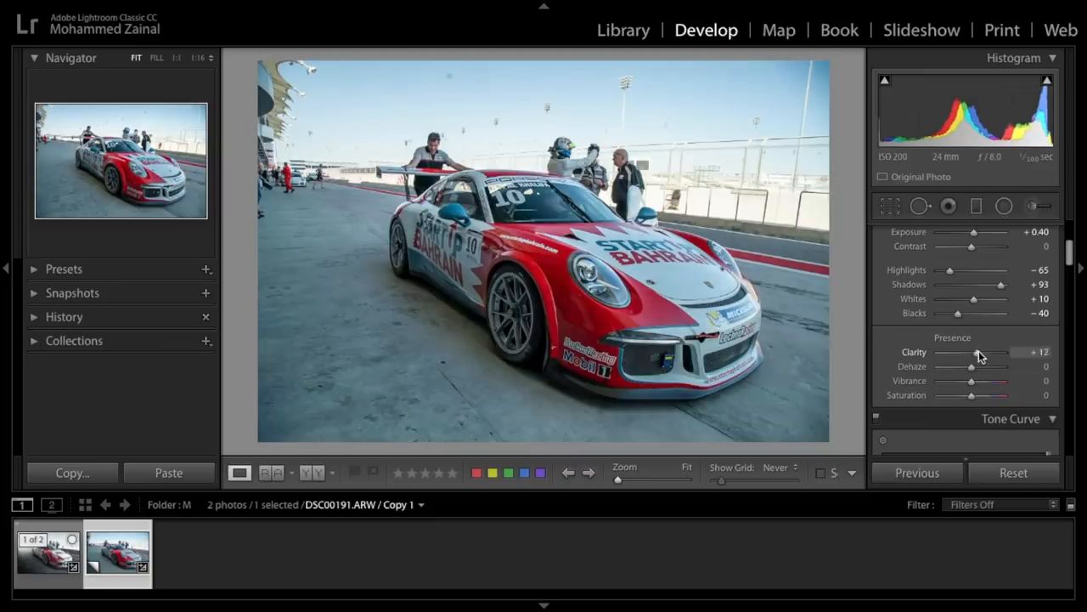
pyautogui.moveTo(975, 352); pyautogui.dragTo(993, 352)
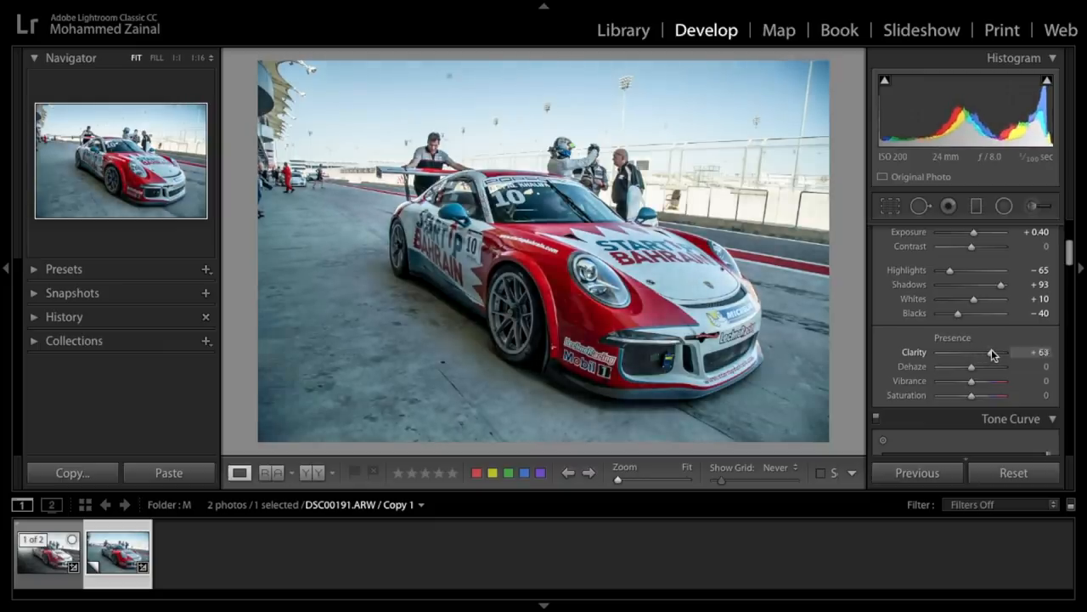
pyautogui.moveTo(994, 352); pyautogui.dragTo(992, 352)
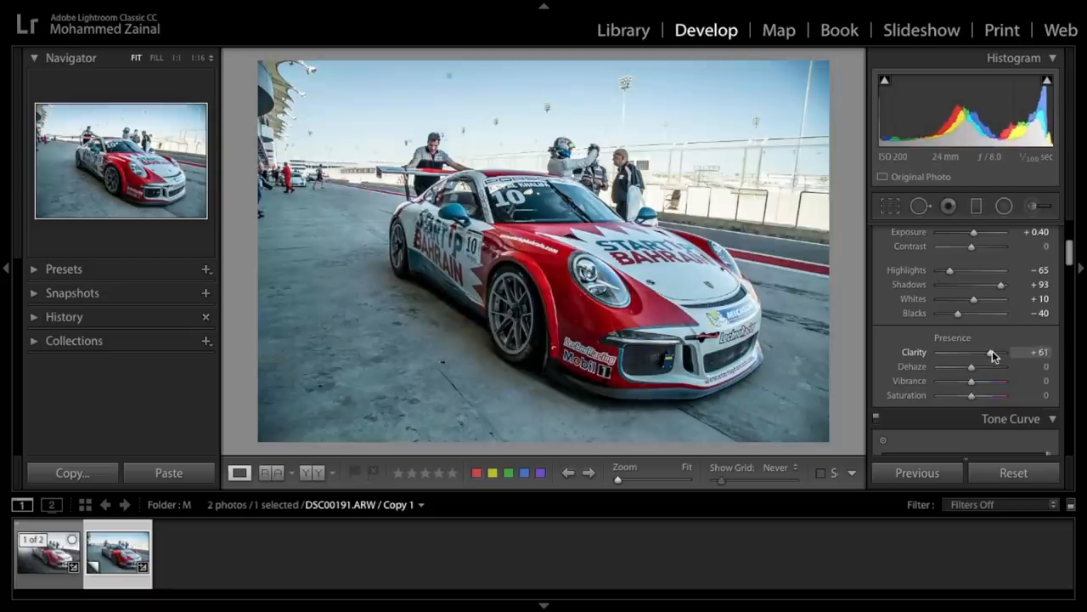
pyautogui.moveTo(992, 351); pyautogui.dragTo(996, 351)
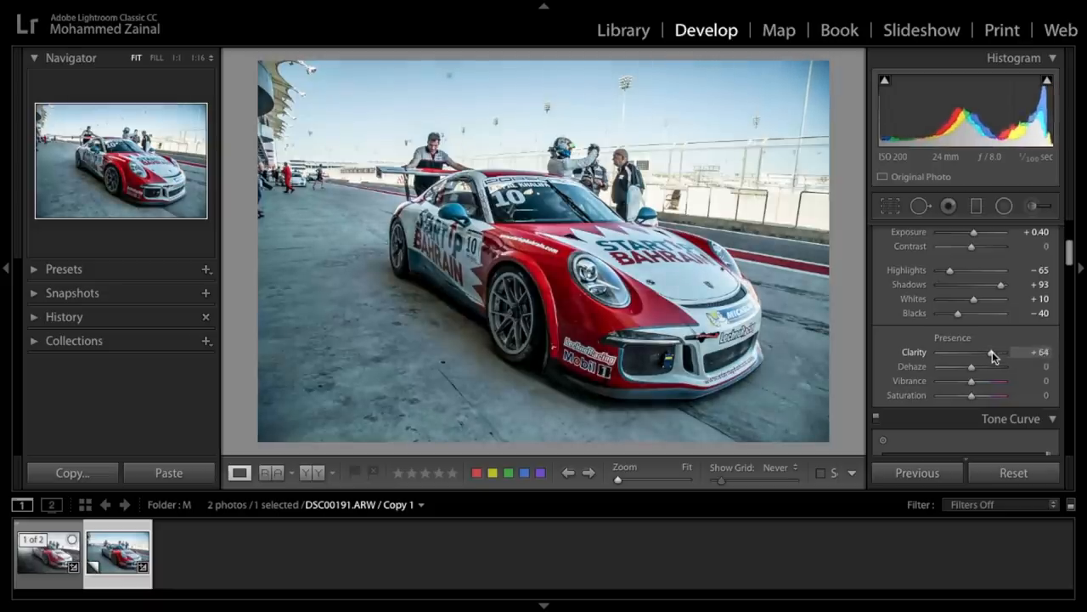
pyautogui.moveTo(993, 351); pyautogui.dragTo(986, 352)
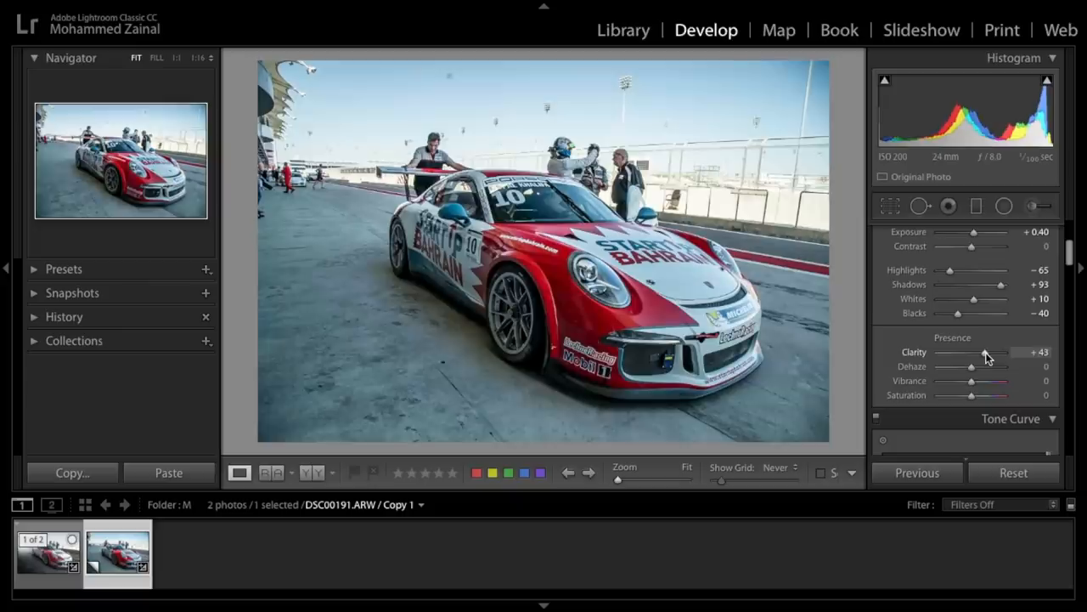
pyautogui.moveTo(985, 351); pyautogui.dragTo(977, 352)
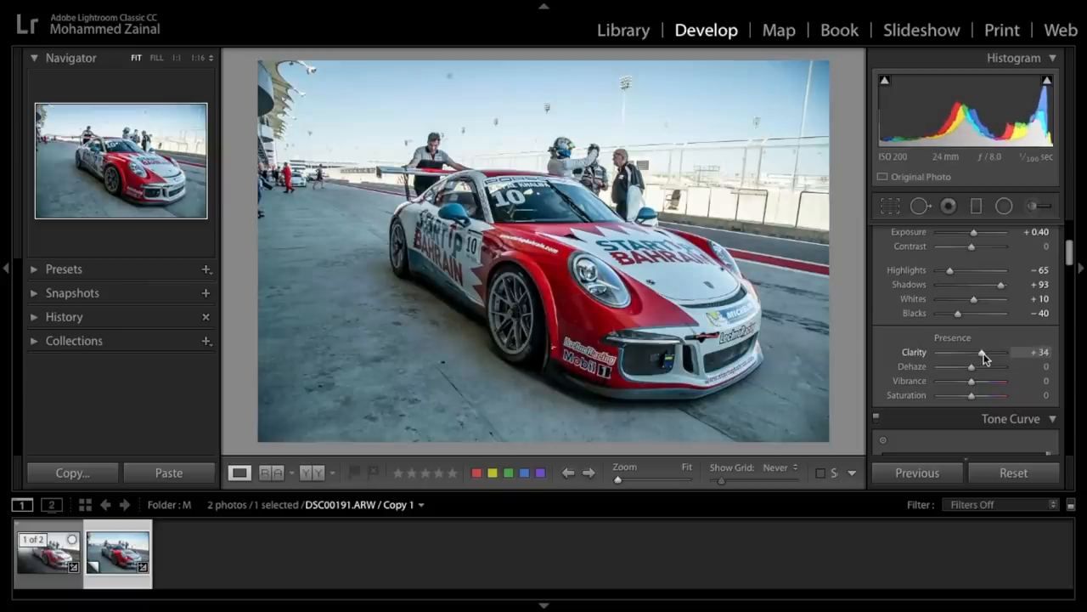
pyautogui.moveTo(981, 352); pyautogui.dragTo(984, 351)
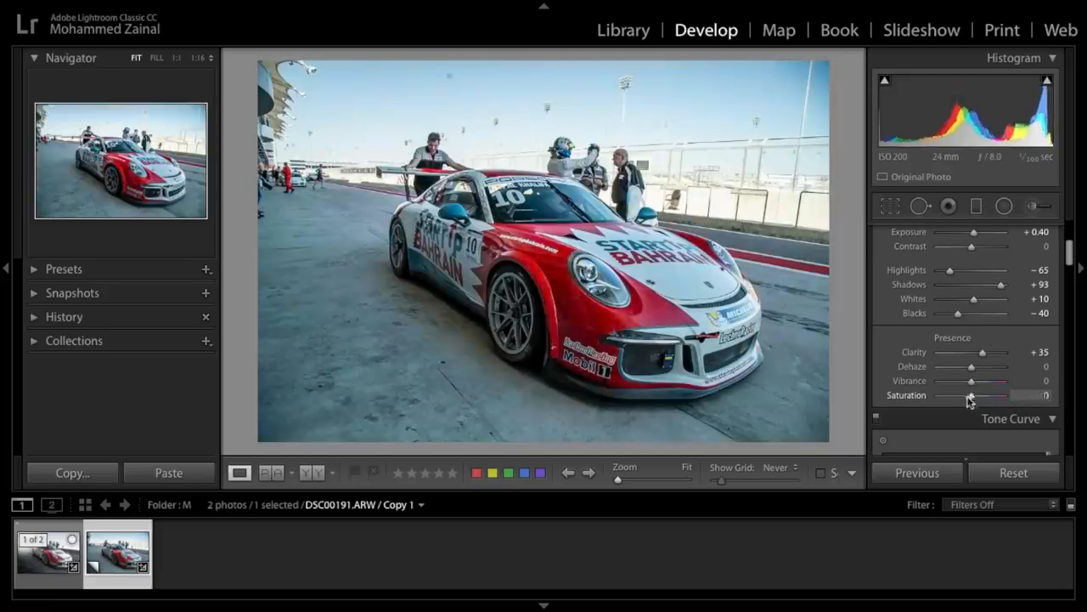
# - Lower the overall Saturation slider to about −59
pyautogui.moveTo(998, 395); pyautogui.dragTo(960, 395)
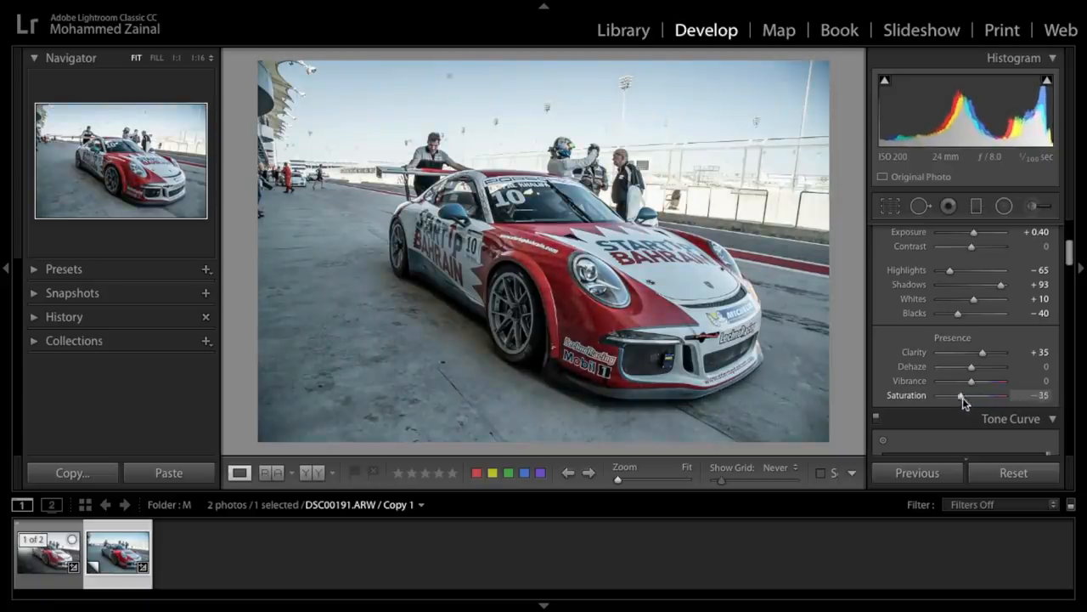
pyautogui.moveTo(963, 395); pyautogui.dragTo(951, 395)
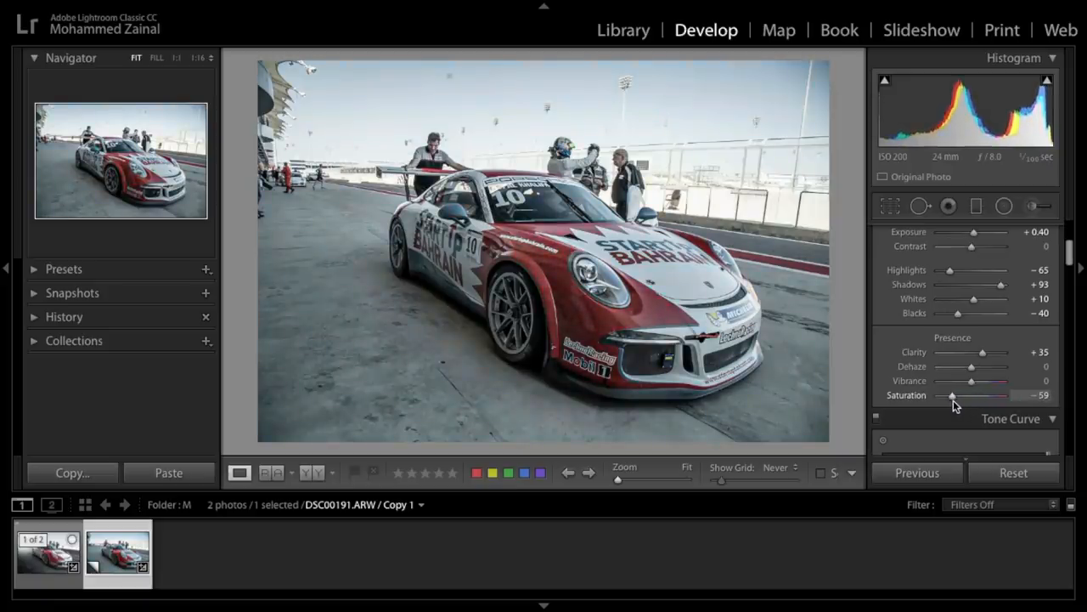
pyautogui.moveTo(952, 396); pyautogui.dragTo(950, 396)
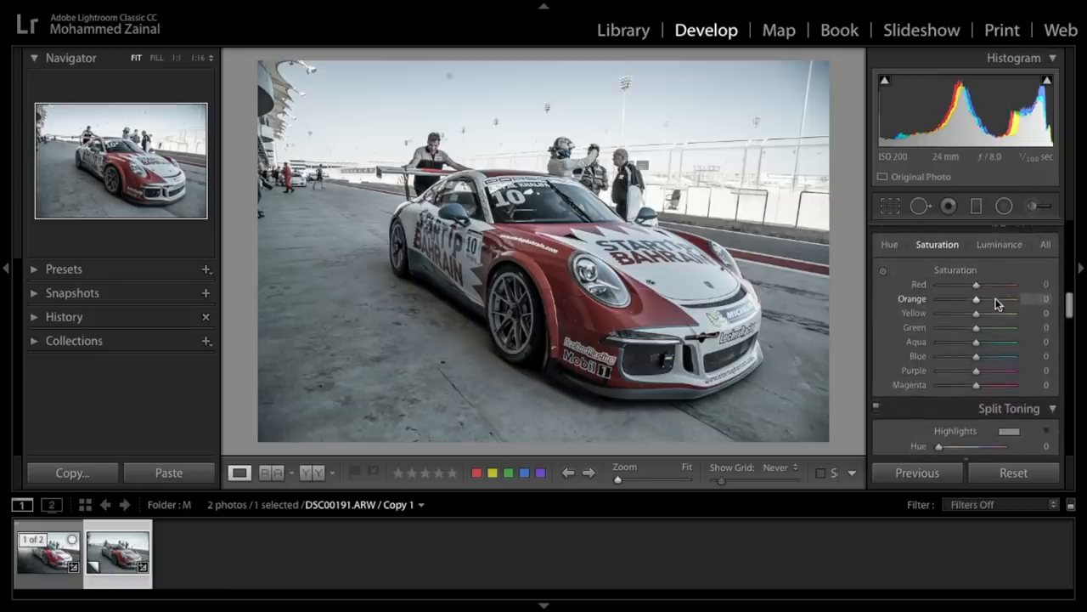
# - Set HSL saturation for Red to +100 and Orange to +28
pyautogui.moveTo(977, 285); pyautogui.dragTo(953, 285)
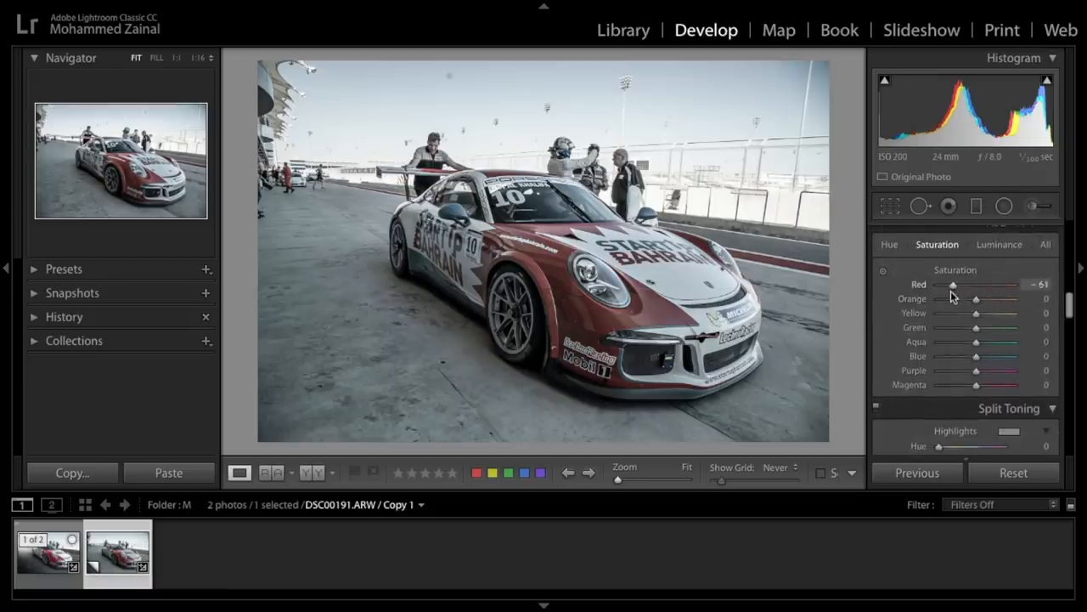
pyautogui.moveTo(954, 285); pyautogui.dragTo(963, 284)
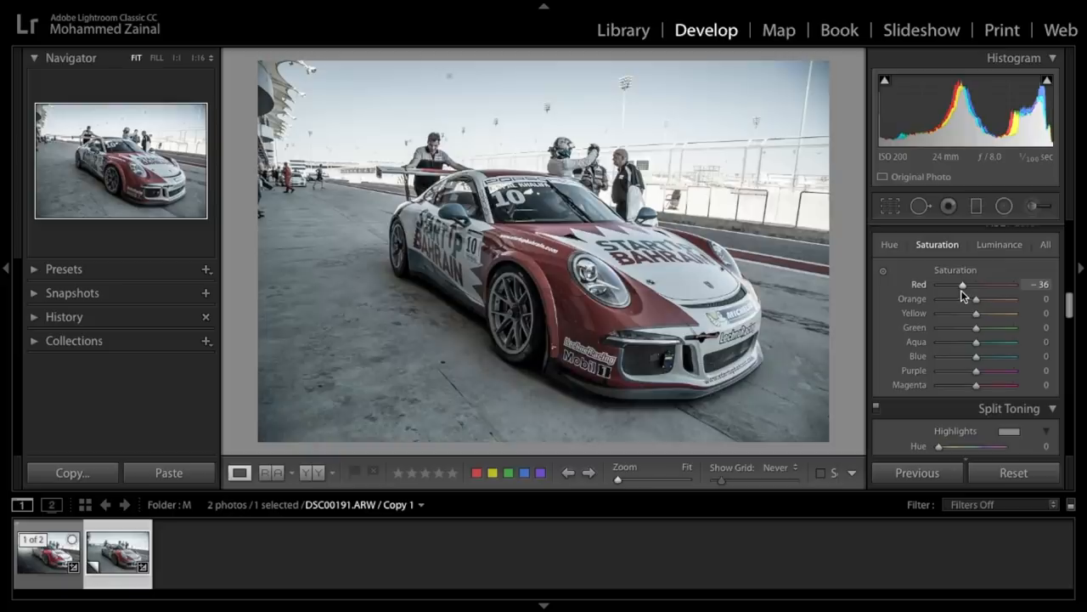
pyautogui.moveTo(963, 284); pyautogui.dragTo(1024, 285)
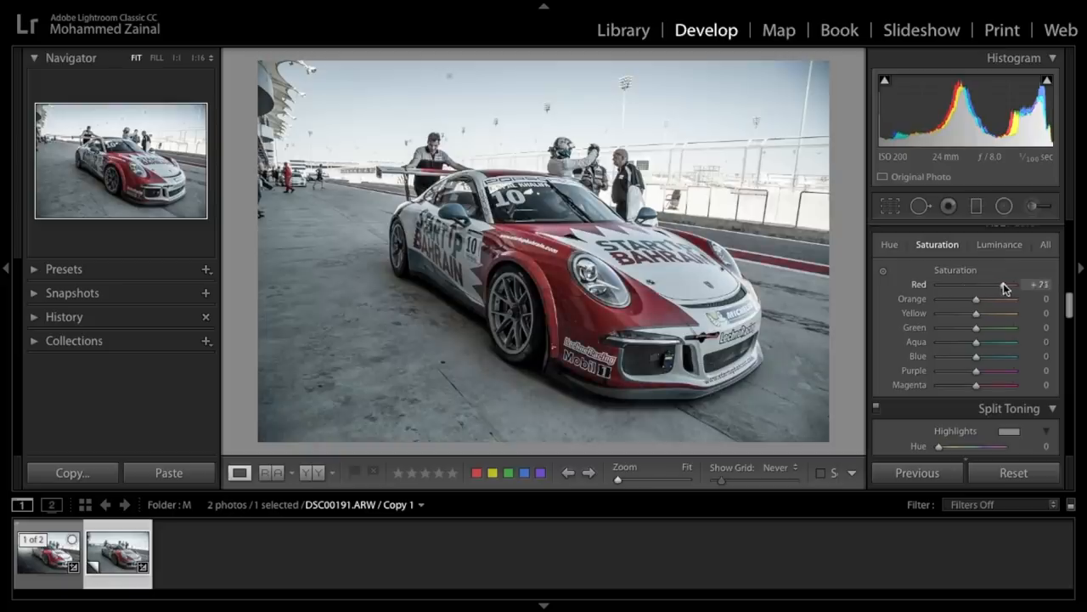
pyautogui.moveTo(1003, 284); pyautogui.dragTo(1023, 284)
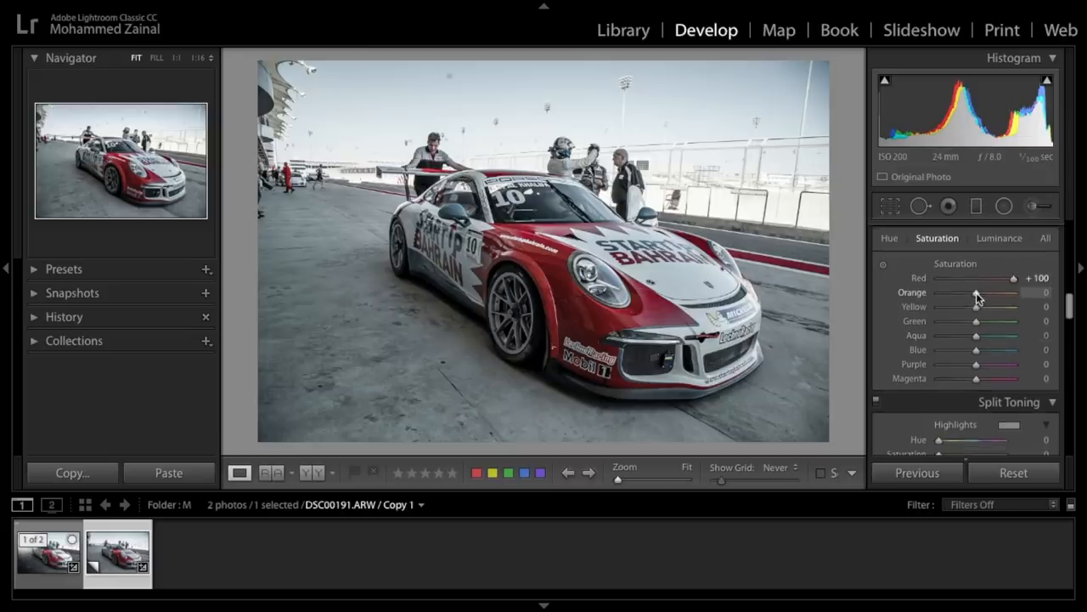
pyautogui.moveTo(975, 292); pyautogui.dragTo(979, 293)
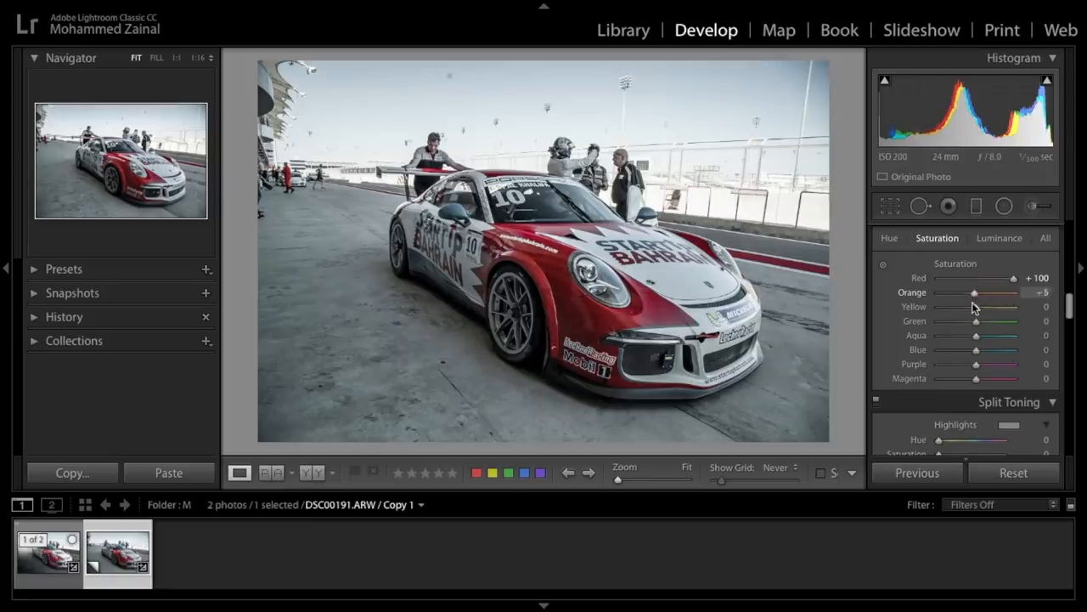
pyautogui.moveTo(974, 292); pyautogui.dragTo(988, 292)
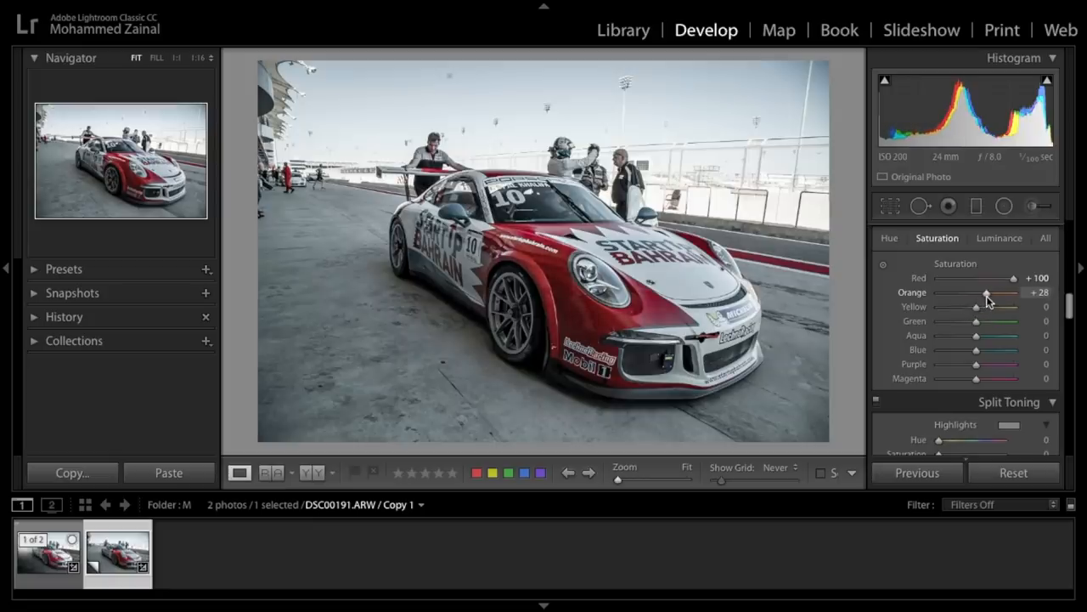
# - Set HSL saturation for Yellow to −35 and Aqua to +60
pyautogui.moveTo(975, 307); pyautogui.dragTo(959, 306)
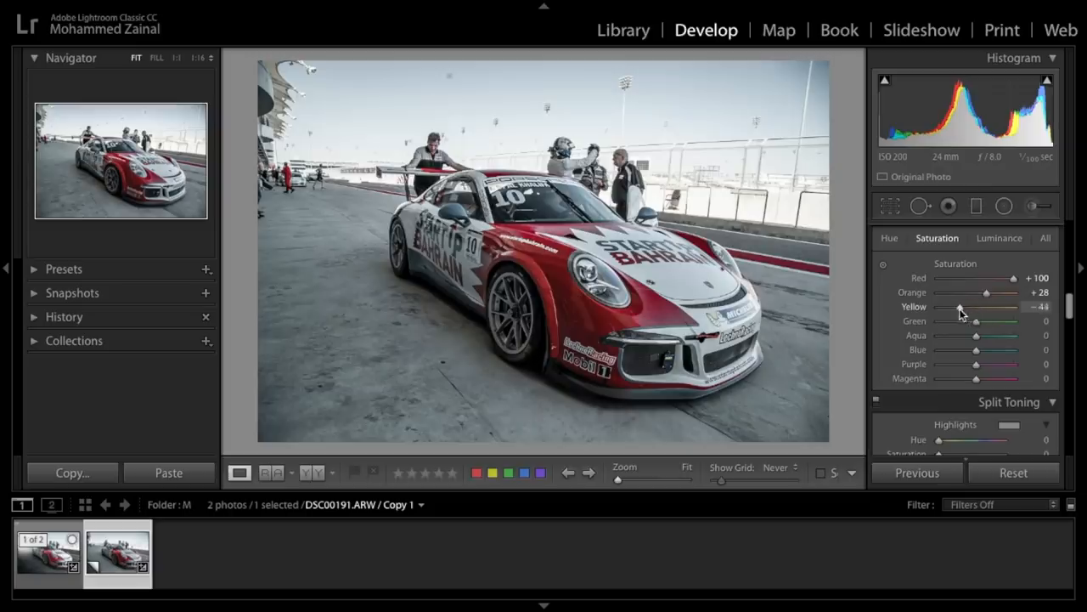
pyautogui.moveTo(958, 307); pyautogui.dragTo(961, 307)
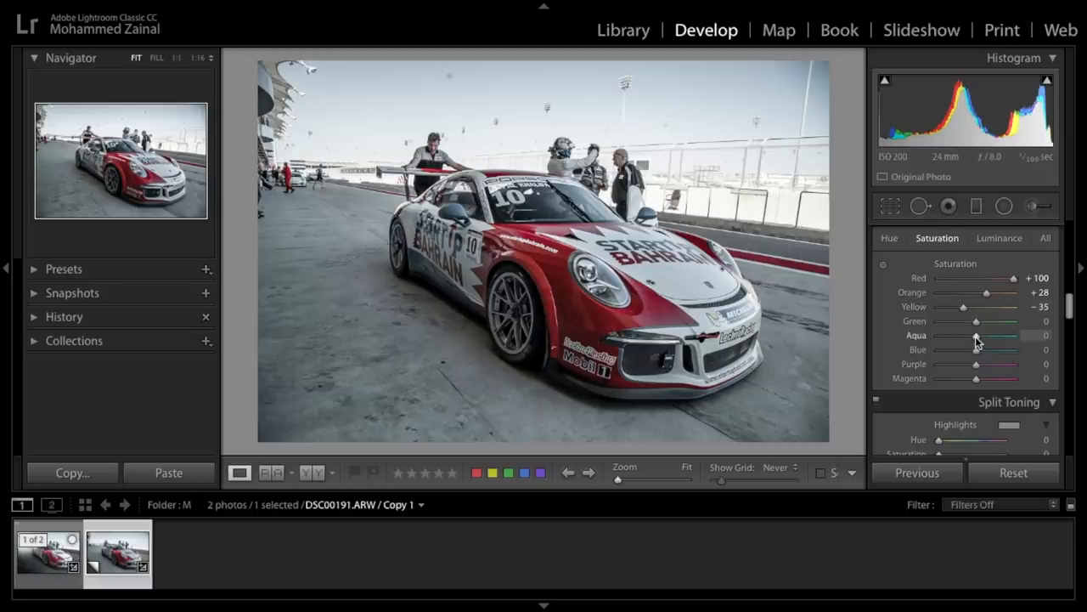
pyautogui.moveTo(976, 335); pyautogui.dragTo(970, 334)
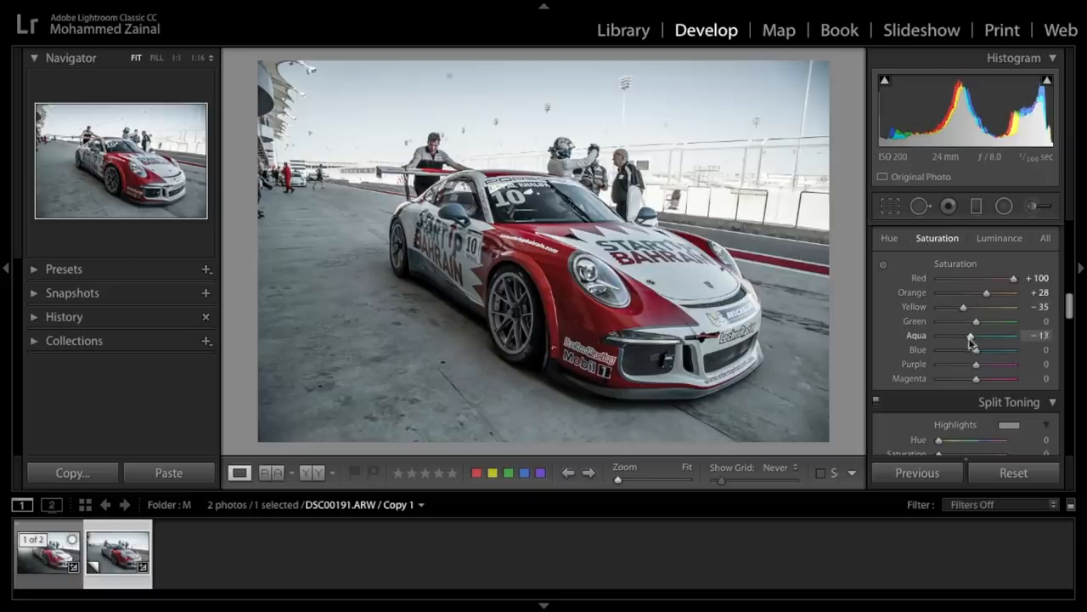
pyautogui.moveTo(975, 335); pyautogui.dragTo(992, 335)
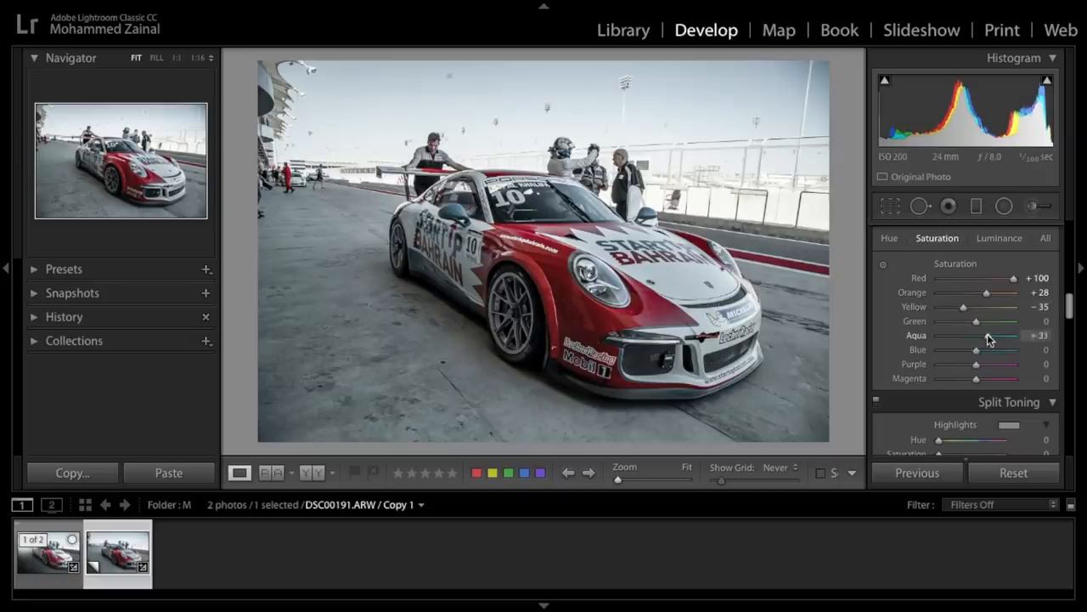
pyautogui.moveTo(998, 334); pyautogui.dragTo(980, 335)
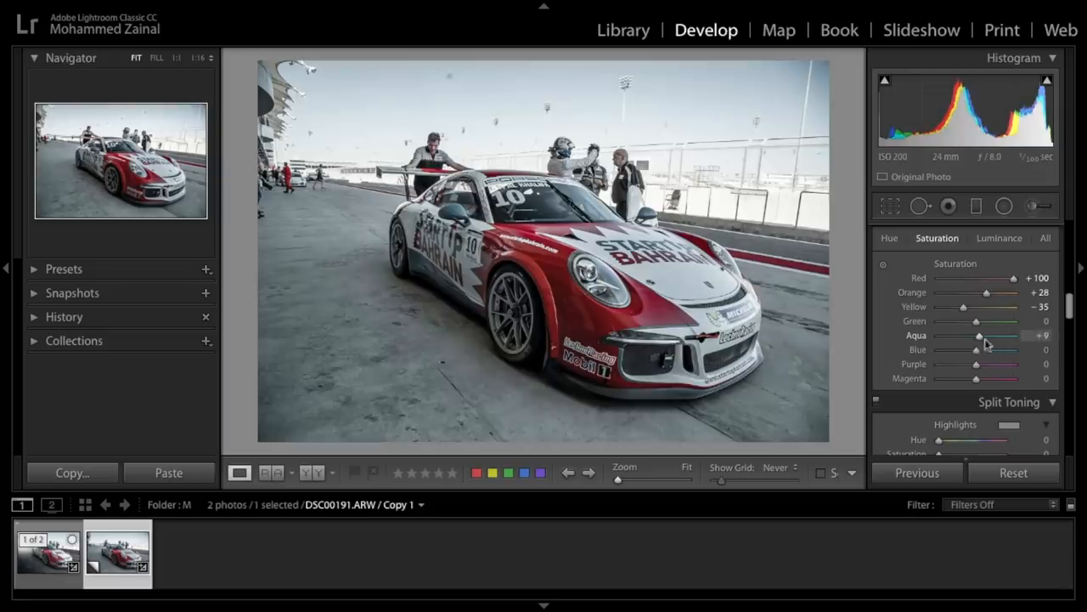
pyautogui.moveTo(979, 335); pyautogui.dragTo(995, 335)
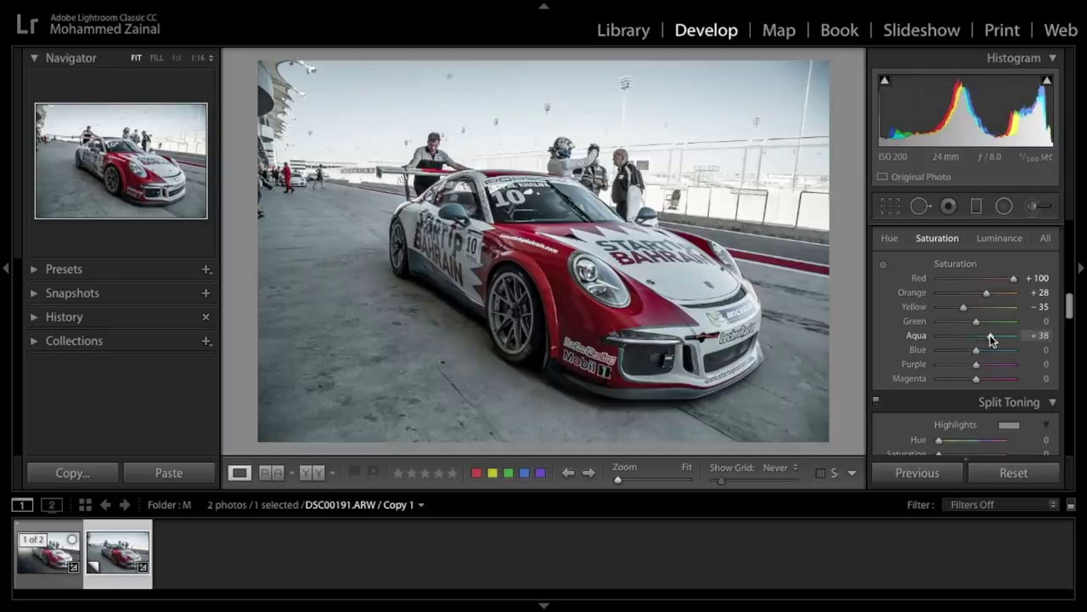
pyautogui.moveTo(993, 335); pyautogui.dragTo(1001, 334)
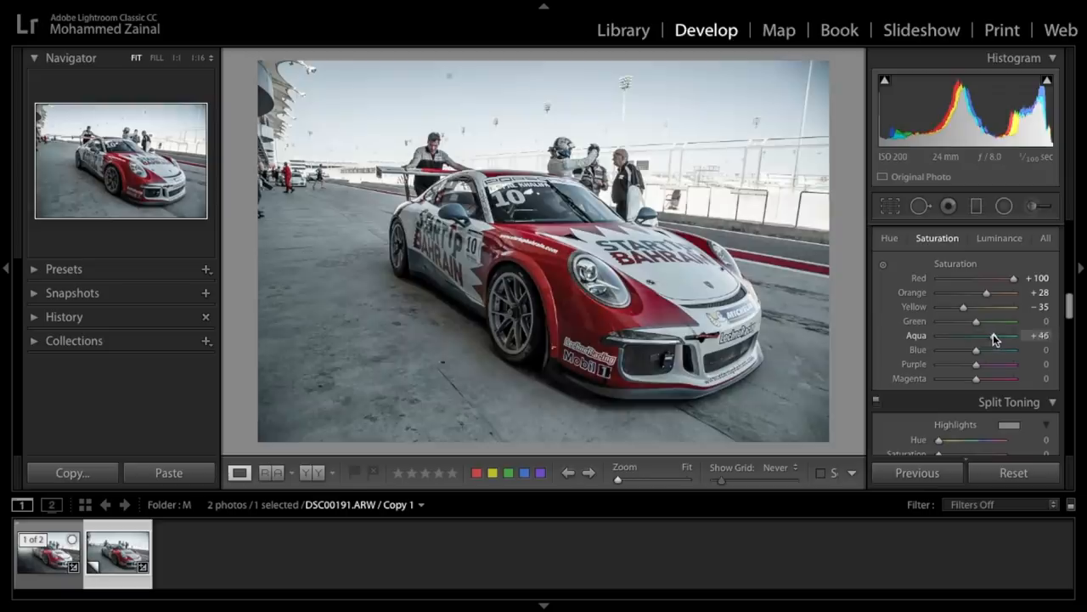
pyautogui.moveTo(989, 334); pyautogui.dragTo(1001, 335)
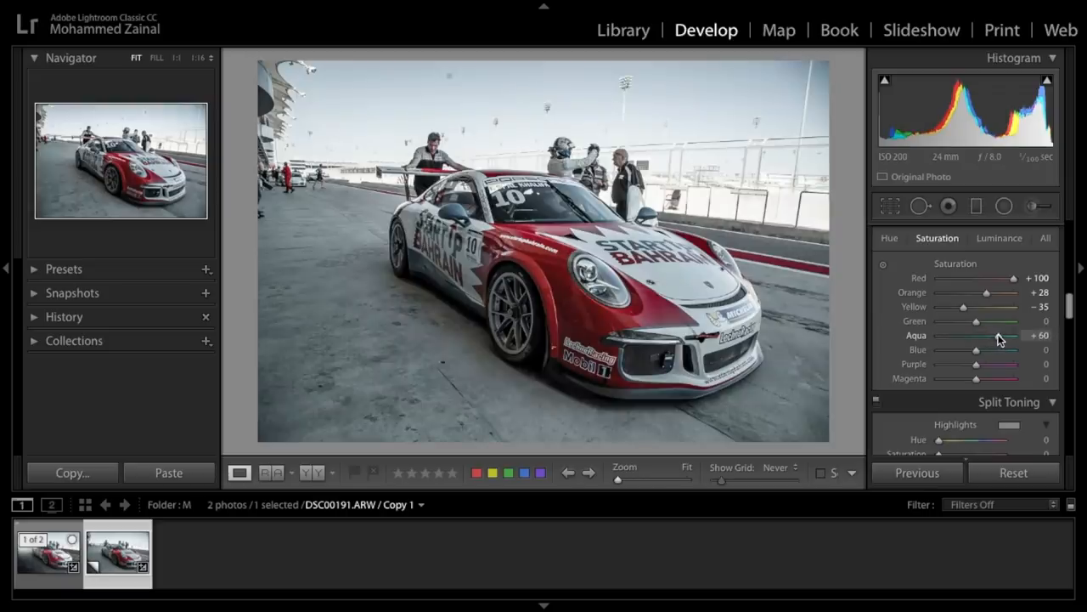
# - Desaturate the Blues to about −33 to clear the color cast
pyautogui.moveTo(975, 350); pyautogui.dragTo(965, 349)
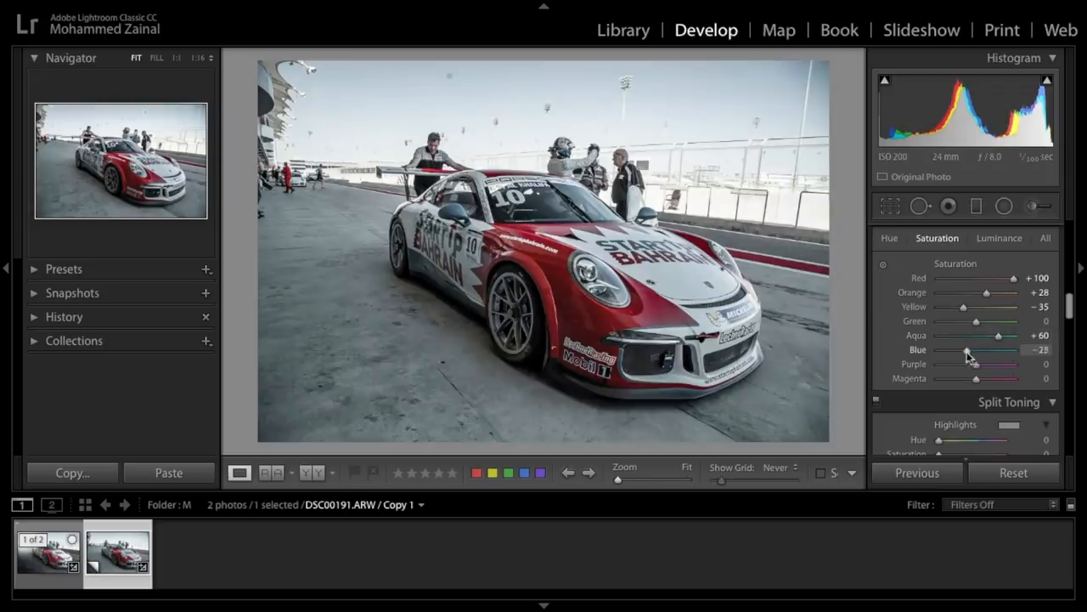
pyautogui.moveTo(969, 349); pyautogui.dragTo(975, 349)
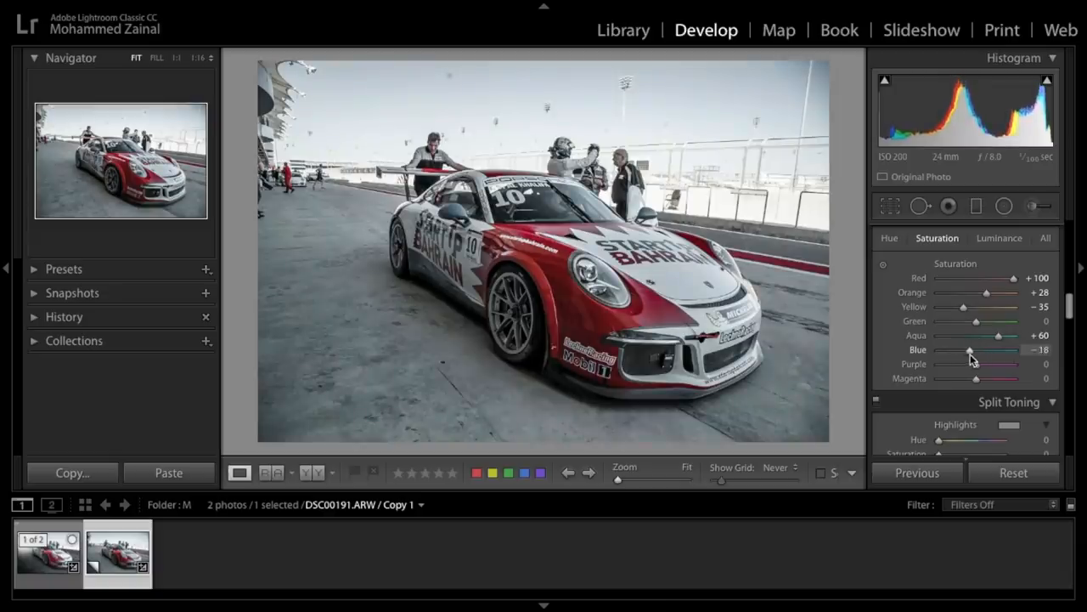
pyautogui.moveTo(970, 349); pyautogui.dragTo(964, 350)
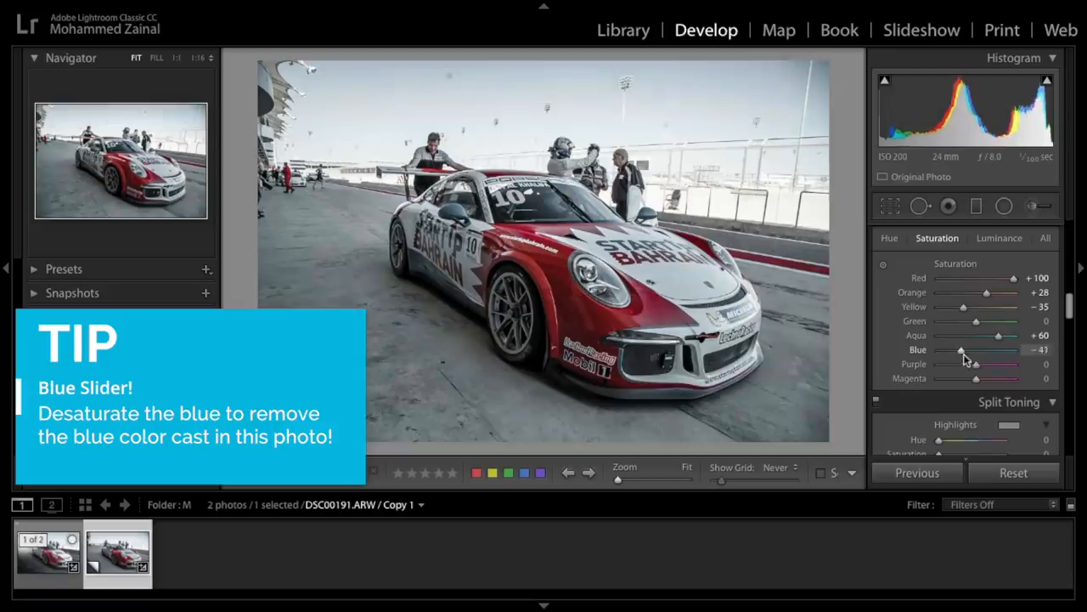
pyautogui.moveTo(960, 350); pyautogui.dragTo(996, 349)
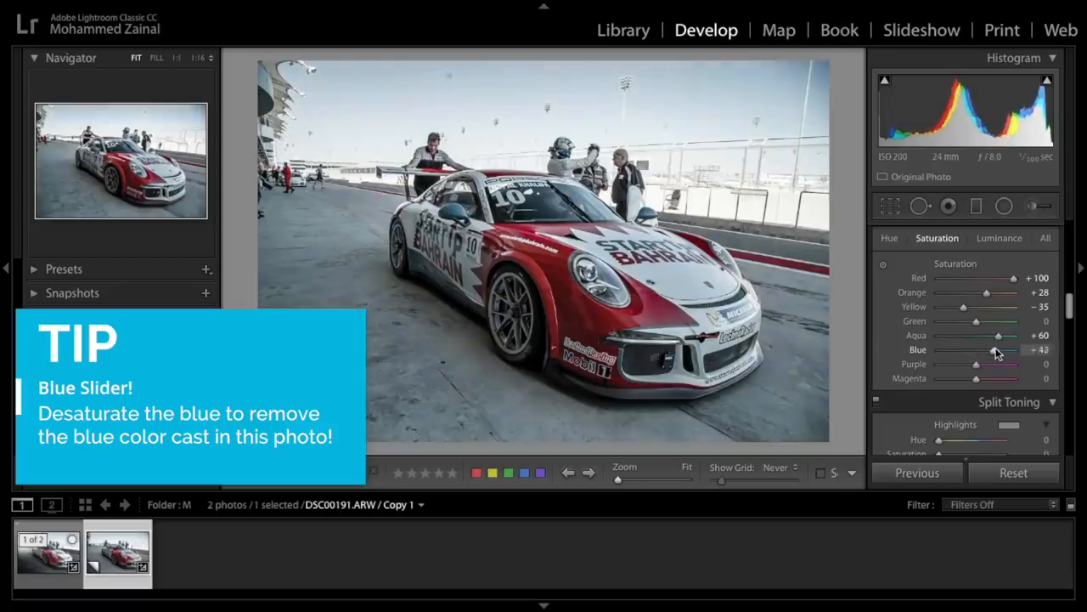
pyautogui.moveTo(998, 349); pyautogui.dragTo(985, 349)
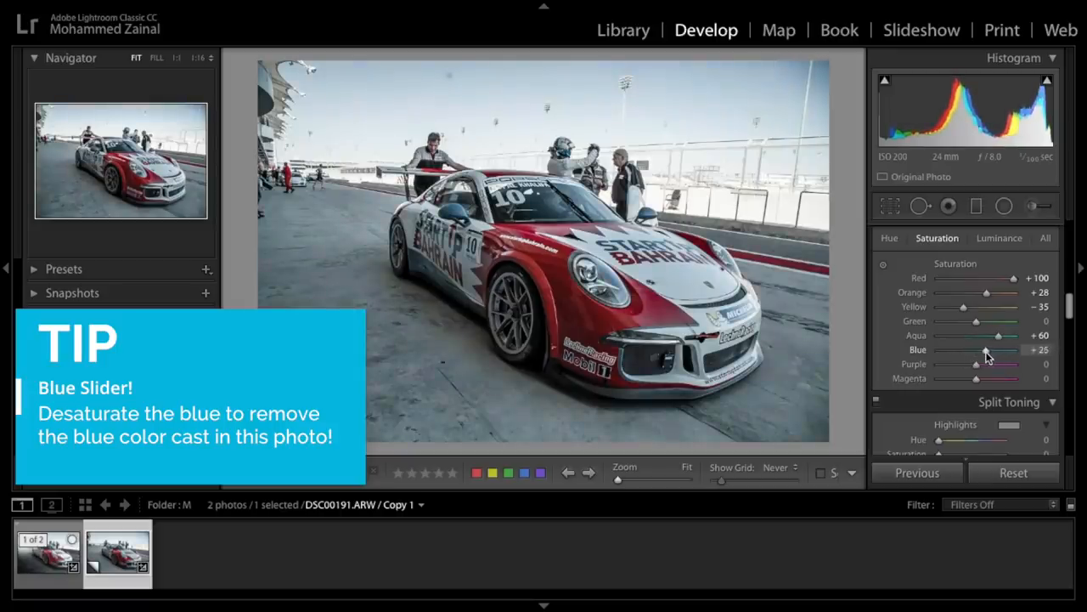
pyautogui.moveTo(989, 349); pyautogui.dragTo(981, 349)
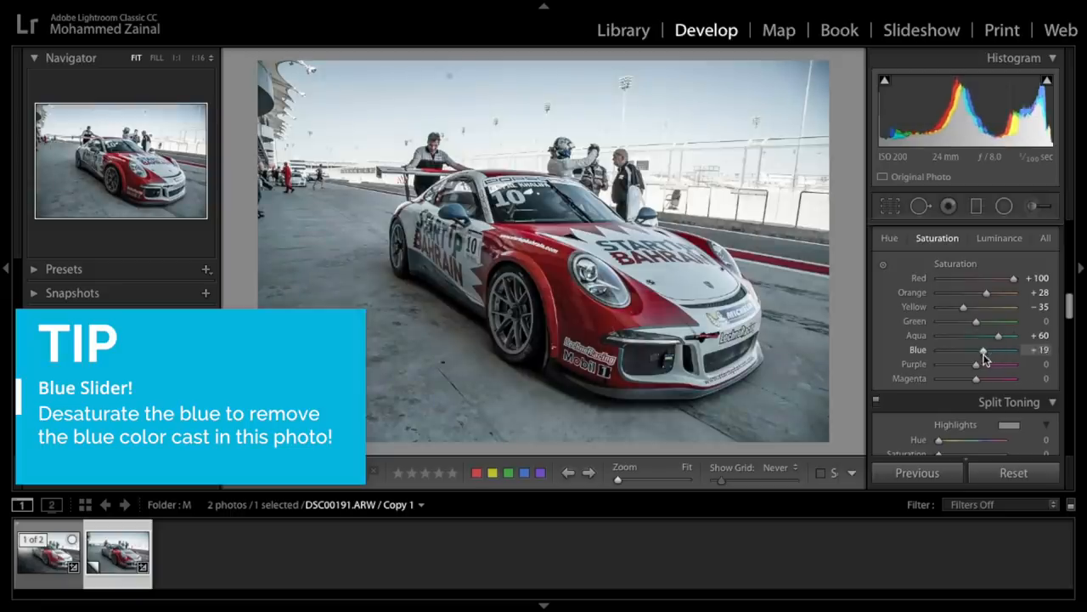
pyautogui.moveTo(981, 349); pyautogui.dragTo(968, 349)
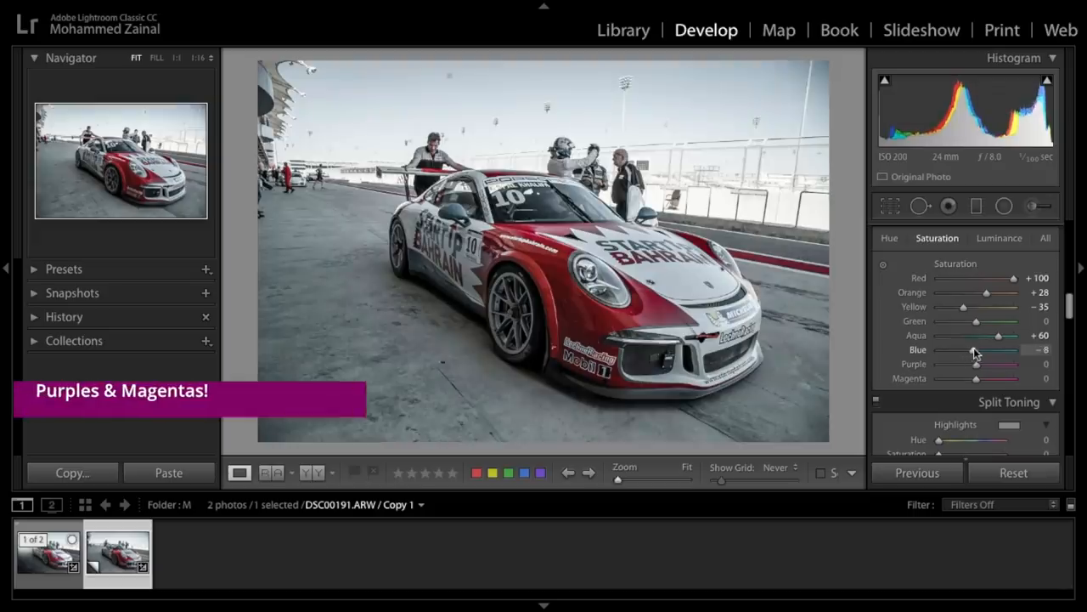
pyautogui.moveTo(972, 349); pyautogui.dragTo(943, 349)
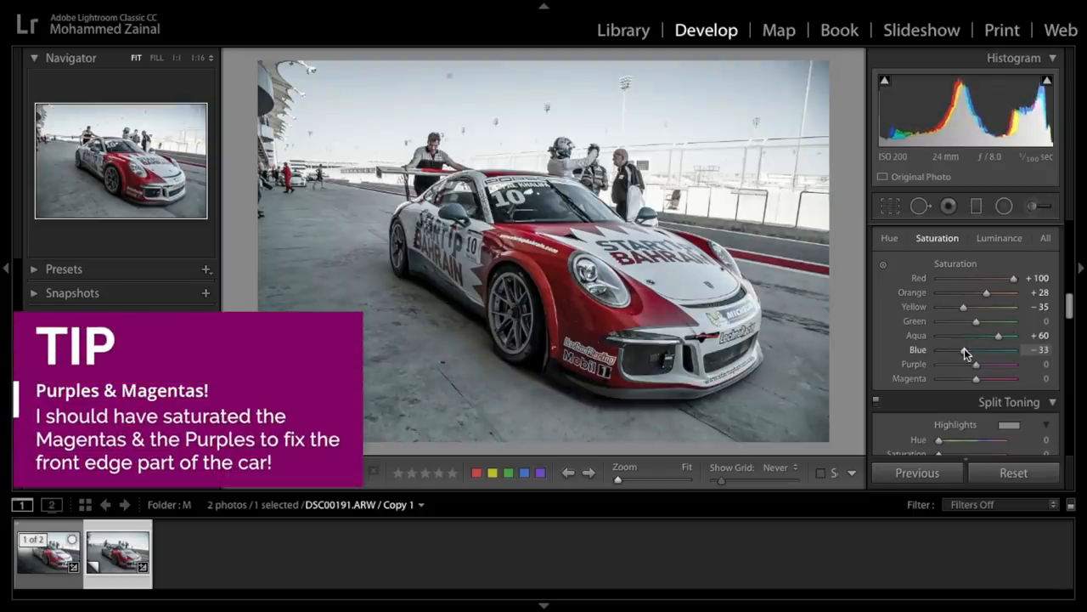
pyautogui.moveTo(995, 255)
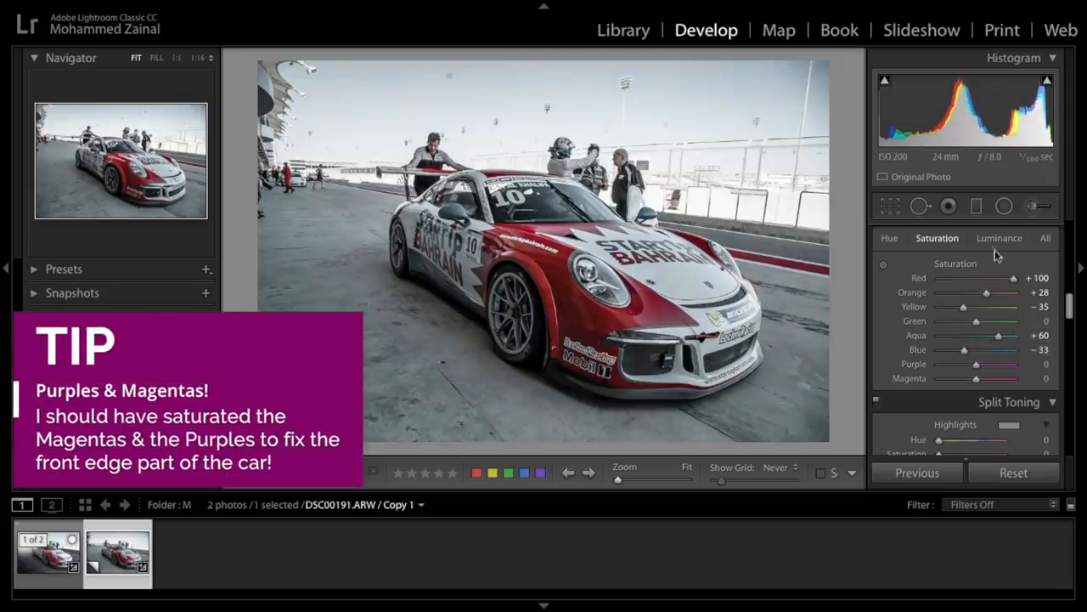
# - In HSL Luminance, raise Red to +21 and Orange to +1
pyautogui.click(999, 238)
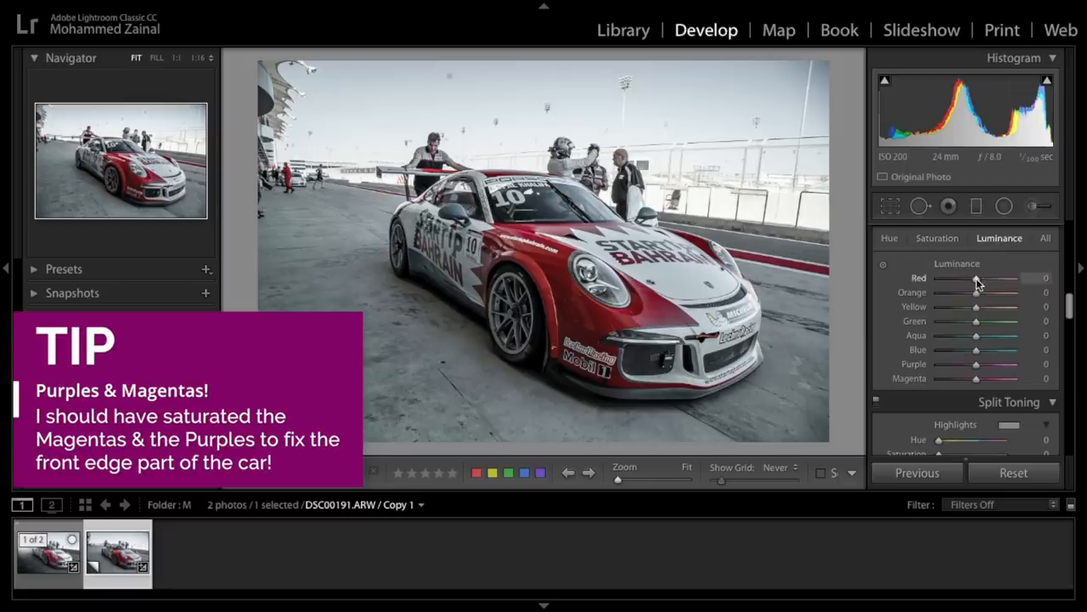
pyautogui.moveTo(976, 278); pyautogui.dragTo(988, 278)
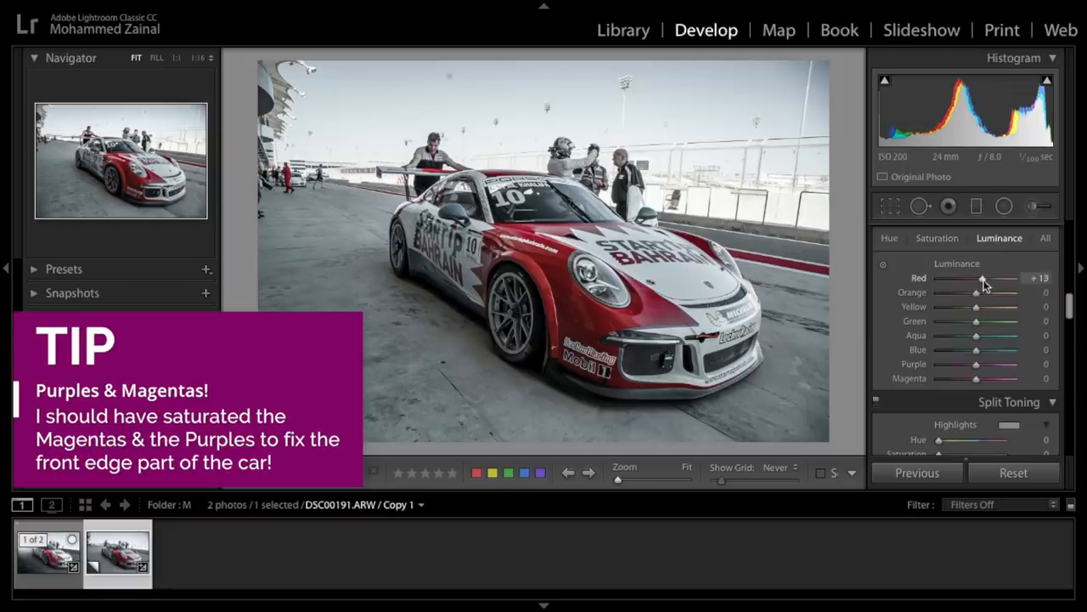
pyautogui.moveTo(975, 291); pyautogui.dragTo(982, 292)
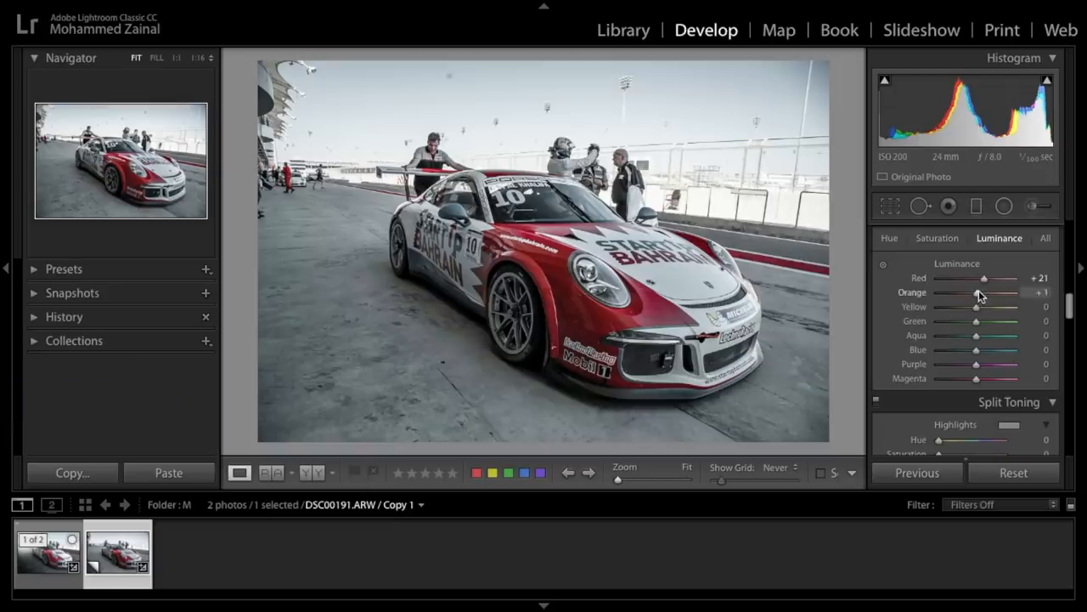
pyautogui.moveTo(976, 292); pyautogui.dragTo(987, 292)
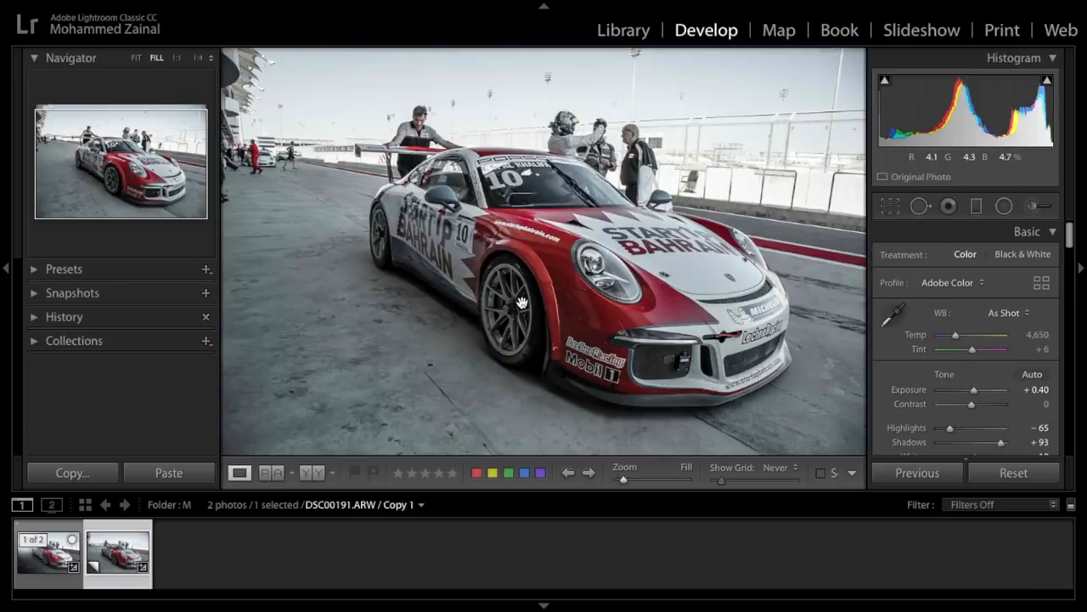
# - Zoom to the front wheel; set an Adjustment Brush with Exposure 1.08, Whites 9, Clarity 15
pyautogui.click(517, 303)
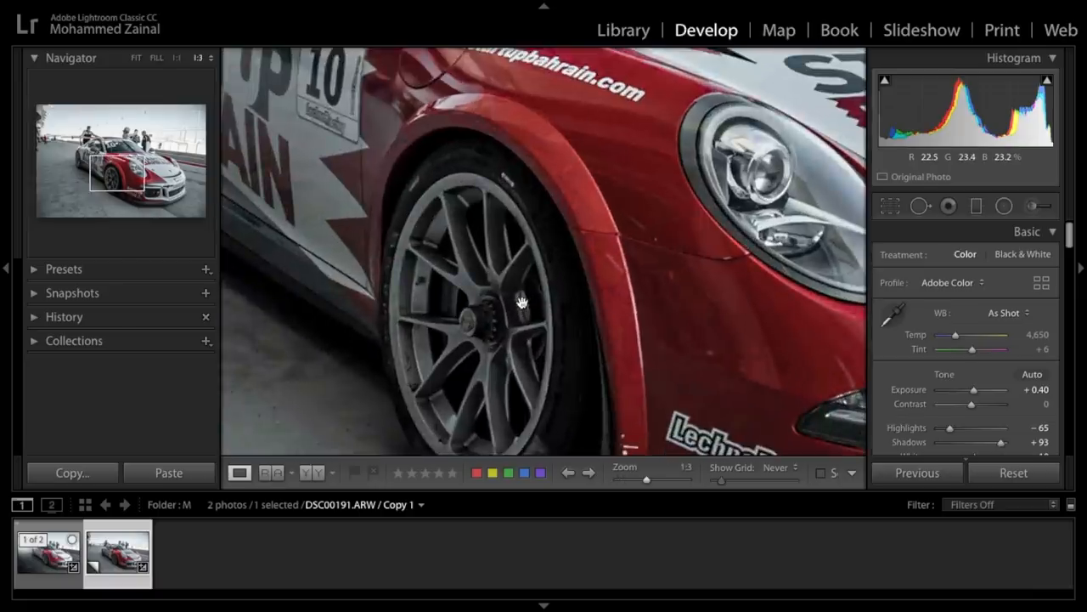
pyautogui.moveTo(522, 303); pyautogui.dragTo(567, 252)
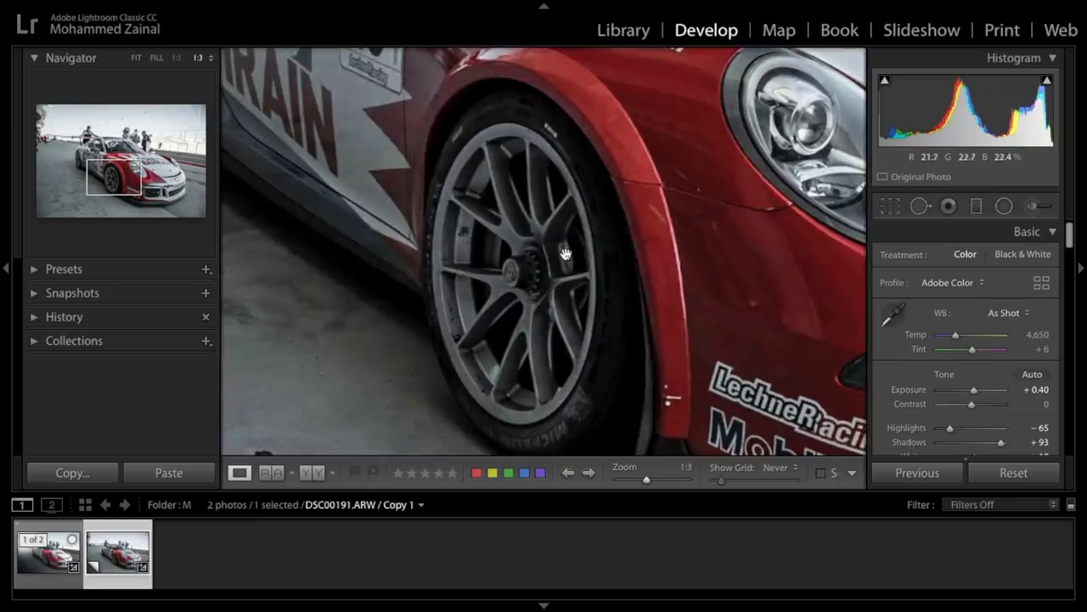
pyautogui.click(1034, 206)
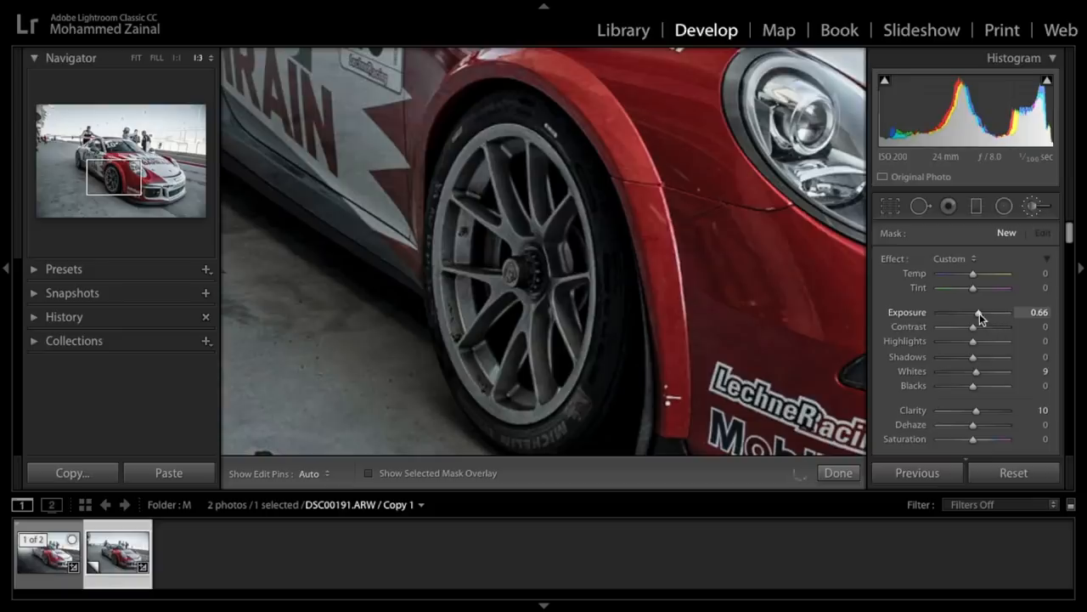
pyautogui.moveTo(978, 314); pyautogui.dragTo(985, 313)
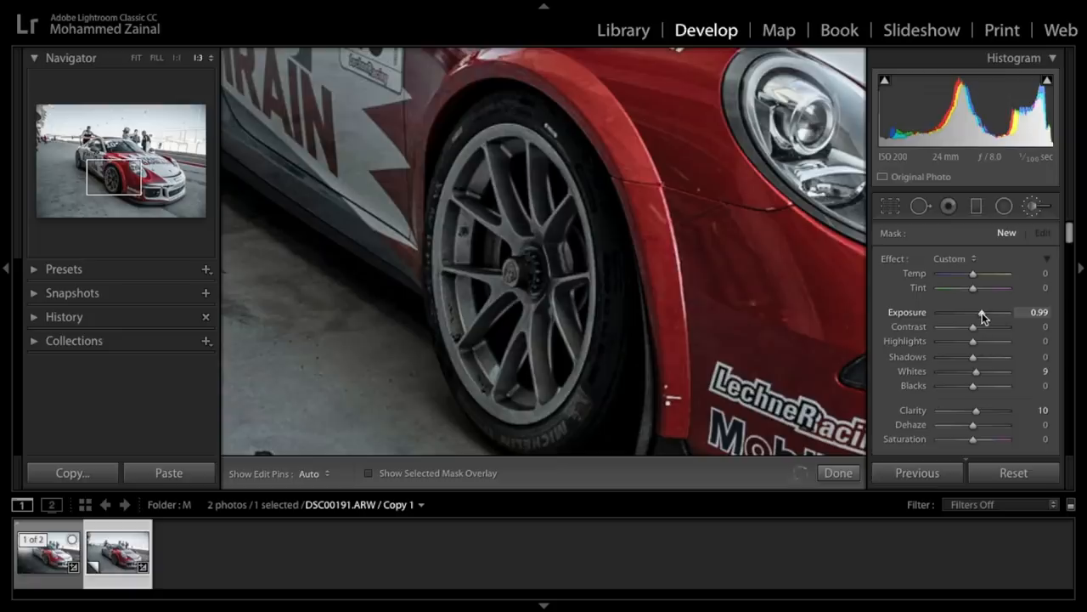
pyautogui.moveTo(981, 313); pyautogui.dragTo(986, 313)
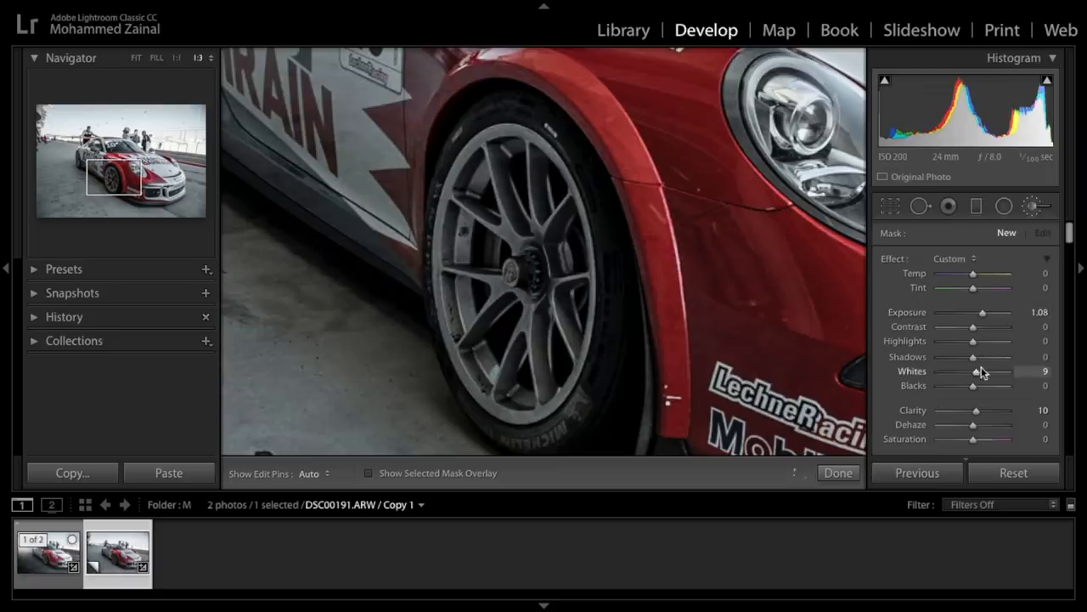
pyautogui.moveTo(975, 418)
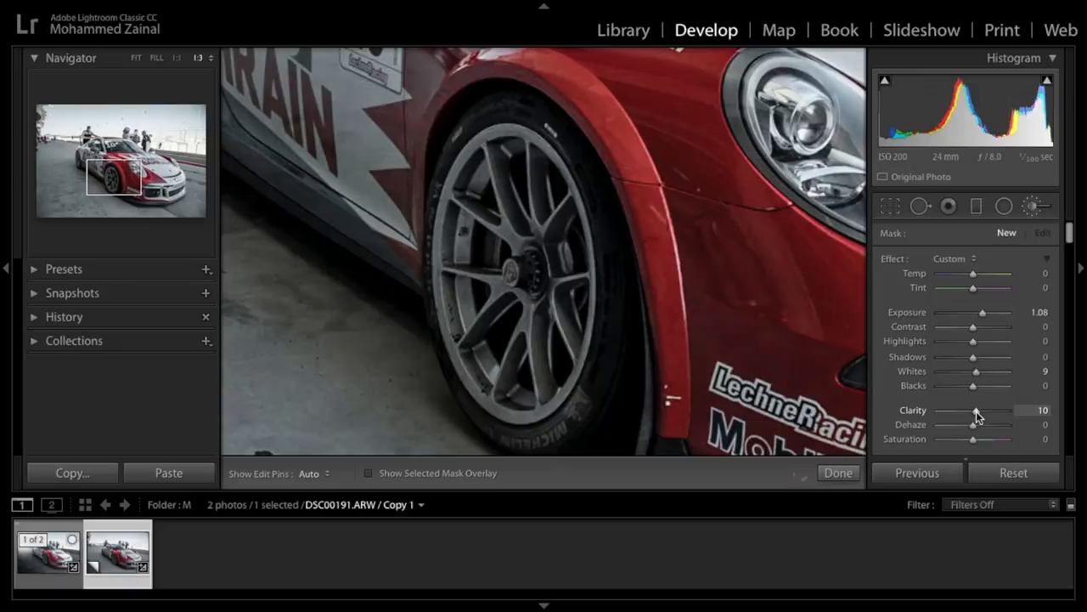
pyautogui.moveTo(977, 410); pyautogui.dragTo(981, 411)
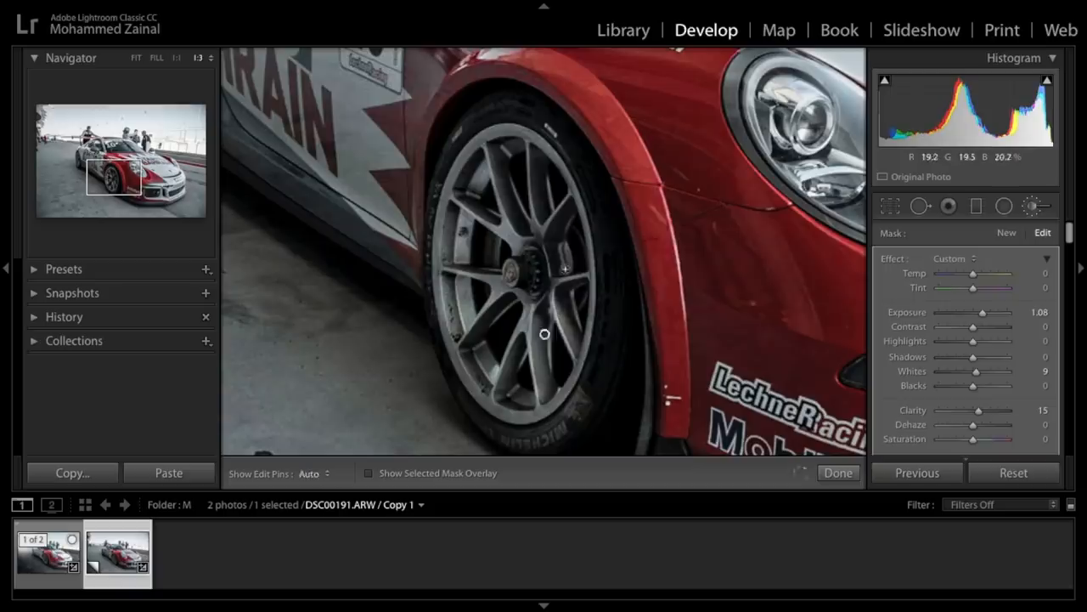
# - Finish the front-wheel brush adjustment and return to the full car photo at Fill
pyautogui.click(312, 473)
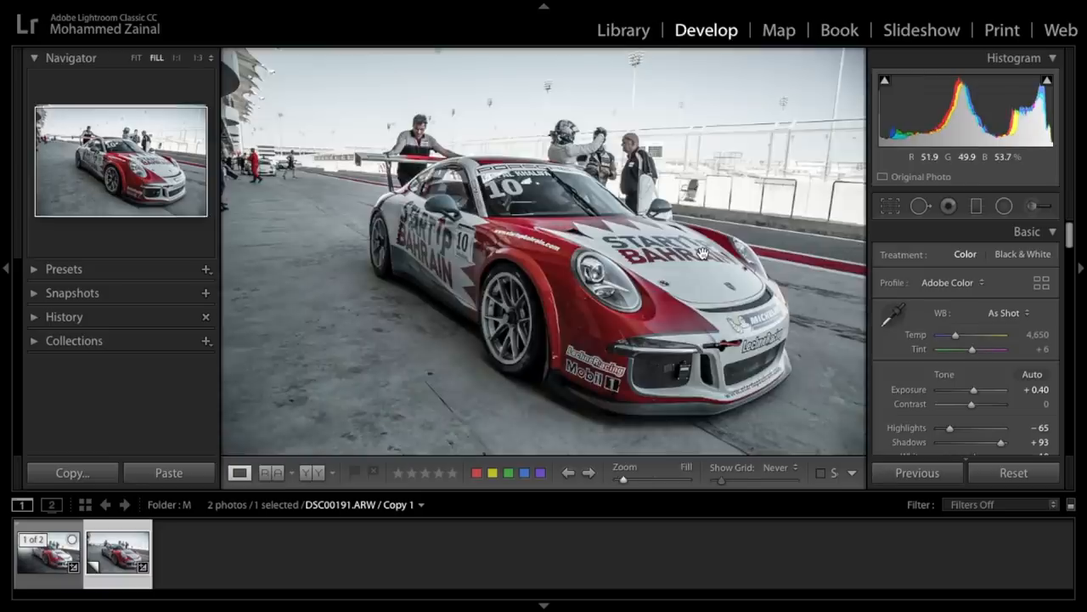
# - Reopen the Adjustment Brush, lower its Exposure to 0.53 and nudge the Noise slider
pyautogui.click(1031, 205)
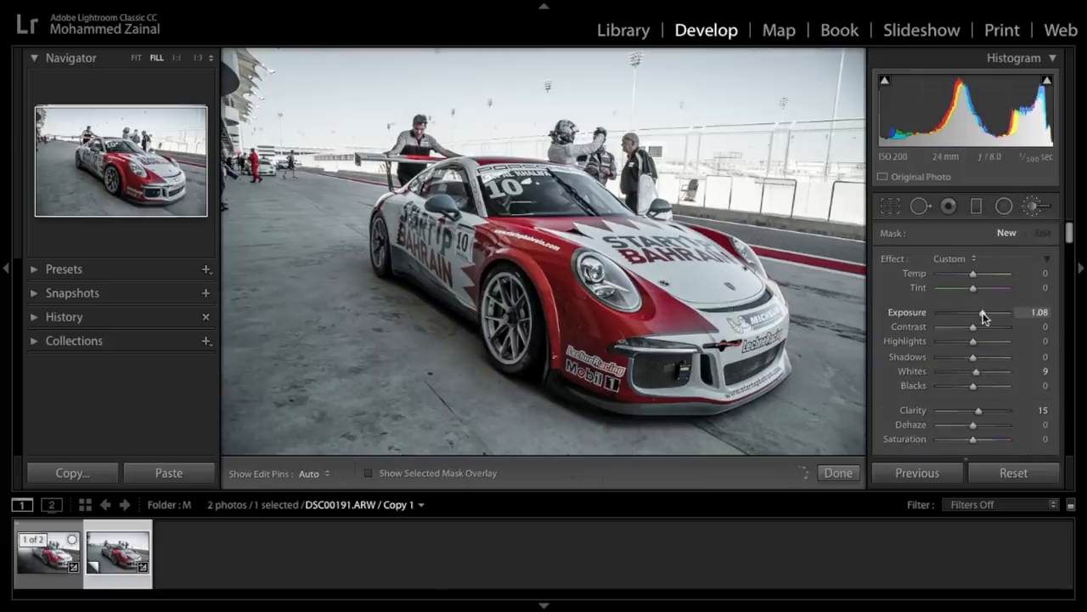
pyautogui.moveTo(984, 314); pyautogui.dragTo(977, 315)
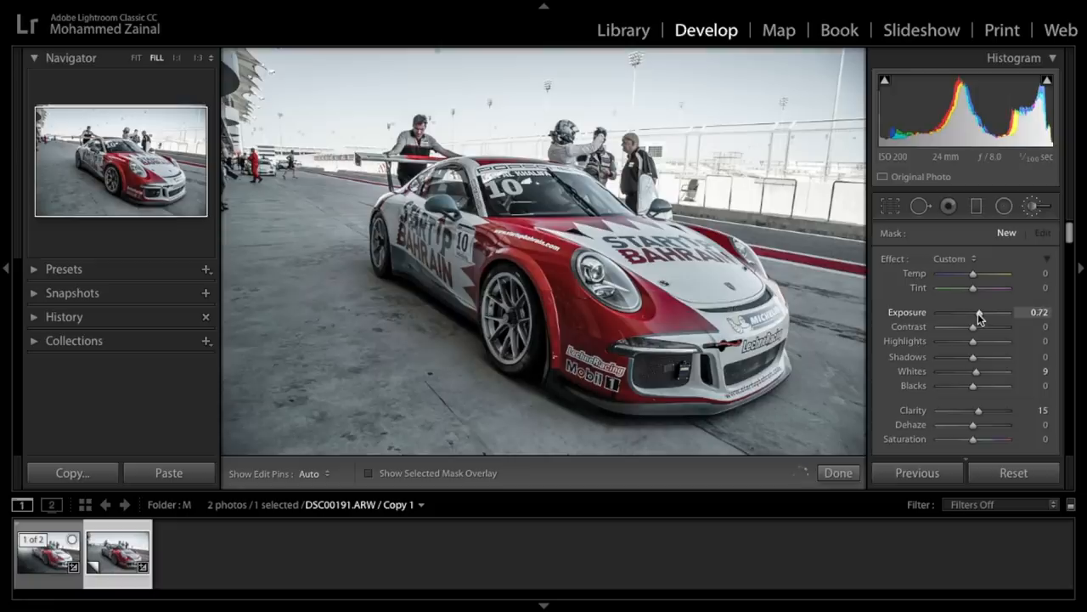
pyautogui.moveTo(979, 314); pyautogui.dragTo(974, 313)
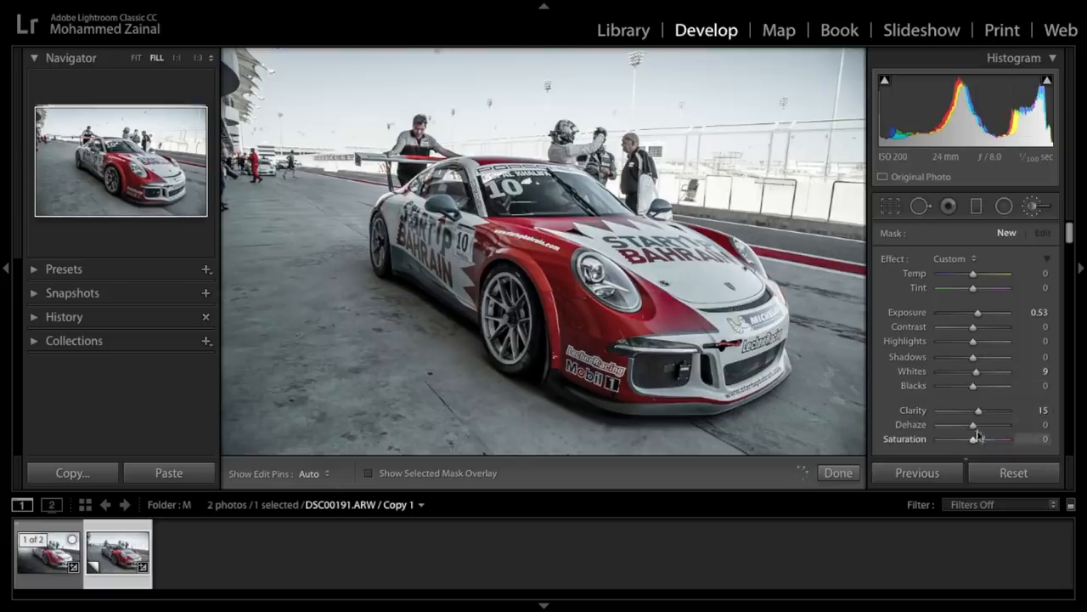
pyautogui.scroll(-3)
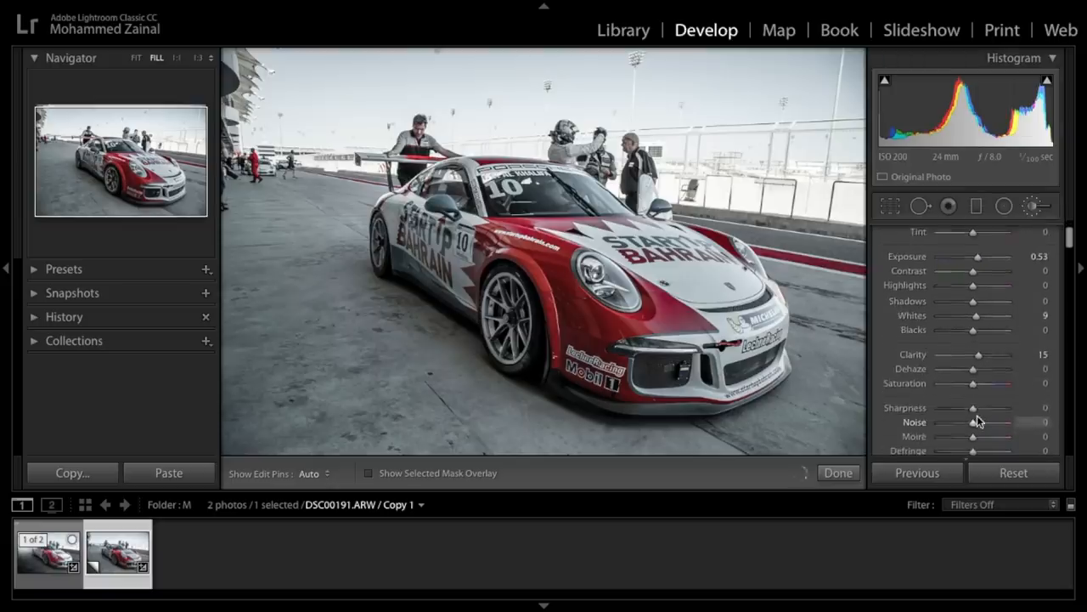
pyautogui.moveTo(973, 408); pyautogui.dragTo(977, 407)
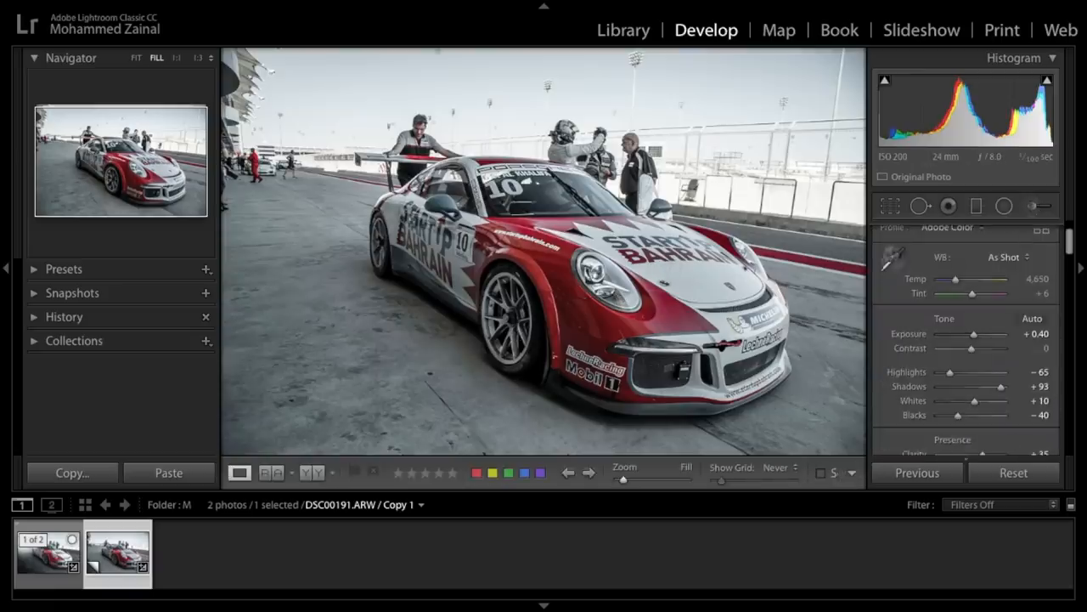
# - Start a new brush with Whites at +44 and paint it over the car
pyautogui.click(1034, 205)
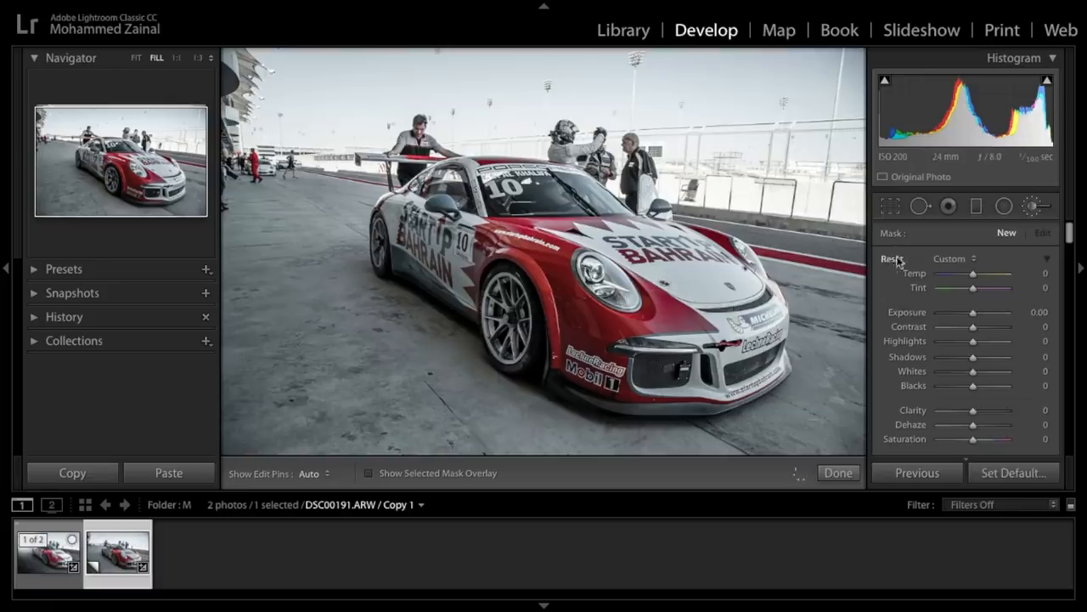
pyautogui.moveTo(973, 372); pyautogui.dragTo(994, 371)
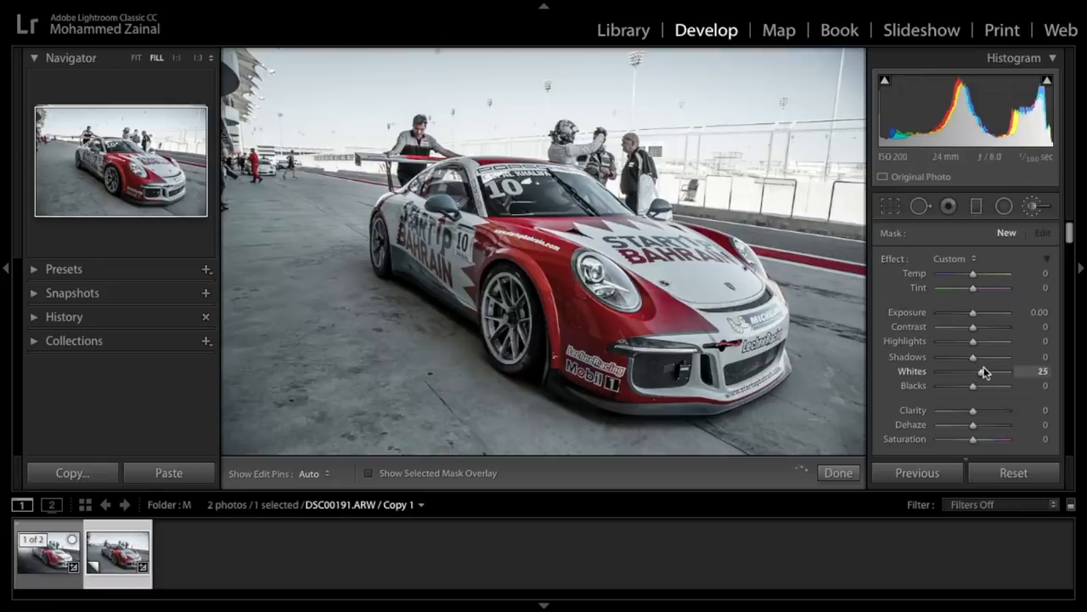
pyautogui.moveTo(973, 372); pyautogui.dragTo(989, 372)
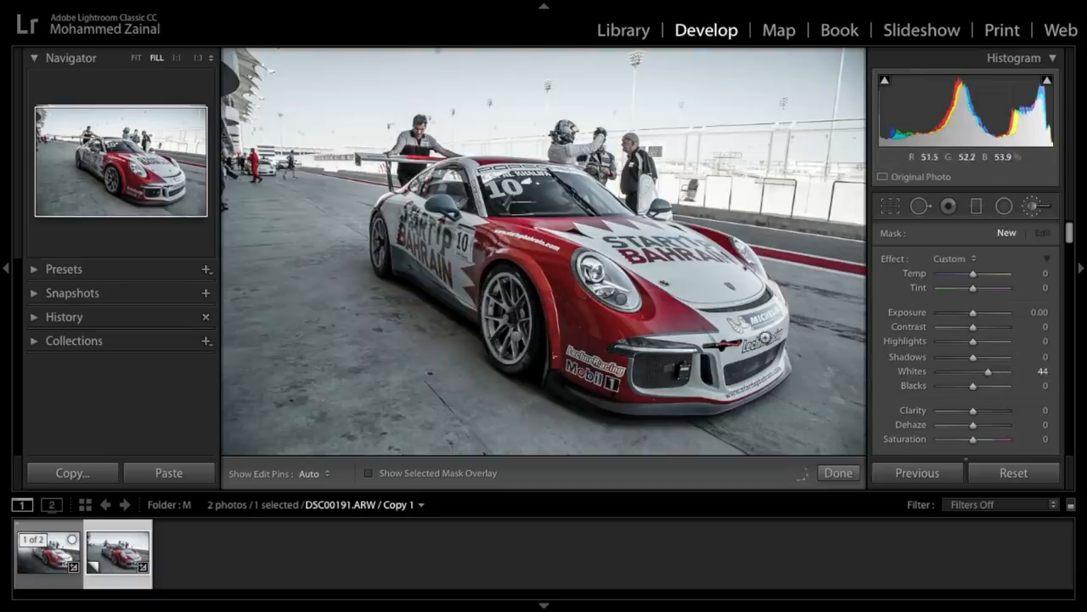
pyautogui.click(314, 473)
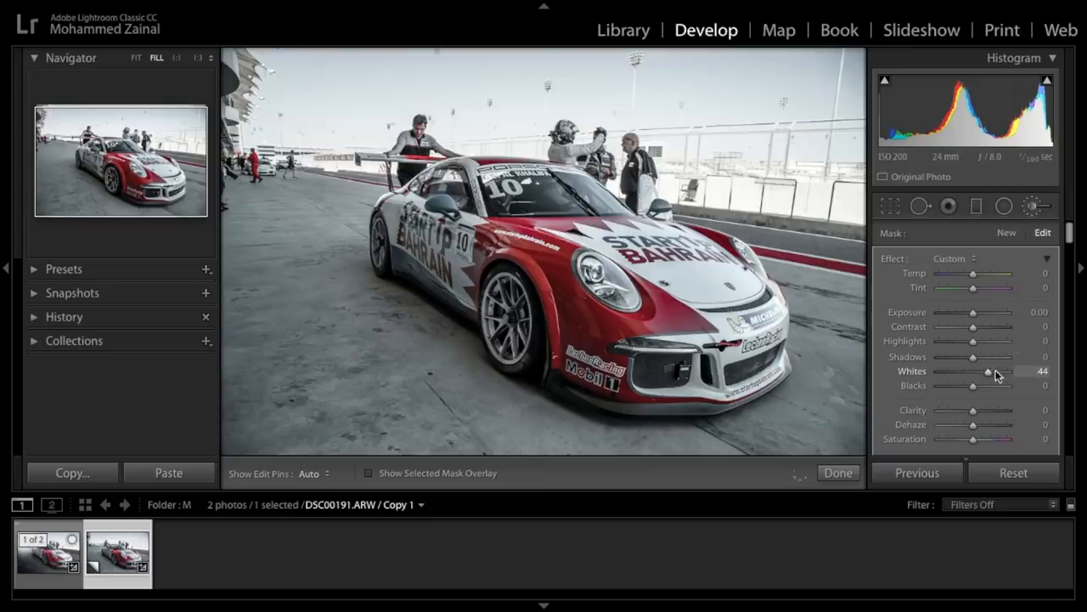
pyautogui.moveTo(988, 371); pyautogui.dragTo(1003, 371)
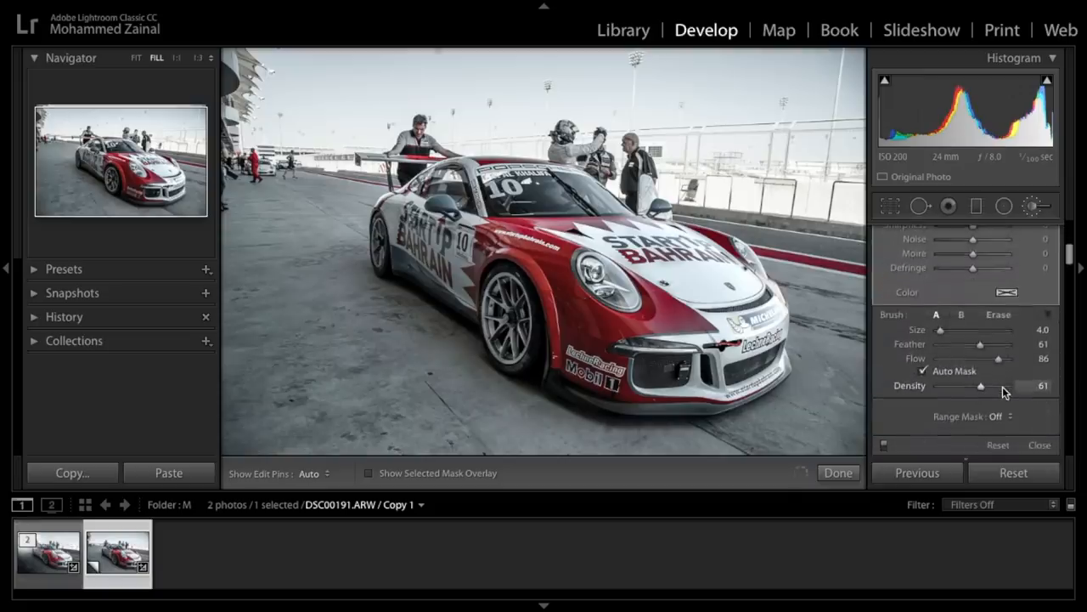
# - Limit the whites brush to an eyedropper-sampled Color range mask and toggle the edit pins
pyautogui.click(1004, 415)
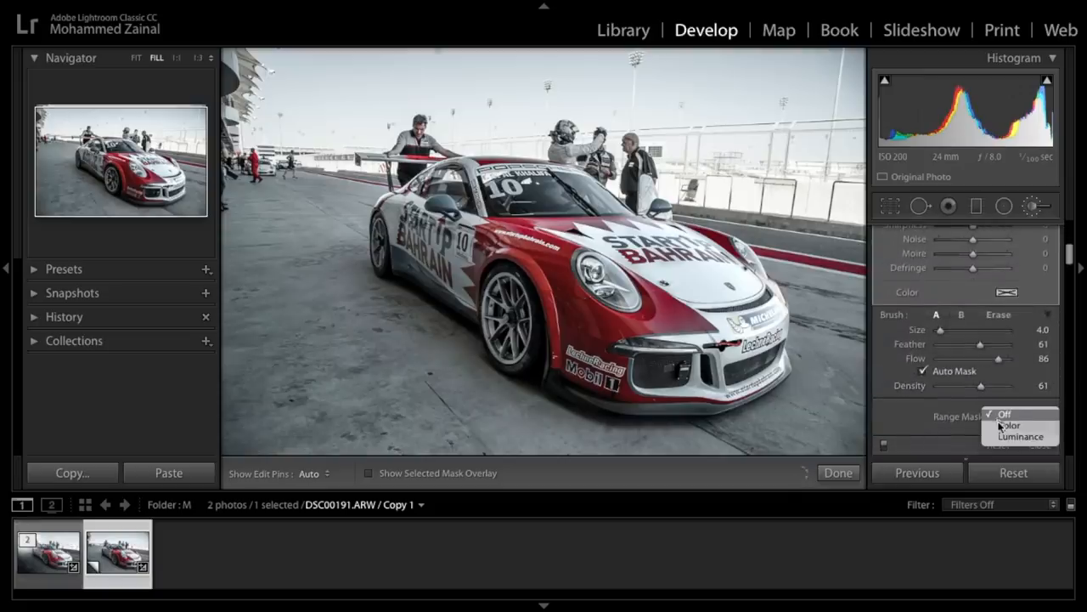
pyautogui.click(1005, 426)
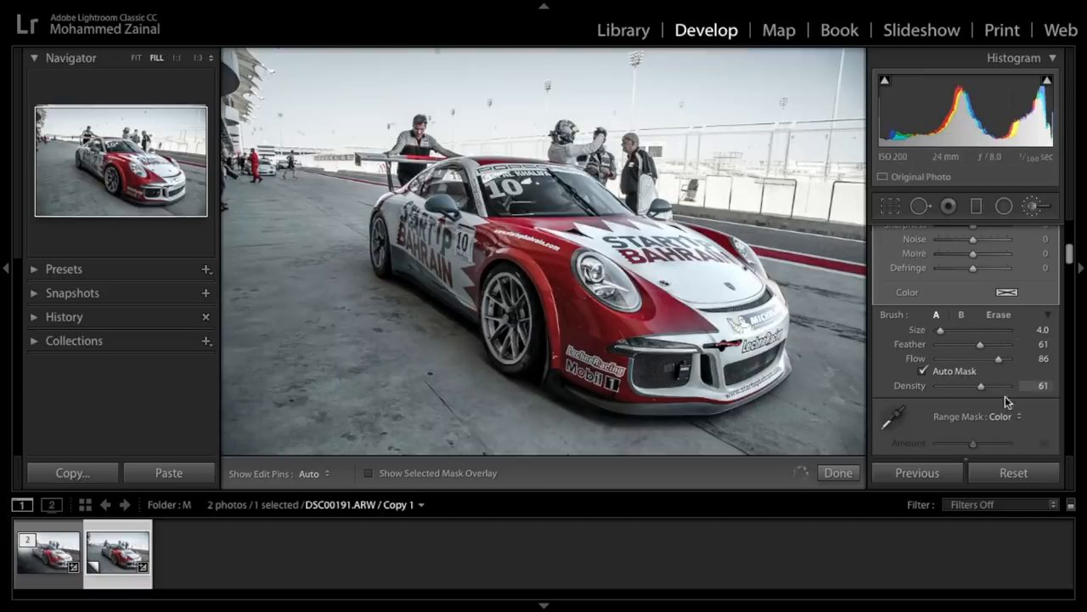
pyautogui.click(891, 343)
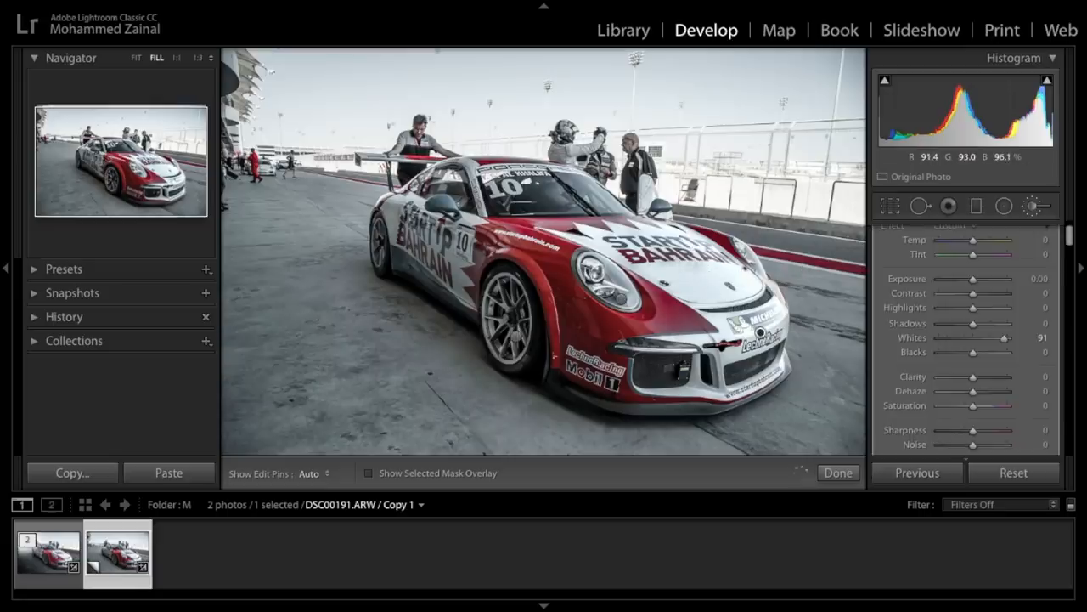
pyautogui.click(312, 473)
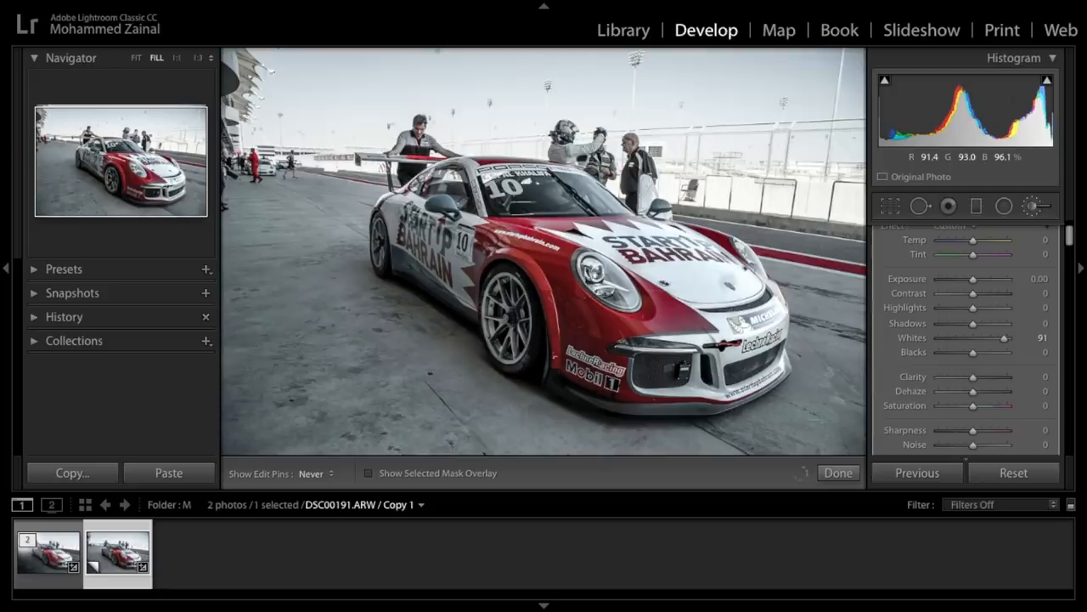
pyautogui.click(315, 473)
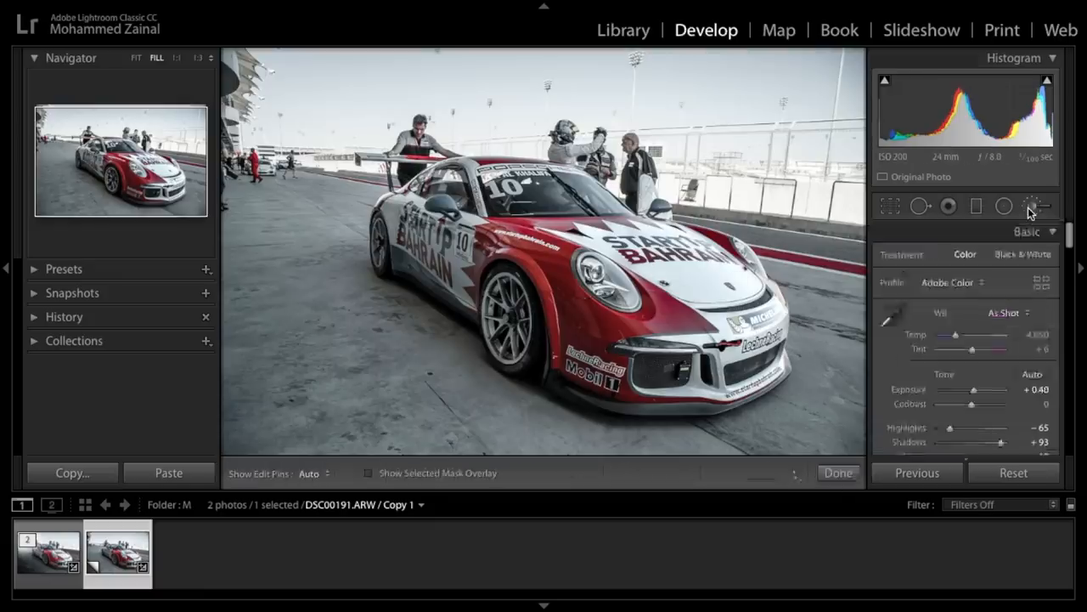
# - Add a graduated filter darkening the ground to about −1.92 exposure, showing its pins
pyautogui.click(1033, 205)
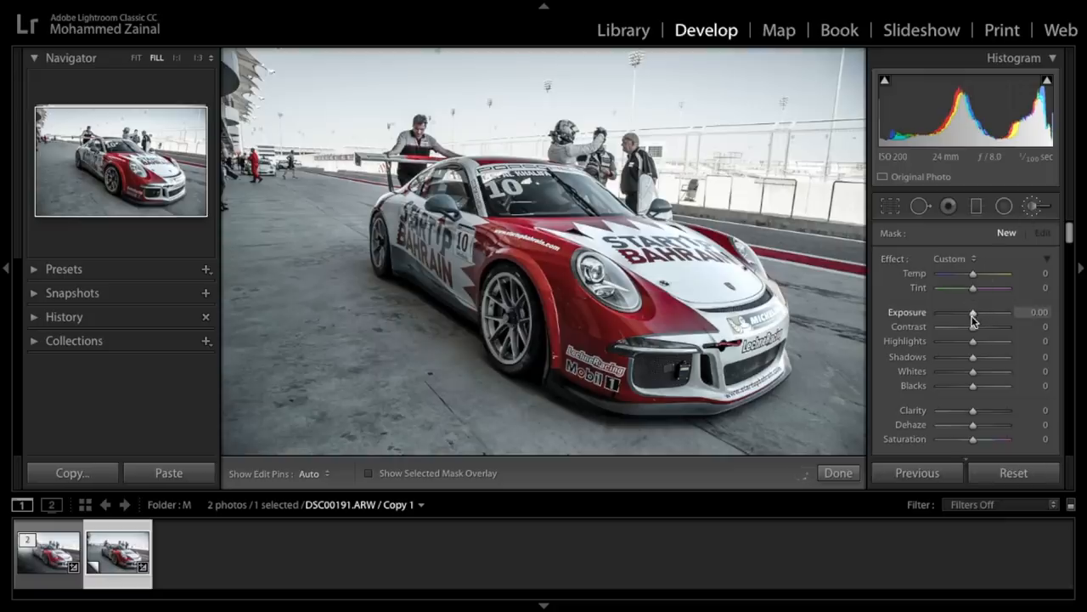
pyautogui.moveTo(972, 313); pyautogui.dragTo(963, 313)
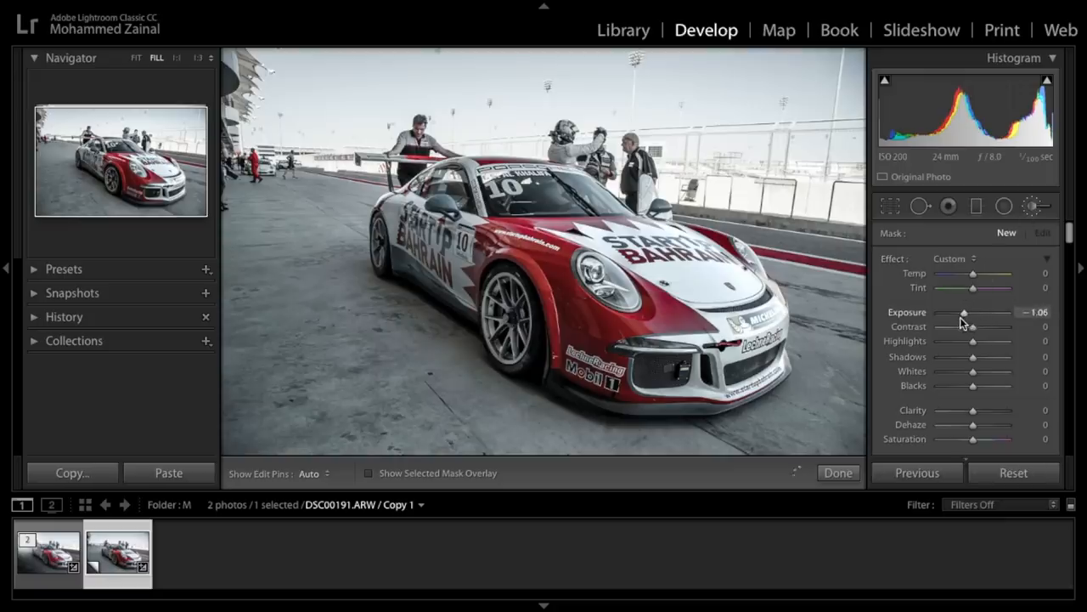
pyautogui.moveTo(964, 314); pyautogui.dragTo(958, 313)
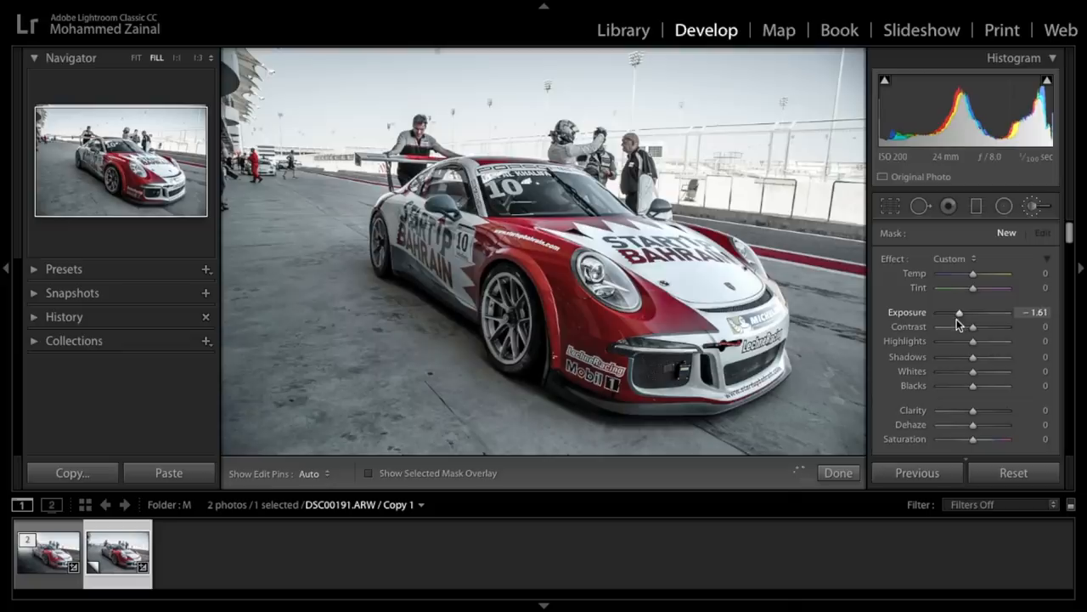
pyautogui.moveTo(958, 313); pyautogui.dragTo(955, 313)
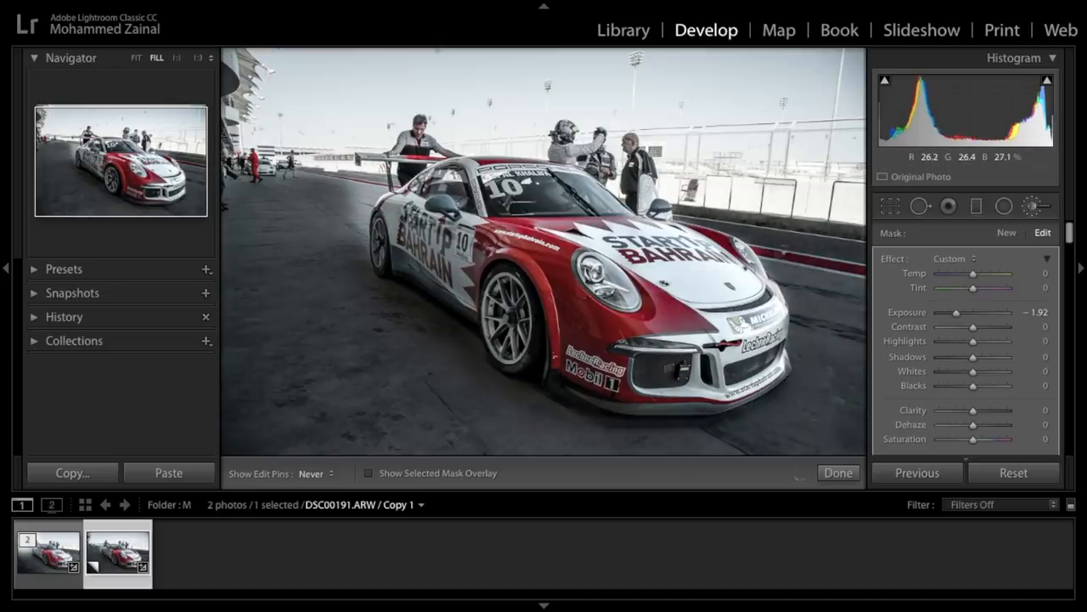
pyautogui.click(200, 58)
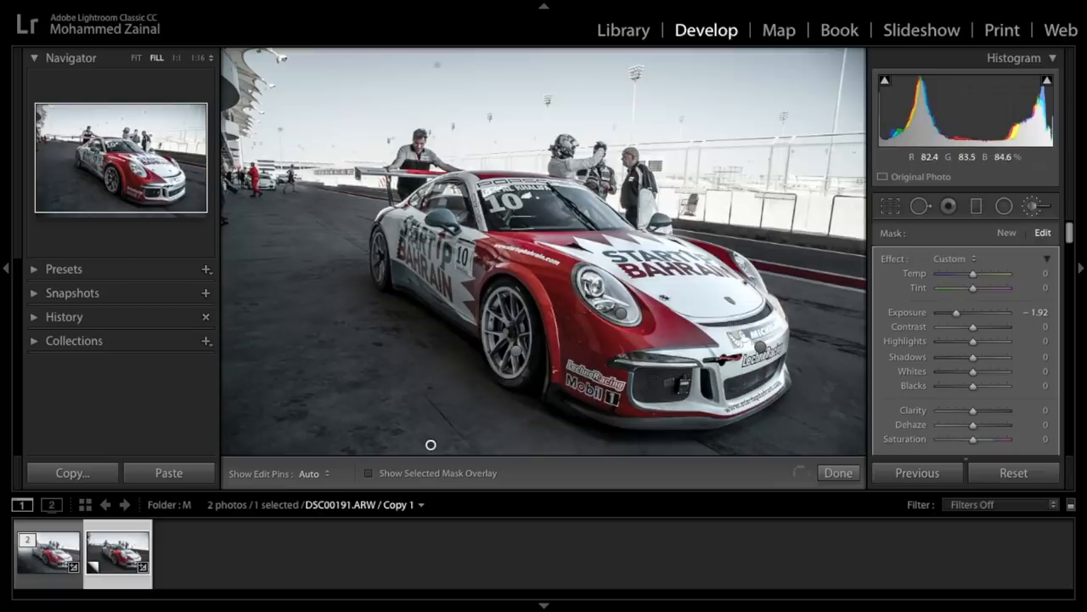
# - Ease the filter's exposure to −1.19 and raise its clarity to 20
pyautogui.moveTo(956, 312); pyautogui.dragTo(960, 312)
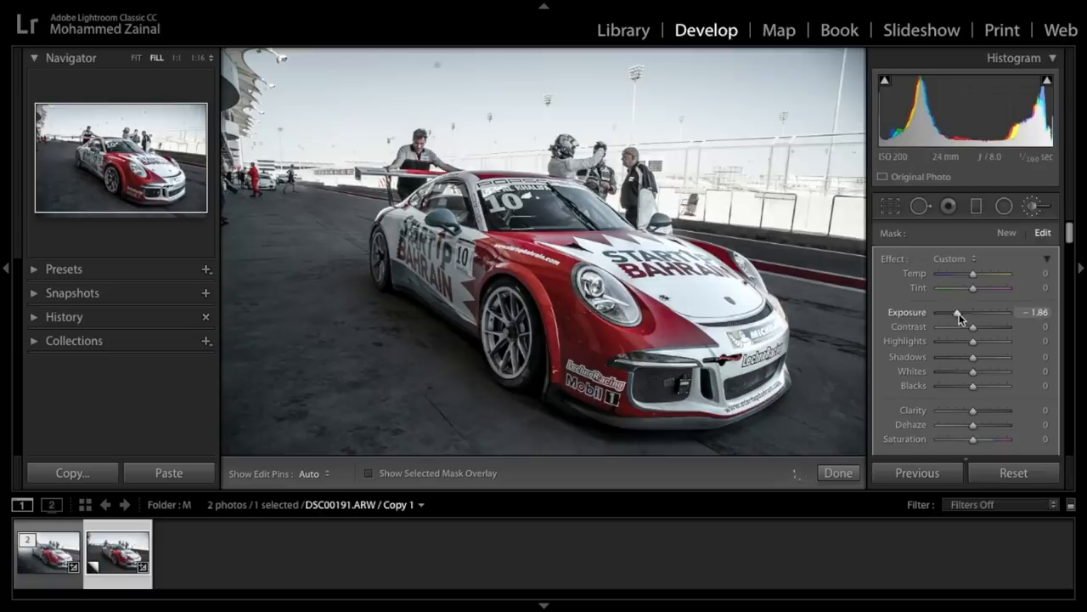
pyautogui.moveTo(957, 314); pyautogui.dragTo(963, 312)
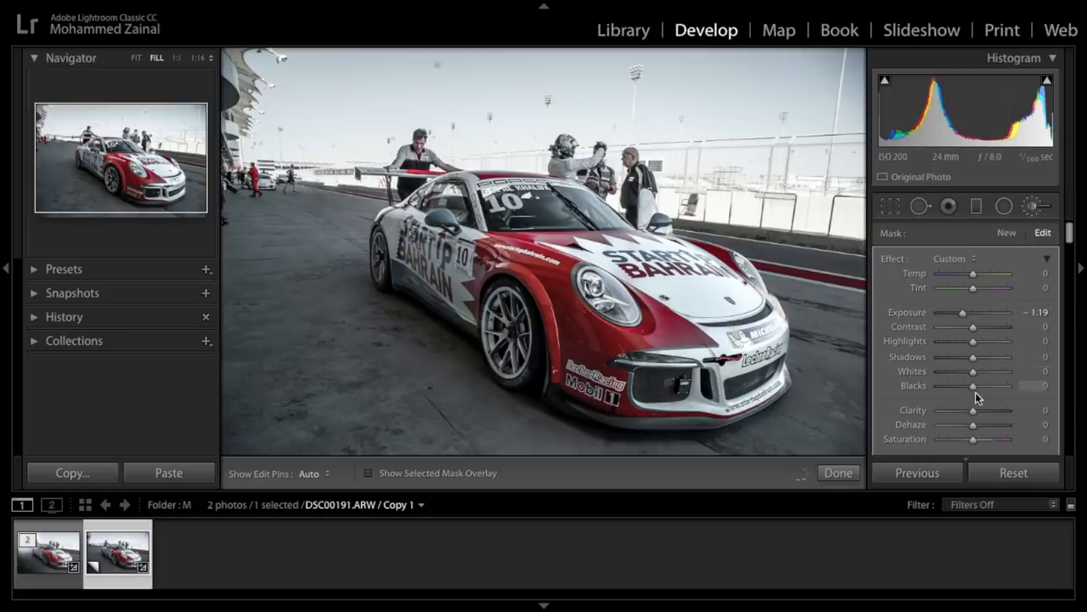
pyautogui.moveTo(972, 410); pyautogui.dragTo(982, 411)
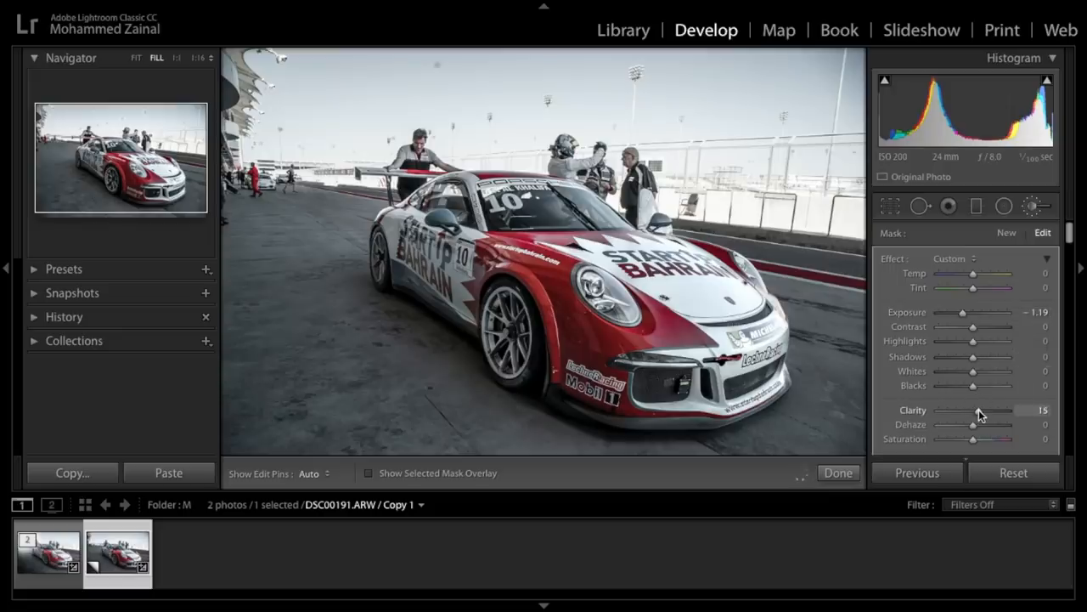
pyautogui.moveTo(980, 411); pyautogui.dragTo(986, 410)
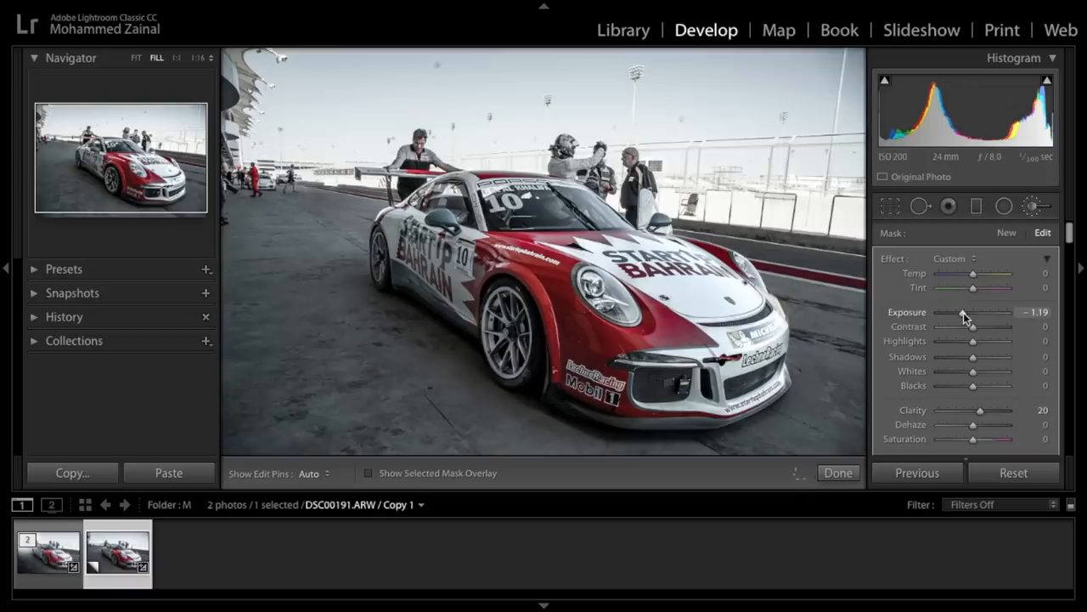
pyautogui.moveTo(964, 315); pyautogui.dragTo(972, 315)
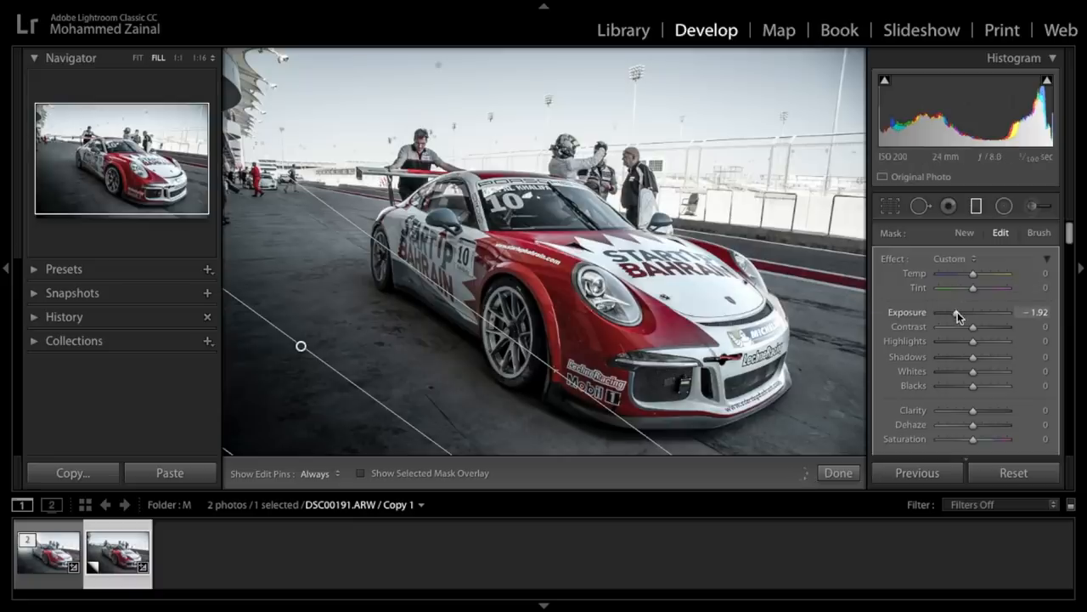
pyautogui.moveTo(960, 316)
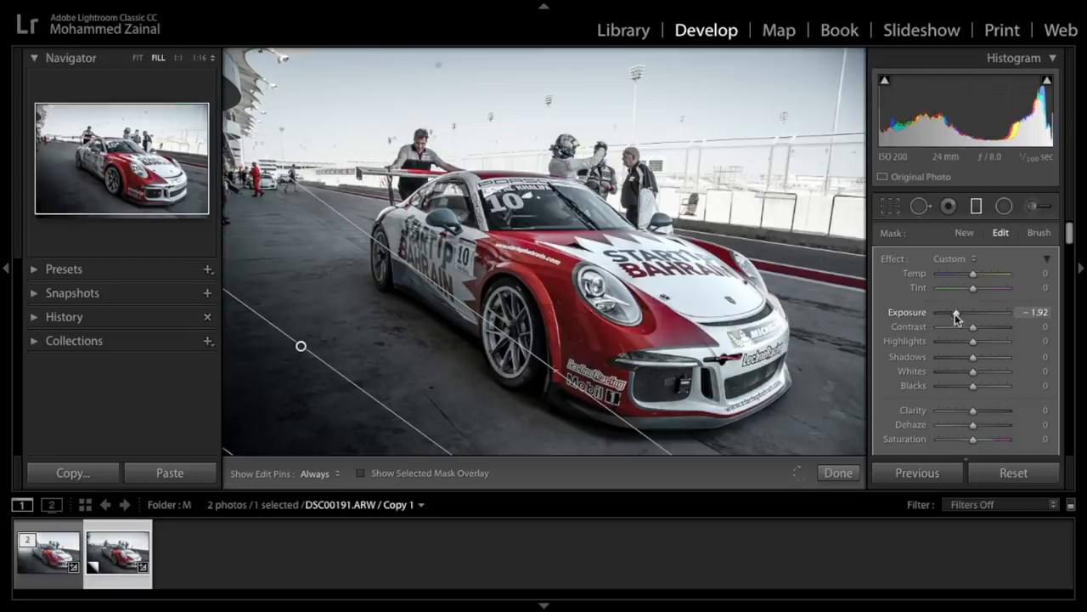
# - Ease the second diagonal filter's exposure on the lower-left ground to −1.40
pyautogui.moveTo(955, 313); pyautogui.dragTo(973, 313)
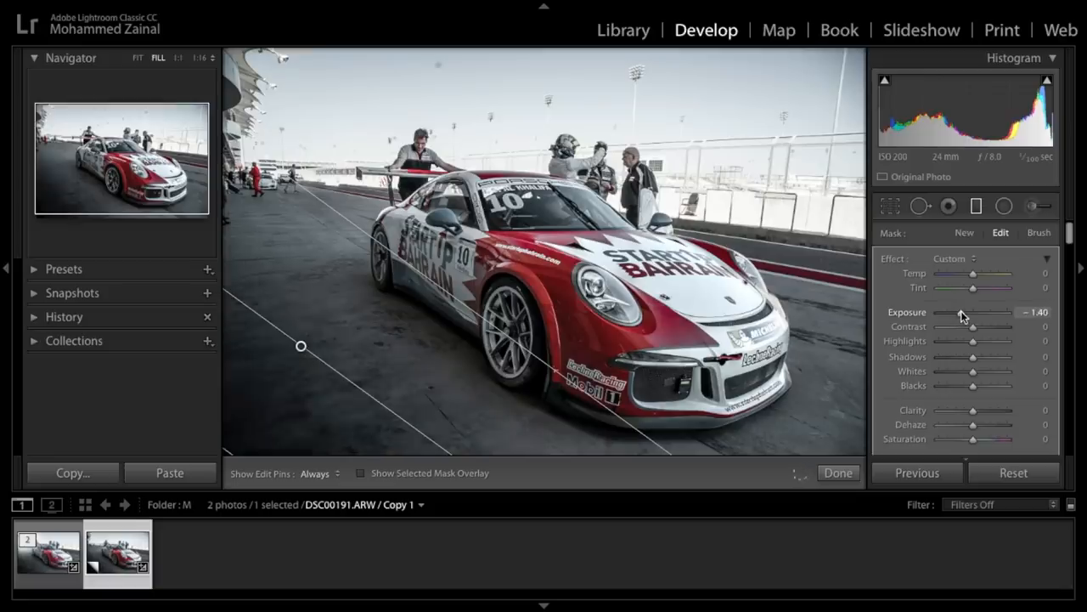
pyautogui.moveTo(963, 312); pyautogui.dragTo(974, 312)
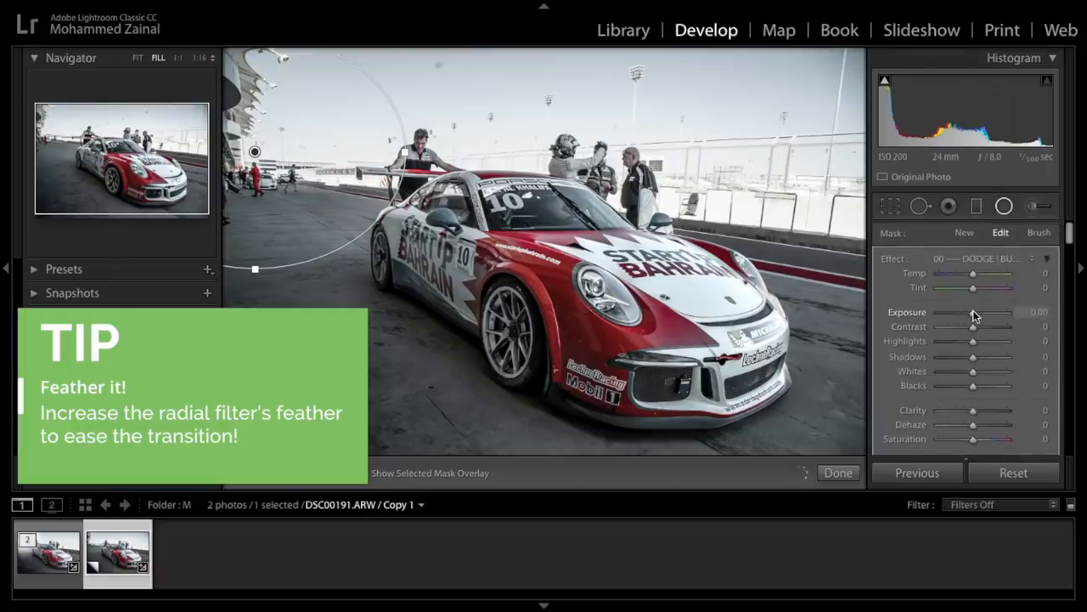
# - Brighten the upper-left radial flare: exposure +2.94, highlights +30, whites +21, dehaze −14
pyautogui.moveTo(972, 311); pyautogui.dragTo(977, 311)
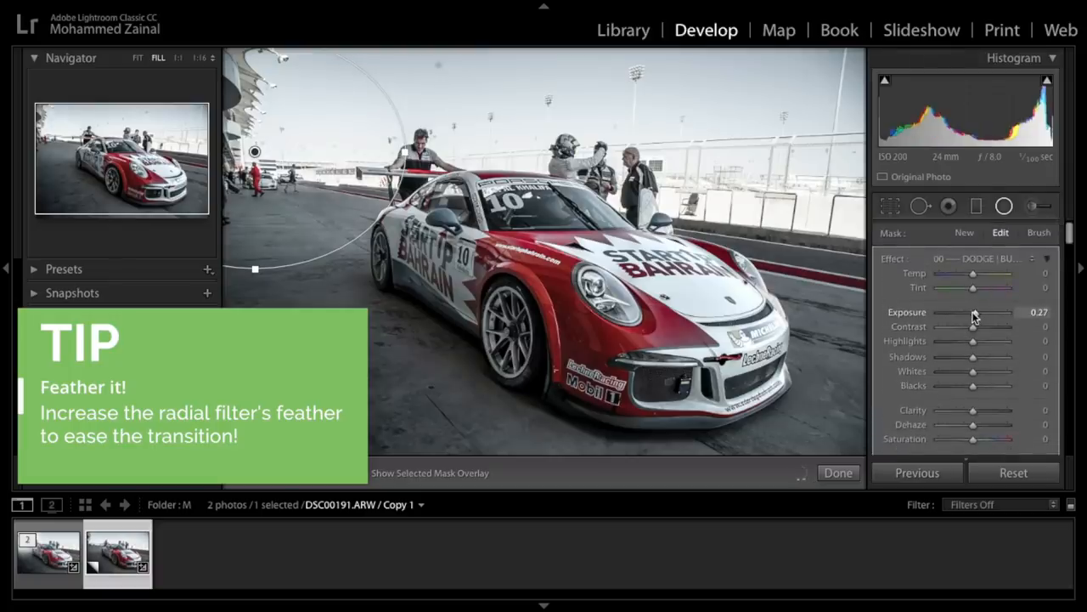
pyautogui.moveTo(975, 312); pyautogui.dragTo(998, 312)
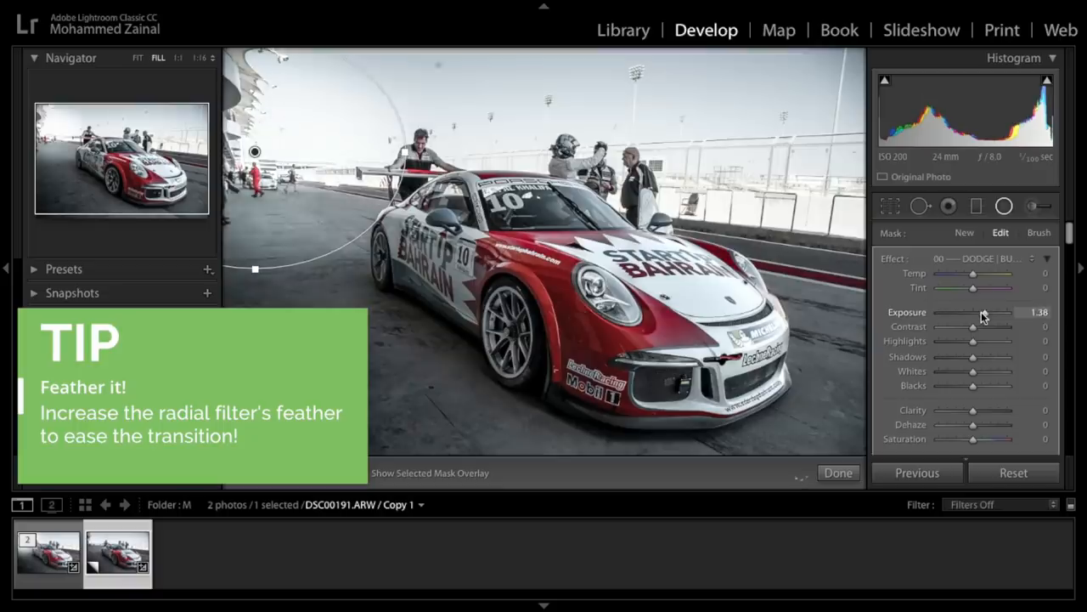
pyautogui.moveTo(972, 315); pyautogui.dragTo(994, 315)
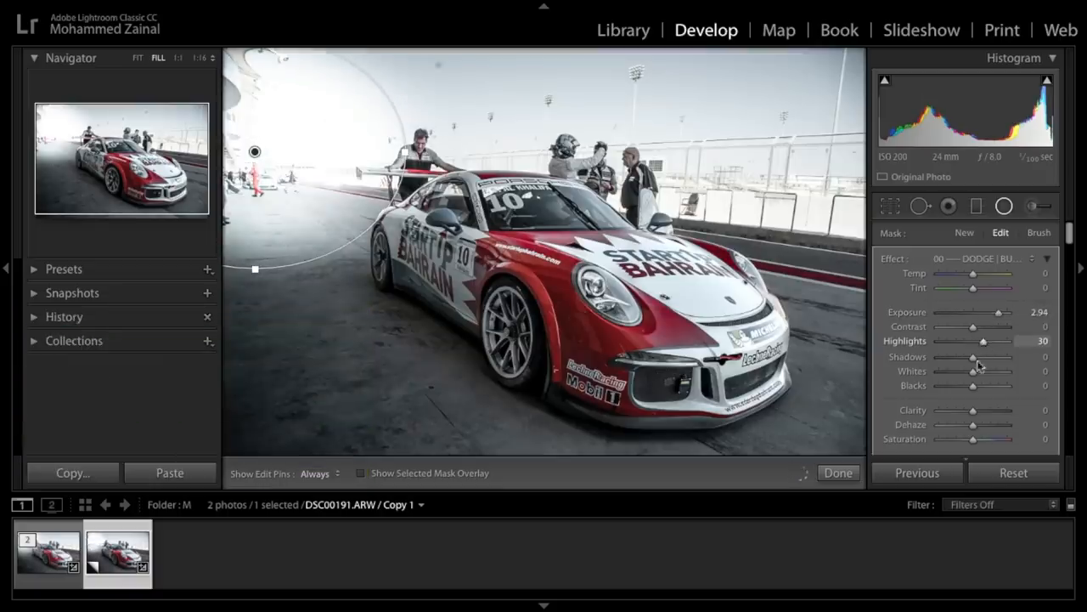
pyautogui.moveTo(973, 371); pyautogui.dragTo(994, 372)
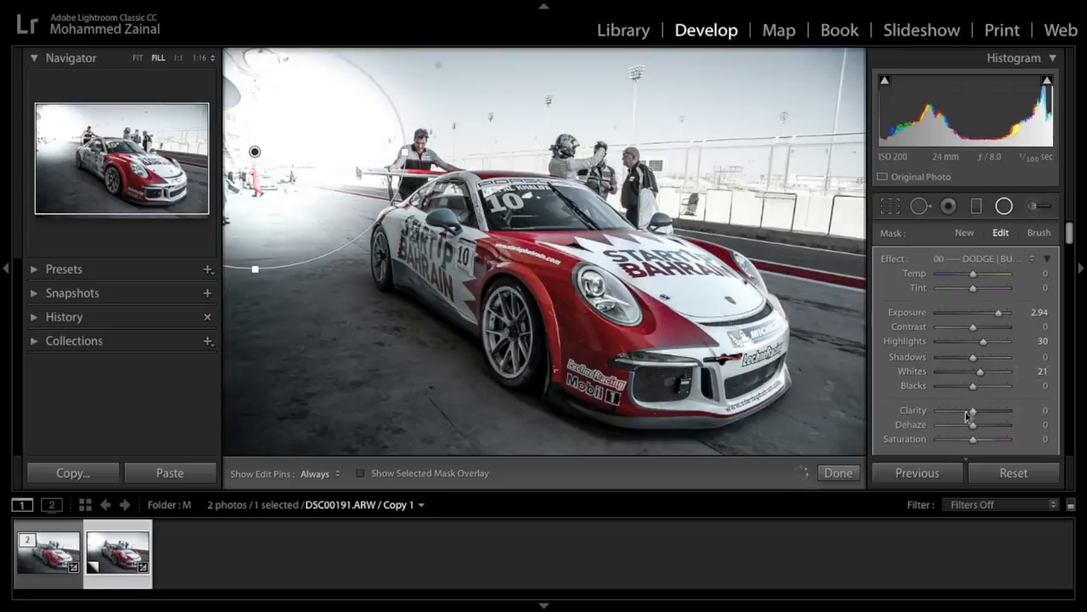
pyautogui.moveTo(973, 423); pyautogui.dragTo(959, 424)
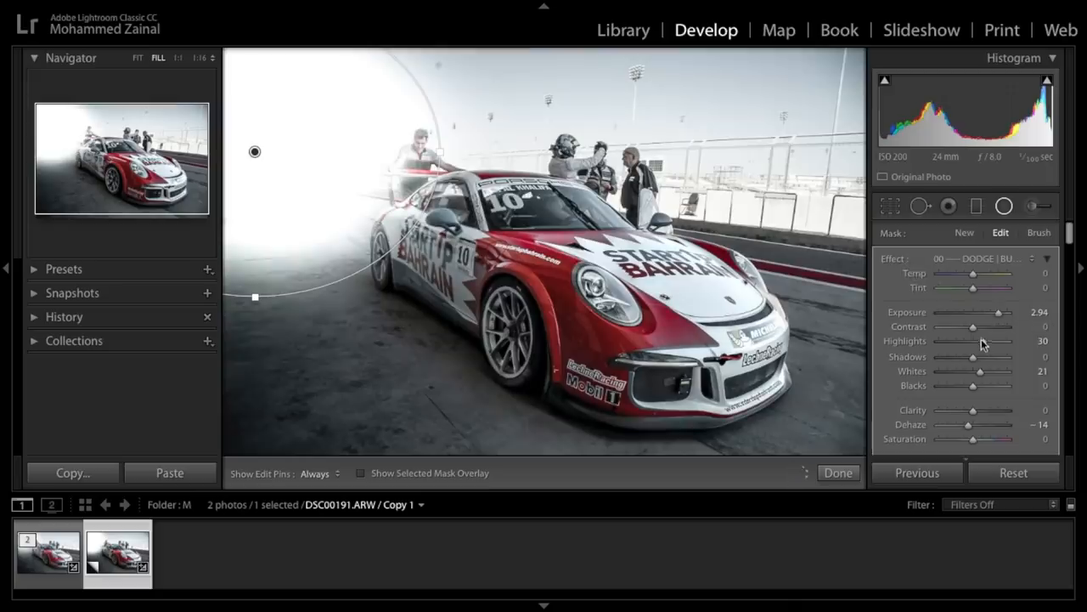
# - Lower the radial filter to highlights +13, whites +6, dehaze −8, and trim its exposure
pyautogui.moveTo(986, 341); pyautogui.dragTo(975, 340)
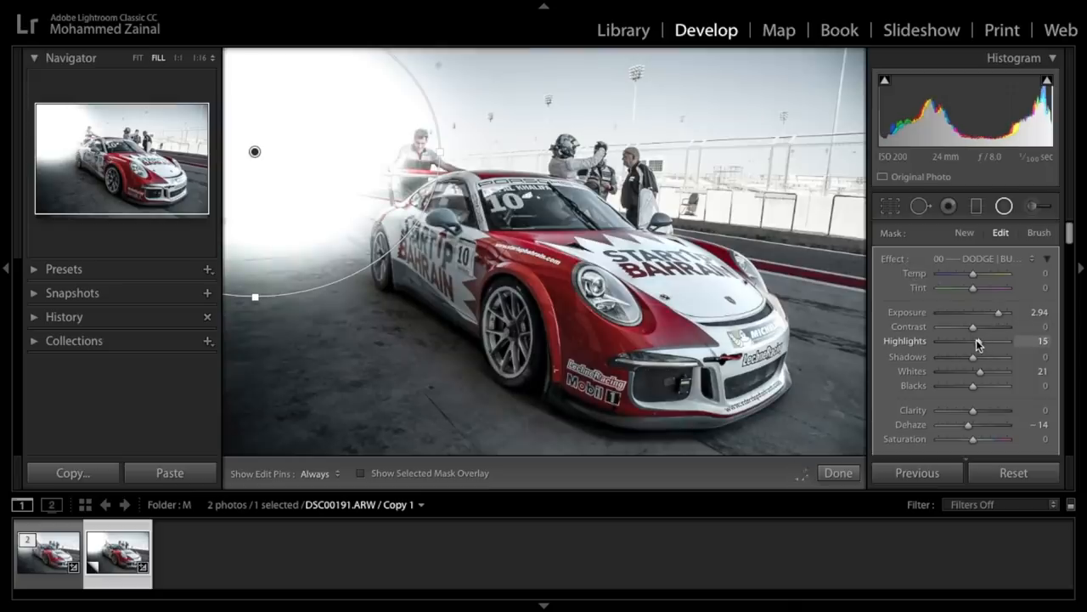
pyautogui.moveTo(994, 340); pyautogui.dragTo(993, 341)
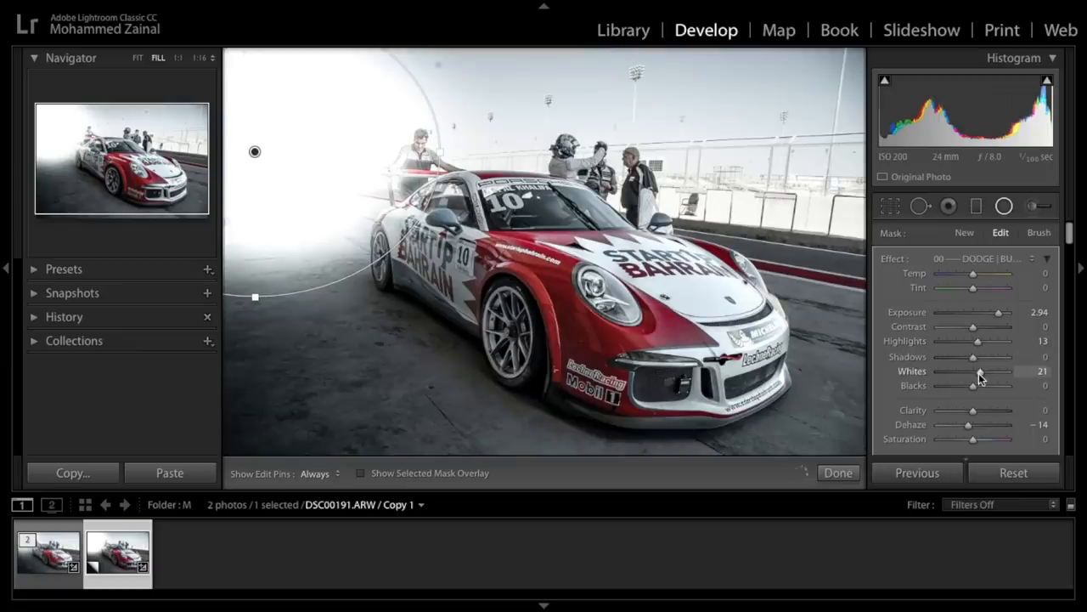
pyautogui.moveTo(994, 371); pyautogui.dragTo(975, 371)
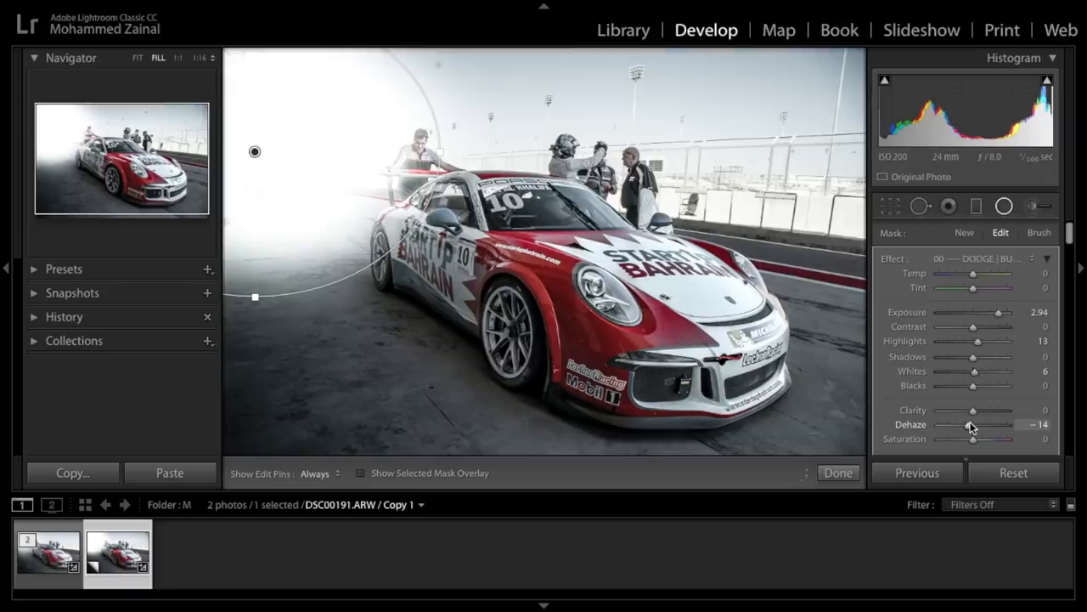
pyautogui.moveTo(985, 423); pyautogui.dragTo(998, 424)
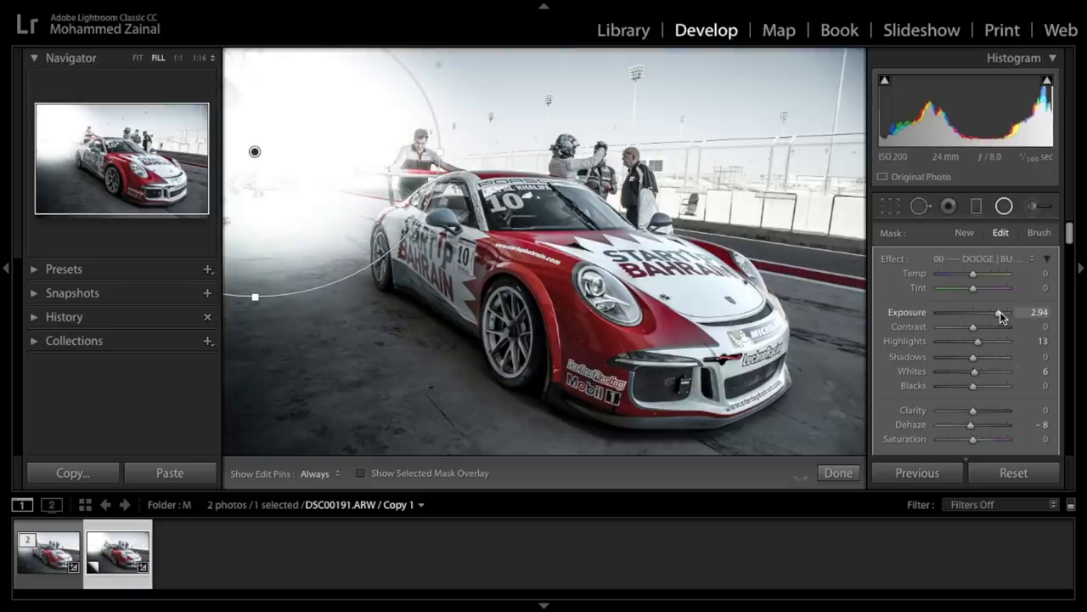
pyautogui.moveTo(1001, 313); pyautogui.dragTo(989, 313)
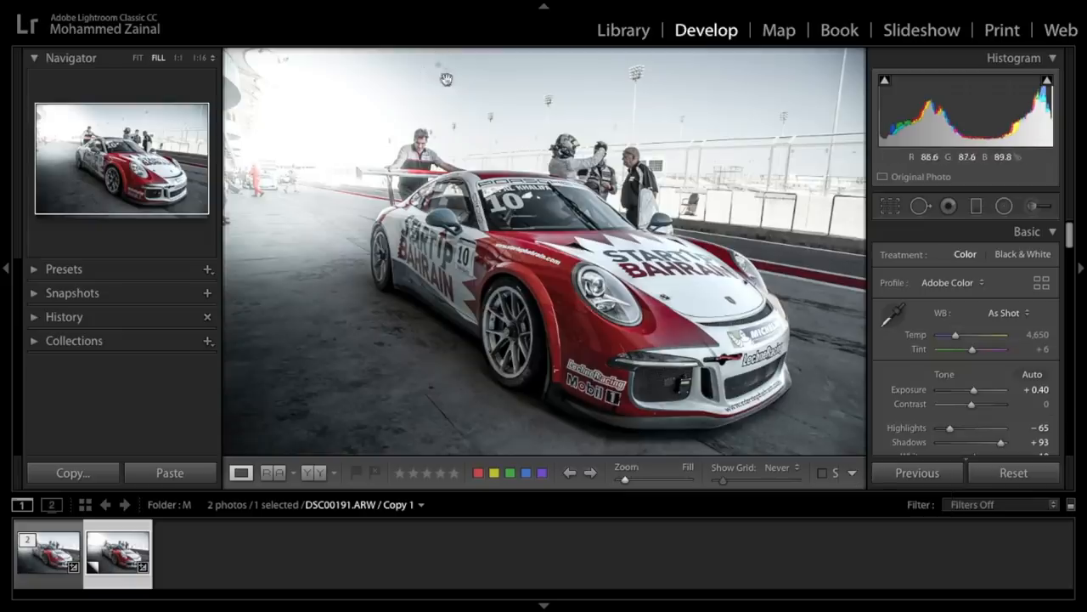
# - Clone away the dust spot near the top of the sky with Spot Removal
pyautogui.click(920, 206)
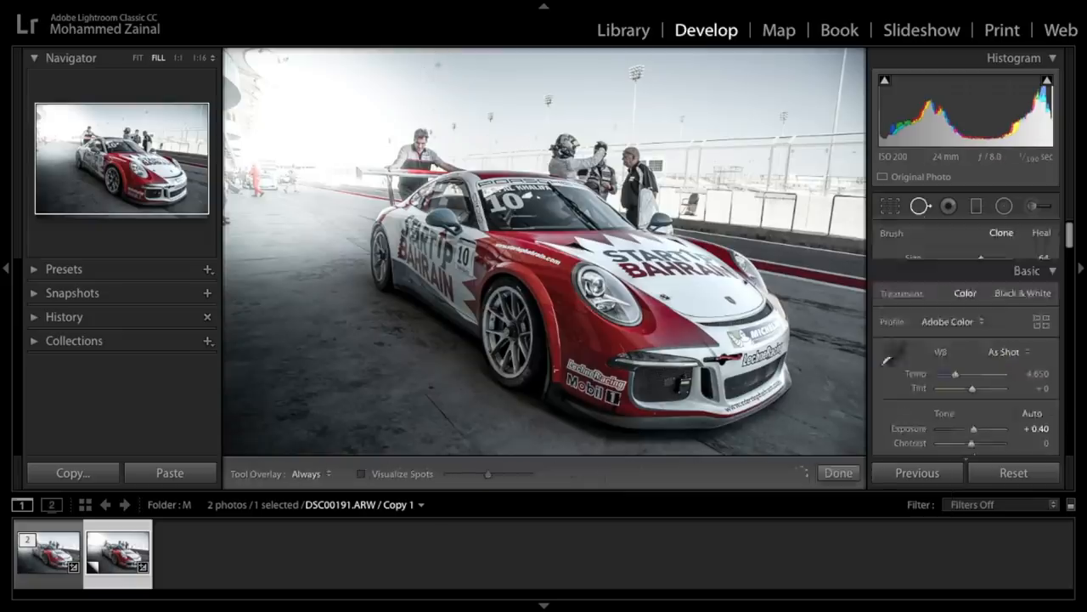
pyautogui.click(920, 206)
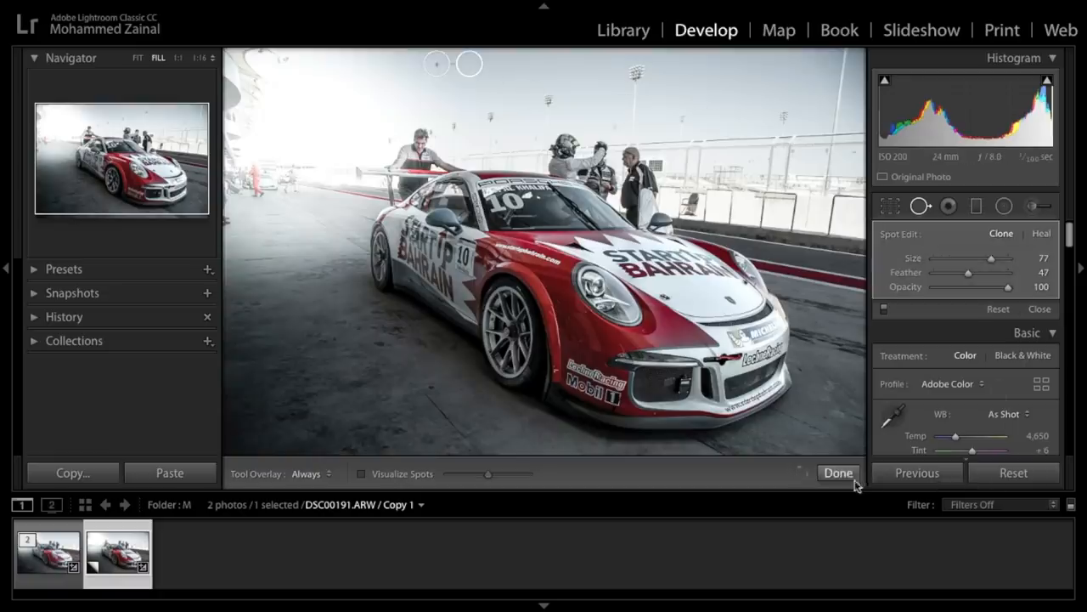
pyautogui.click(837, 472)
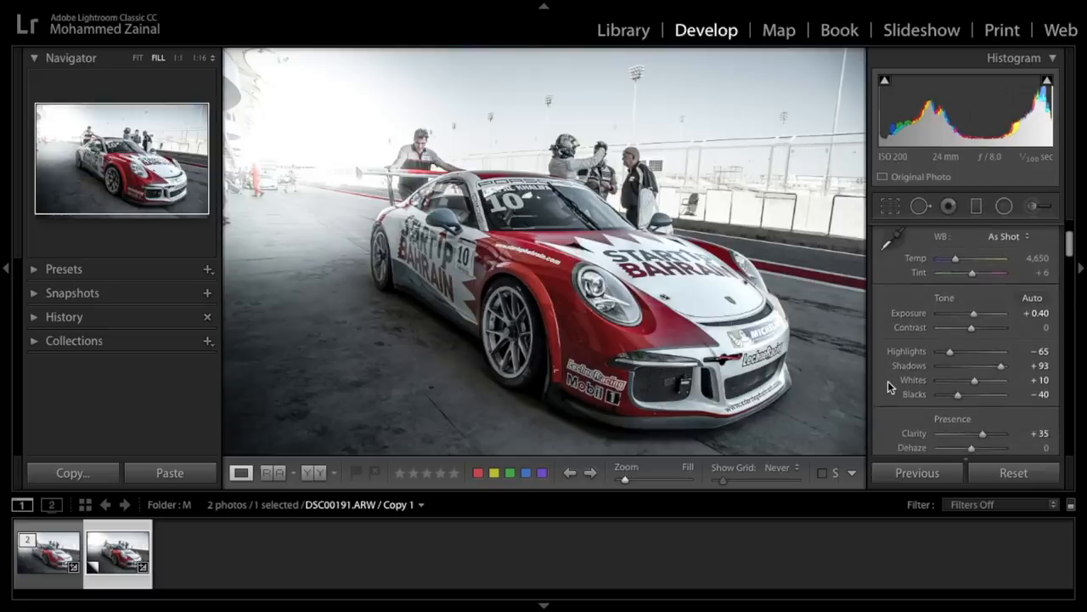
# - Raise Detail panel luminance noise reduction to 60
pyautogui.scroll(-3)
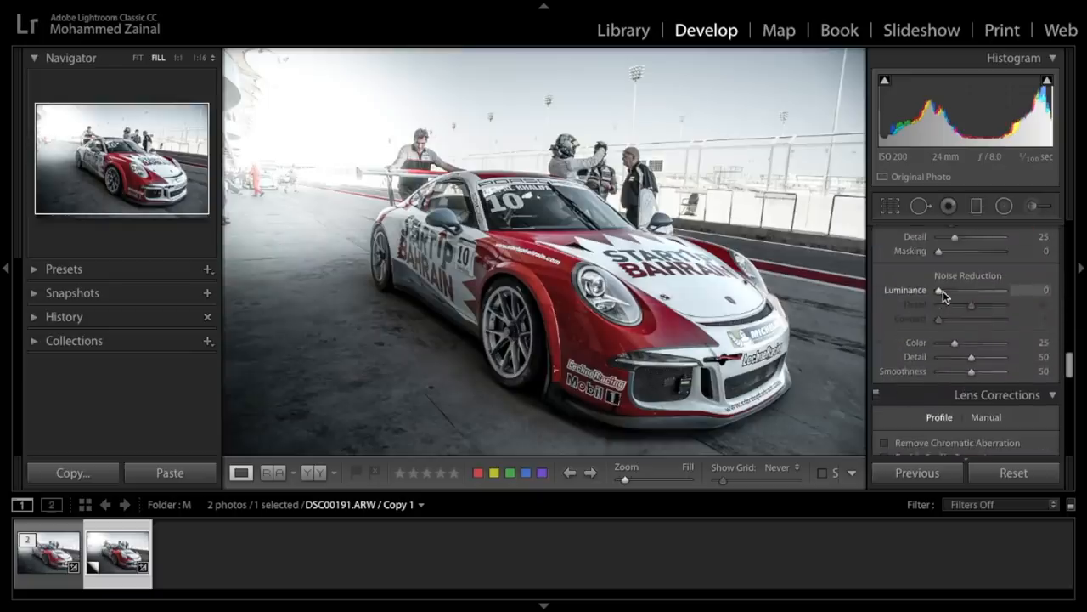
pyautogui.moveTo(940, 290); pyautogui.dragTo(974, 290)
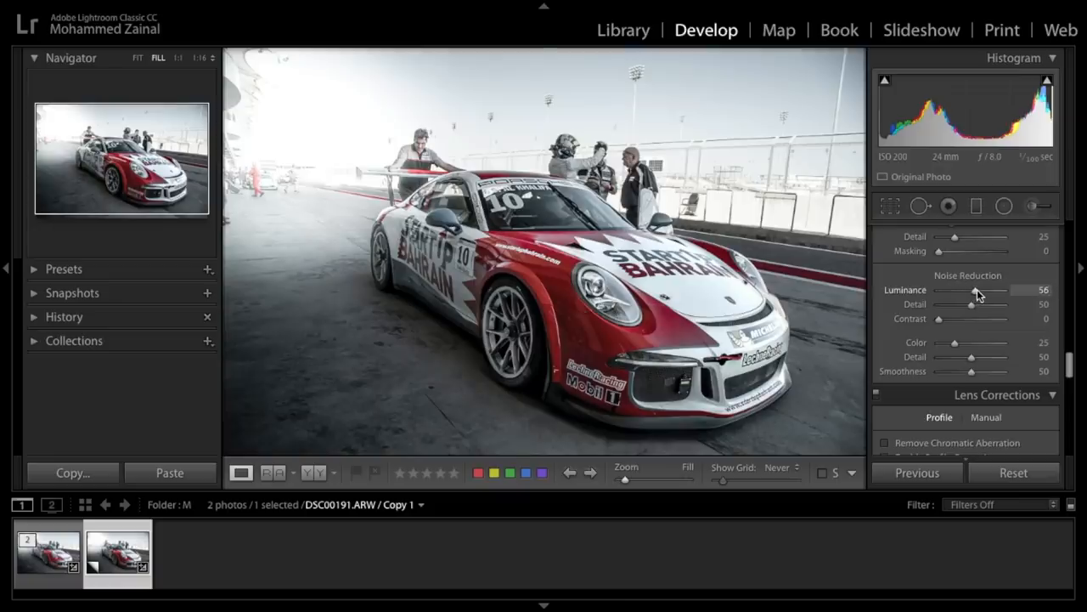
pyautogui.moveTo(975, 290); pyautogui.dragTo(981, 289)
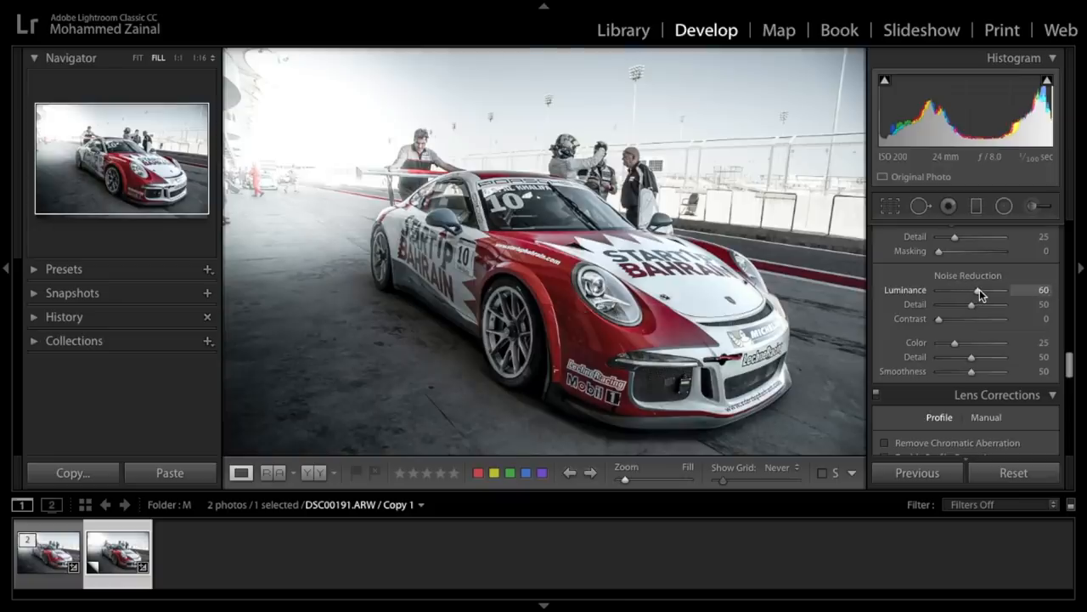